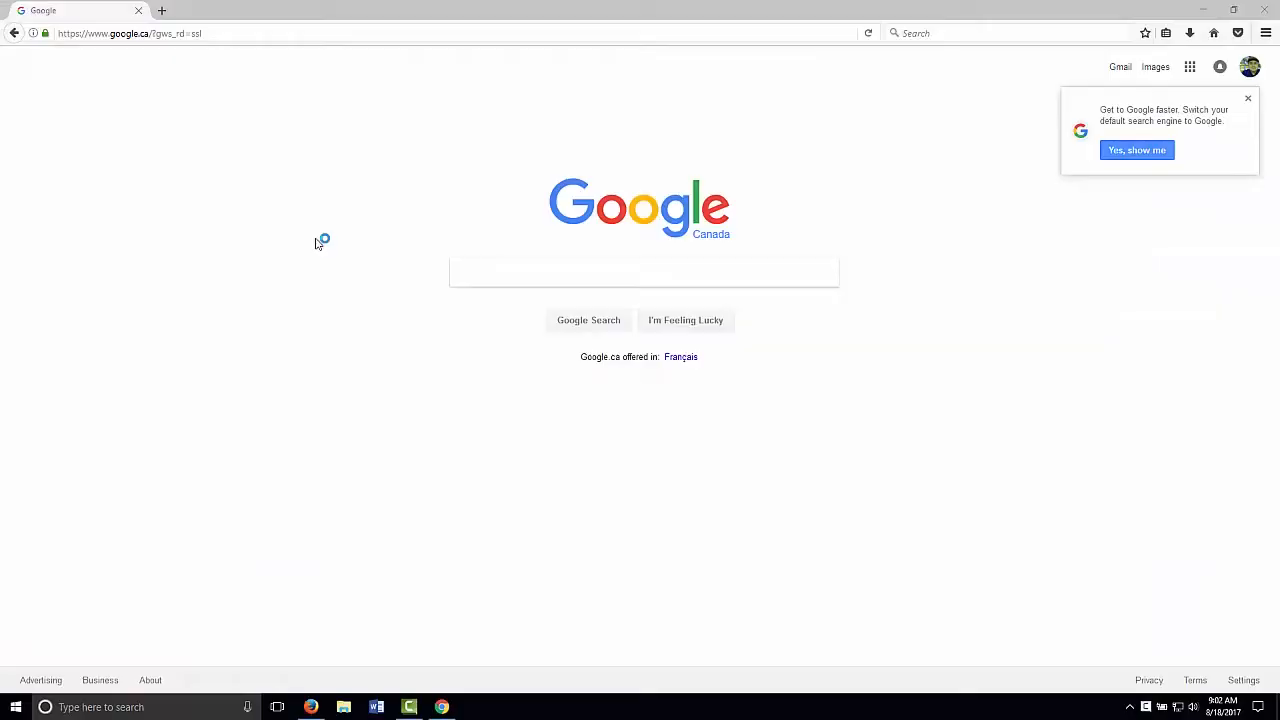
- Search Google for 'making accessible media', filter to Videos and choose the Making Accessible Media result
click(644, 272)
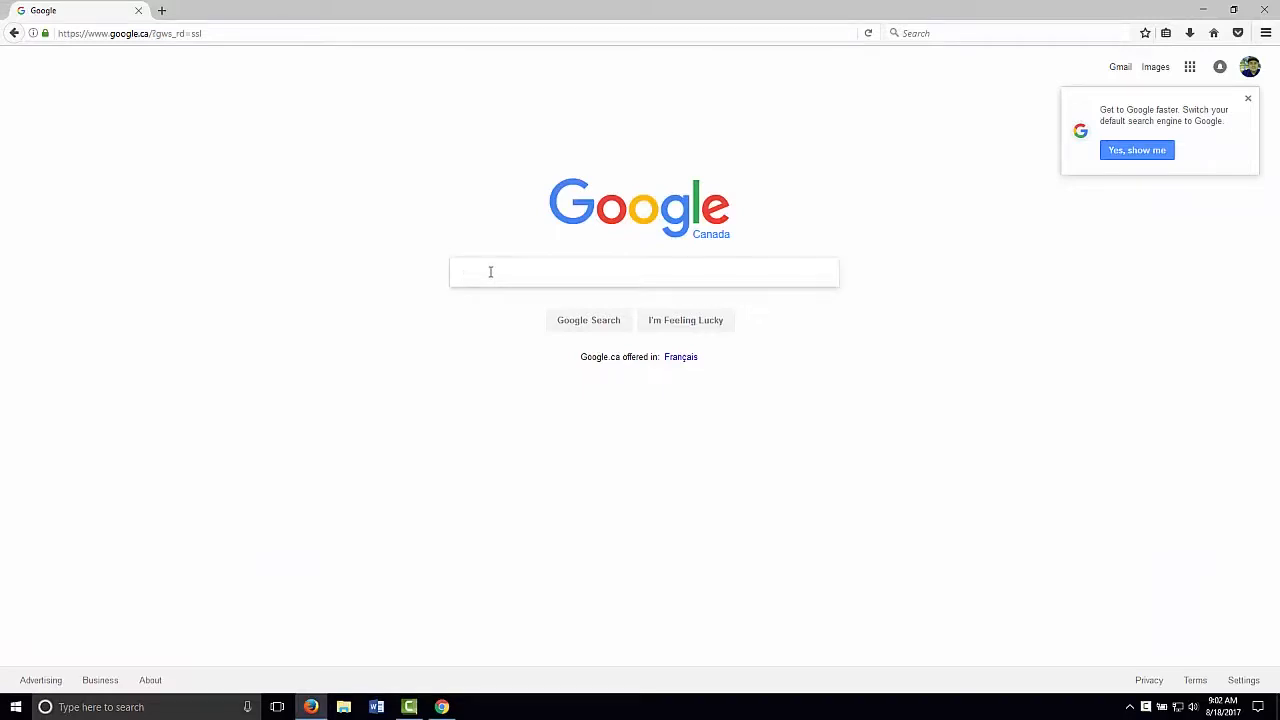
text(making accessible media)
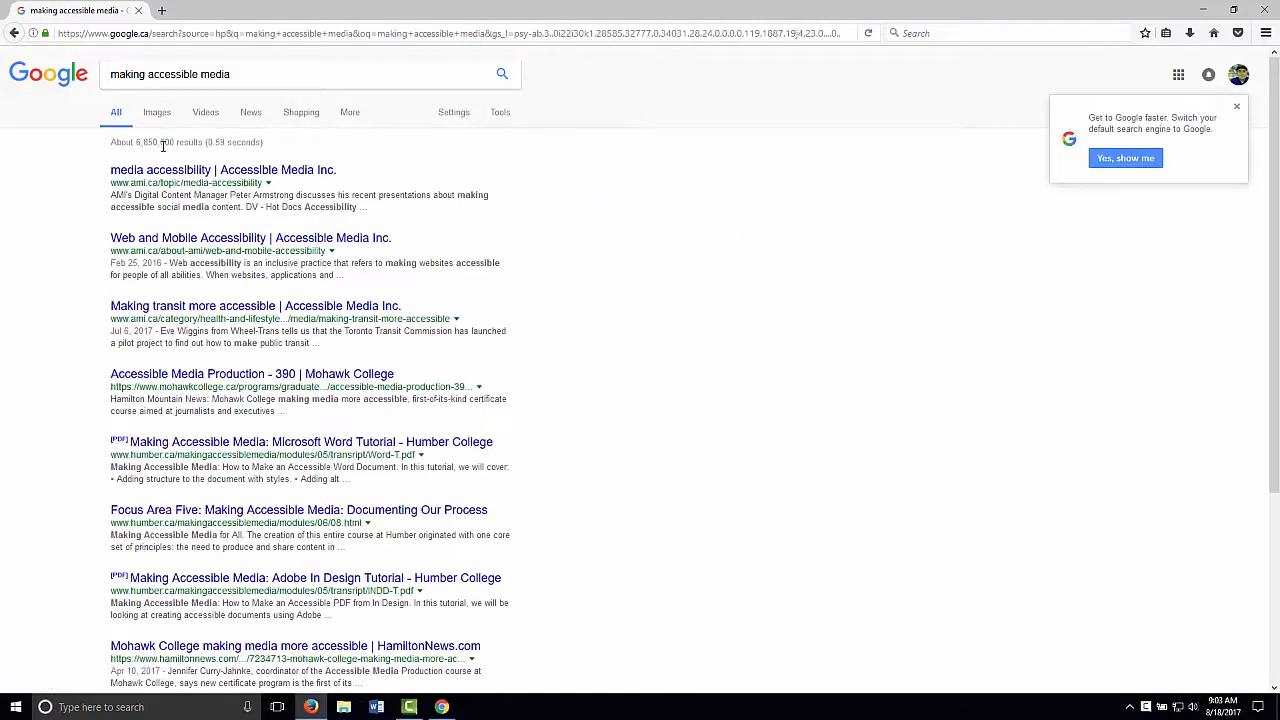
click(204, 112)
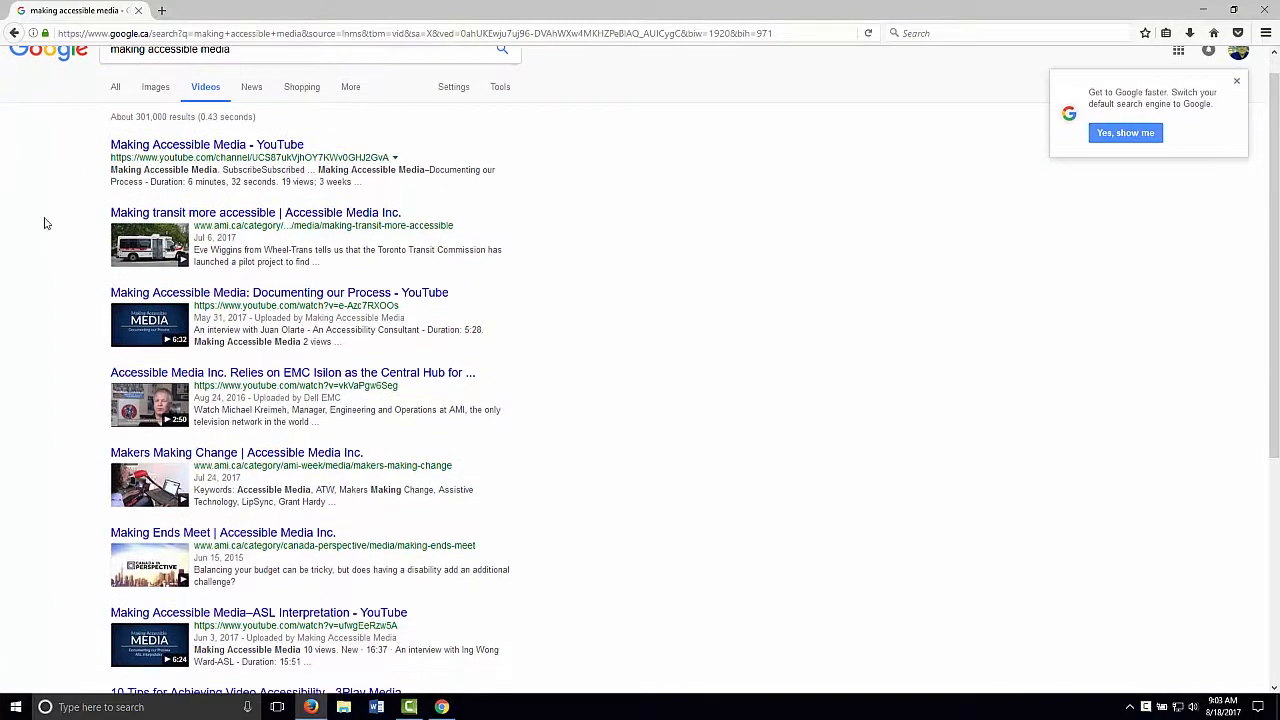
scroll(down, 3)
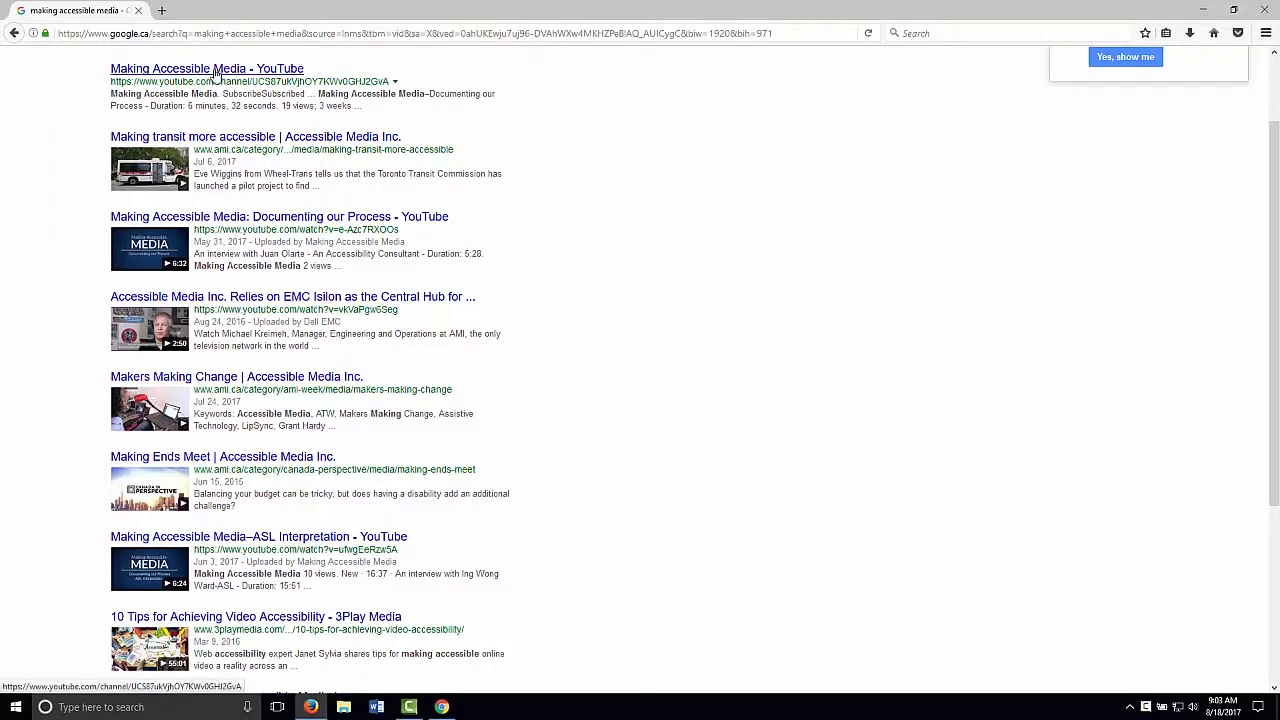
click(208, 68)
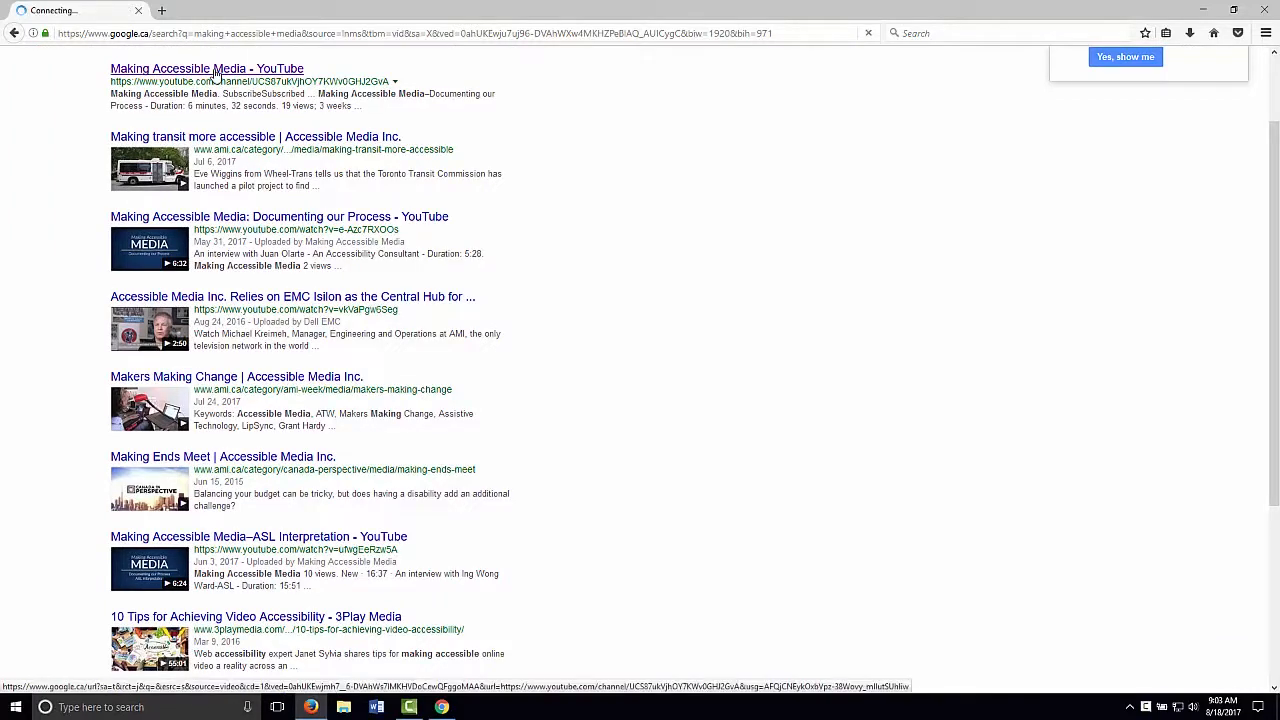
- Add commas to the caption so it reads 'Hurricane Katrina, I covered', saved in drafts
click(208, 68)
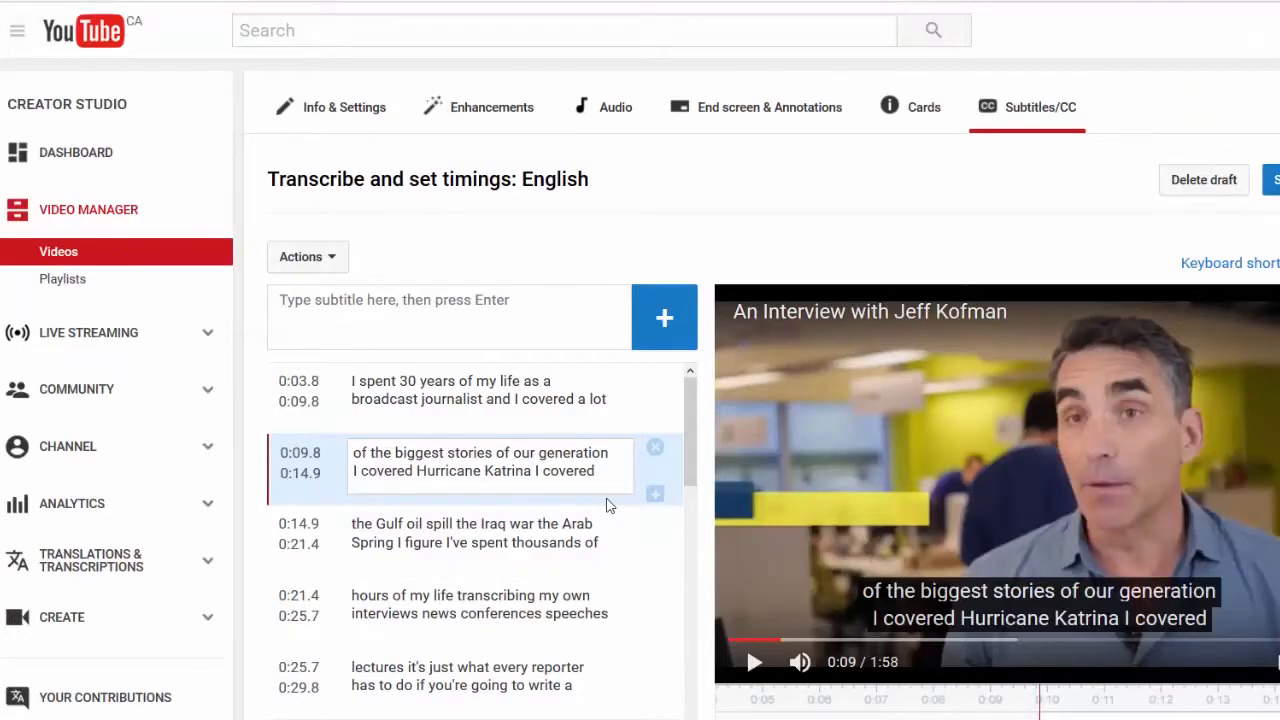
text(,)
click(490, 536)
text(W)
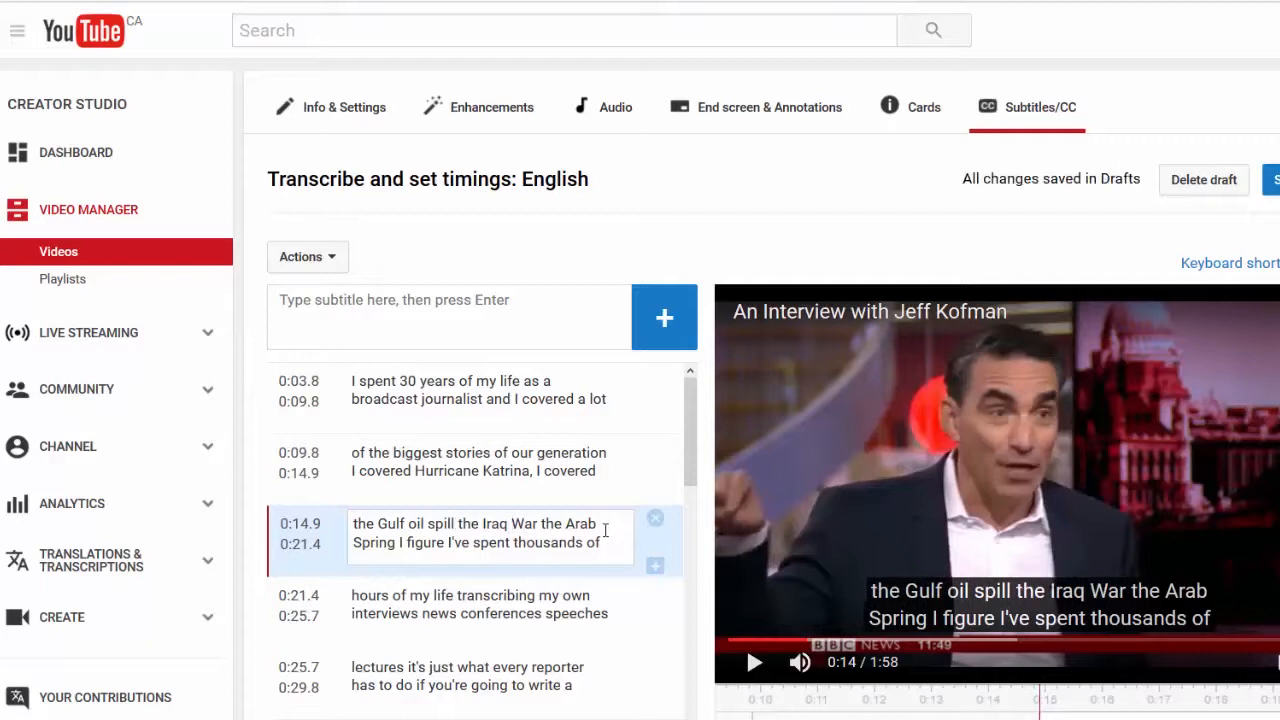
text(,)
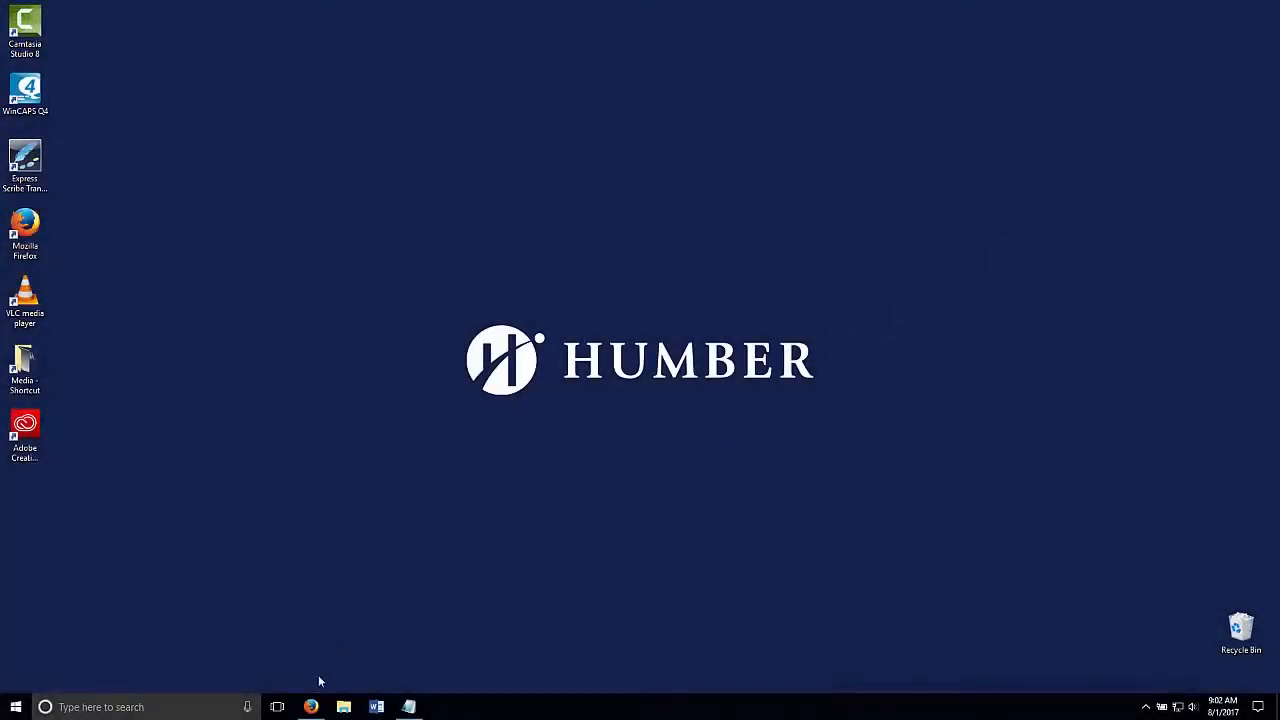
- Return to the browser, enable CC on the interview and check the auto-generated English track in settings
click(312, 708)
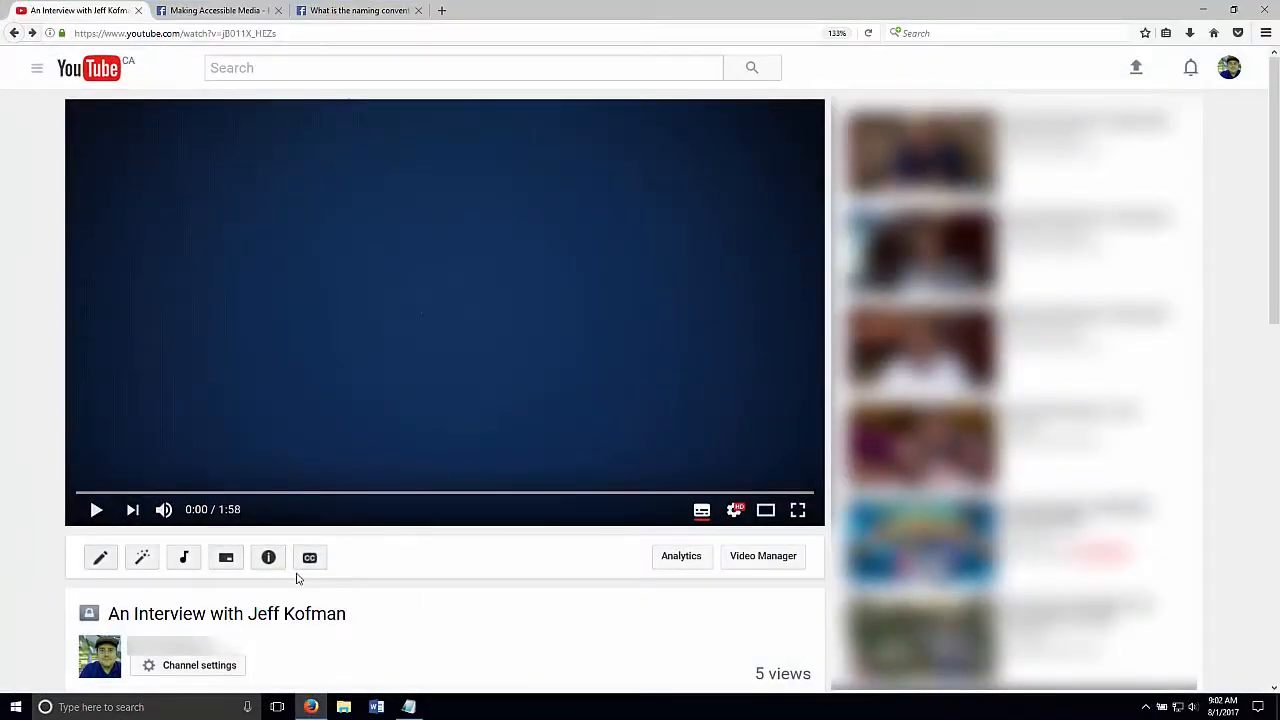
mouse_move(700, 510)
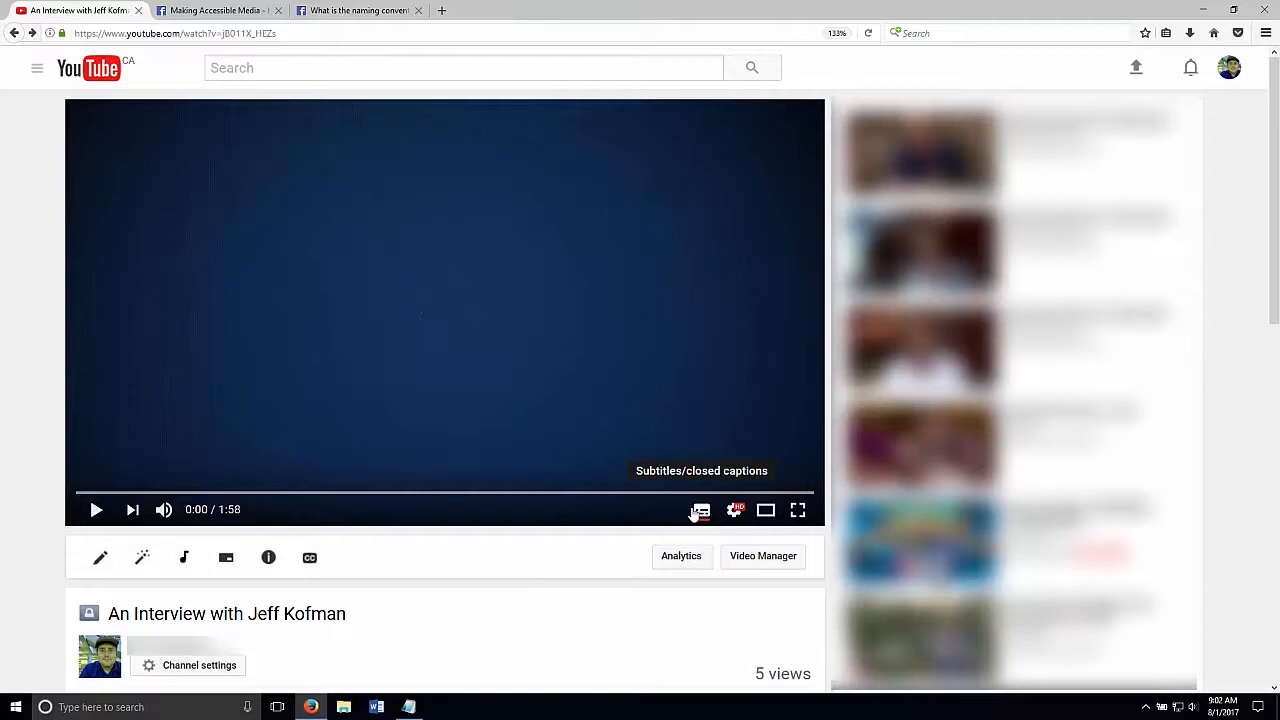
click(700, 510)
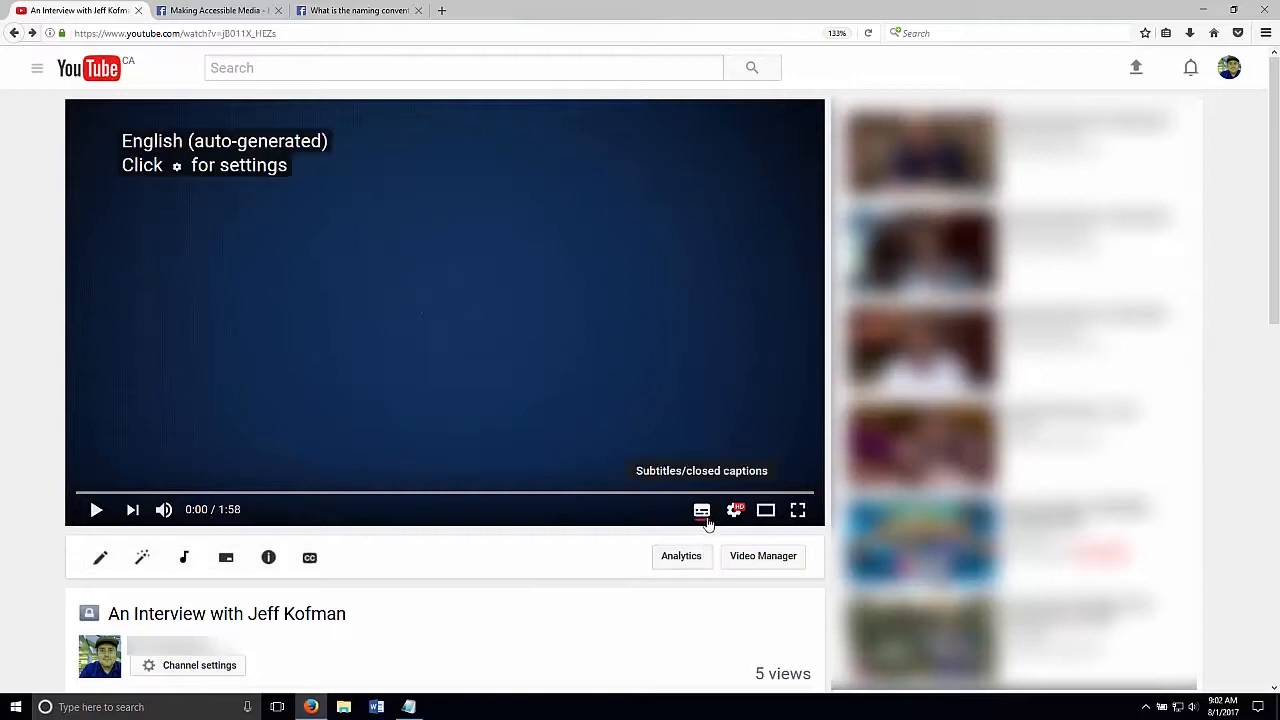
click(732, 510)
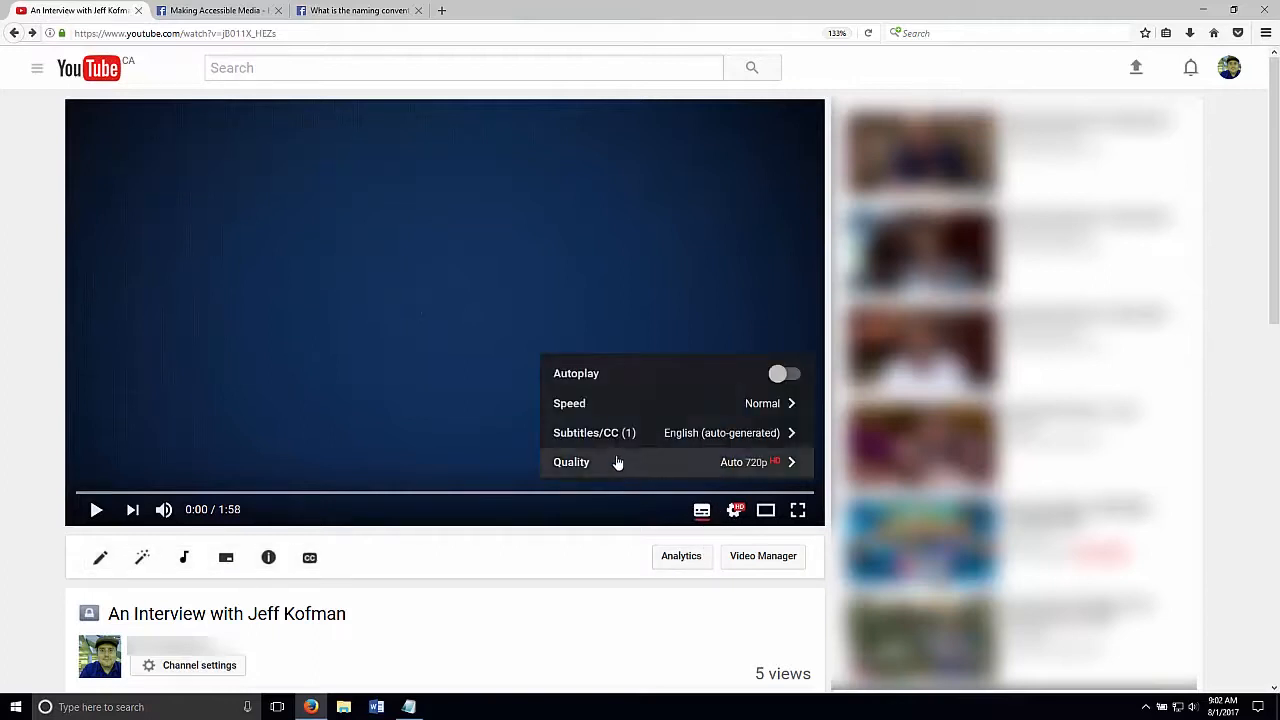
mouse_move(688, 448)
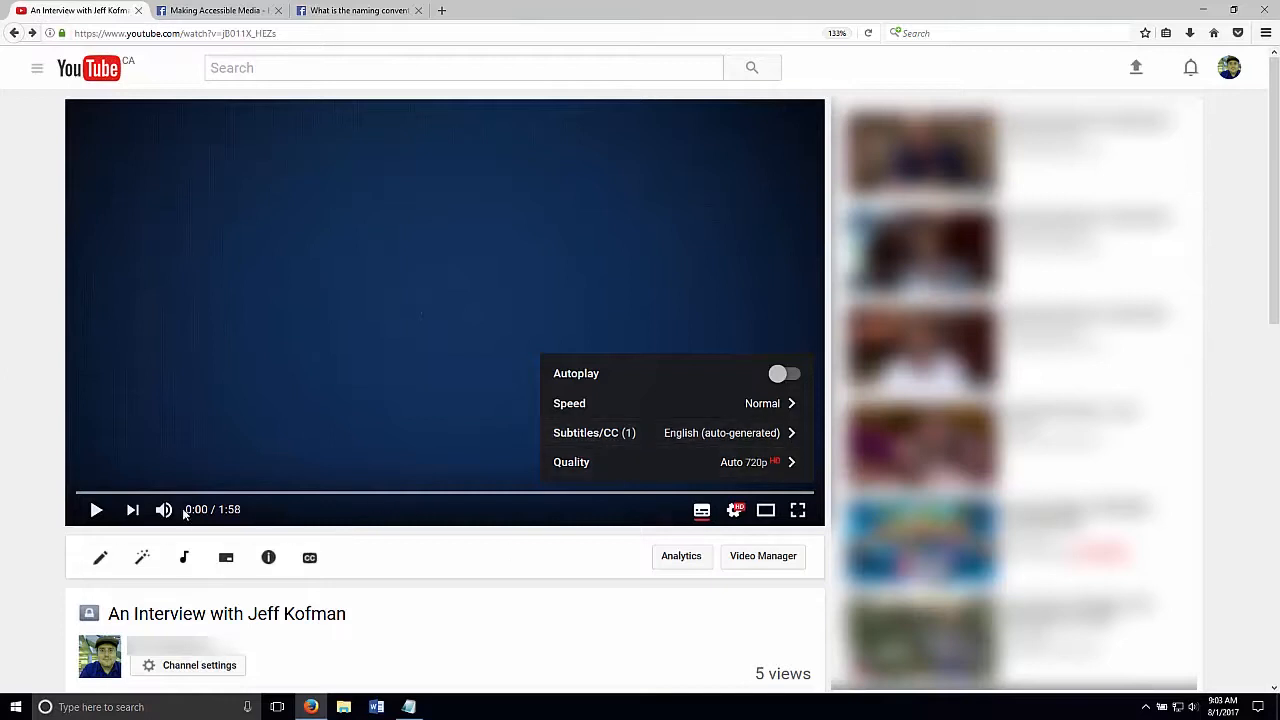
- Play the interview and pause at 0:17 to read the unpunctuated auto-generated captions
click(96, 510)
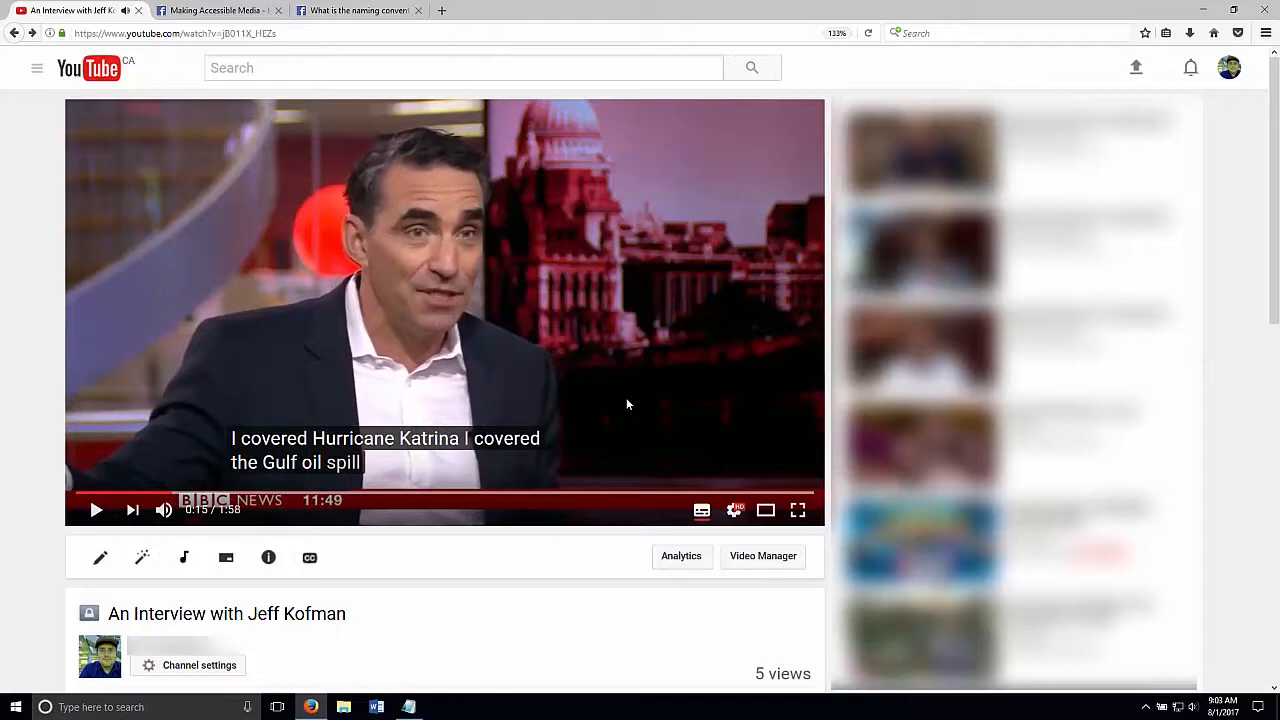
mouse_move(392, 308)
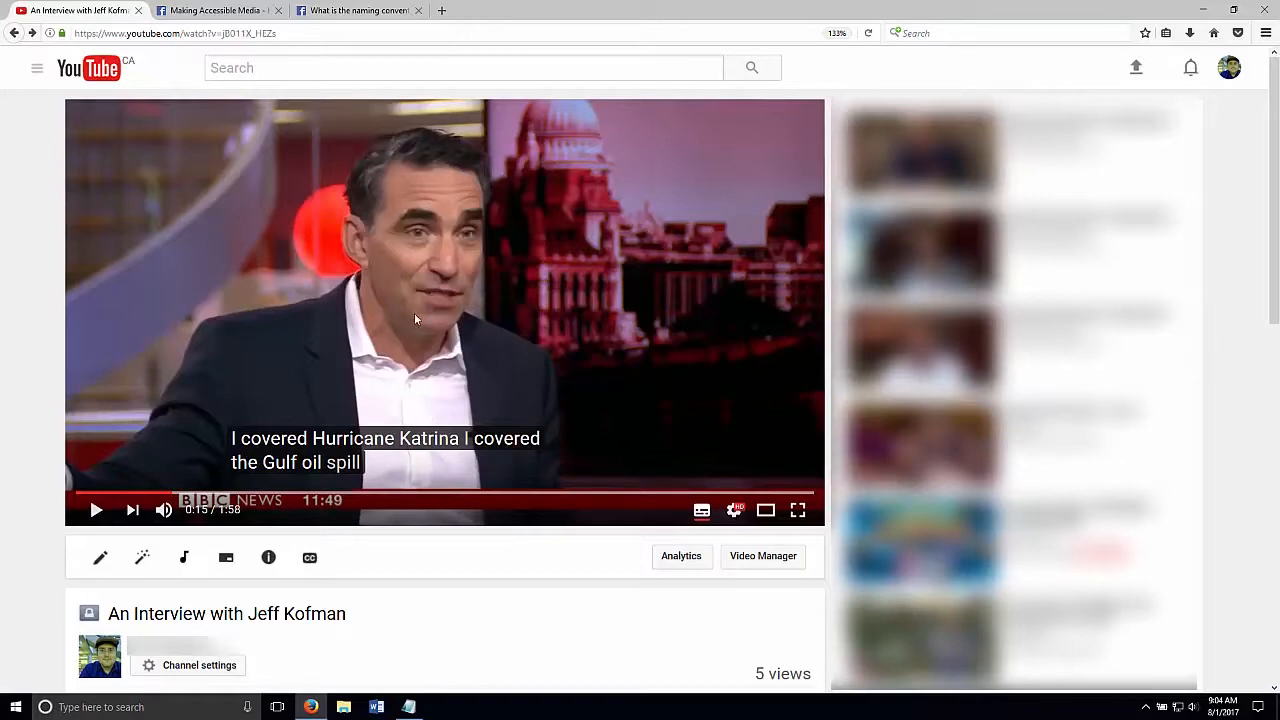
click(96, 510)
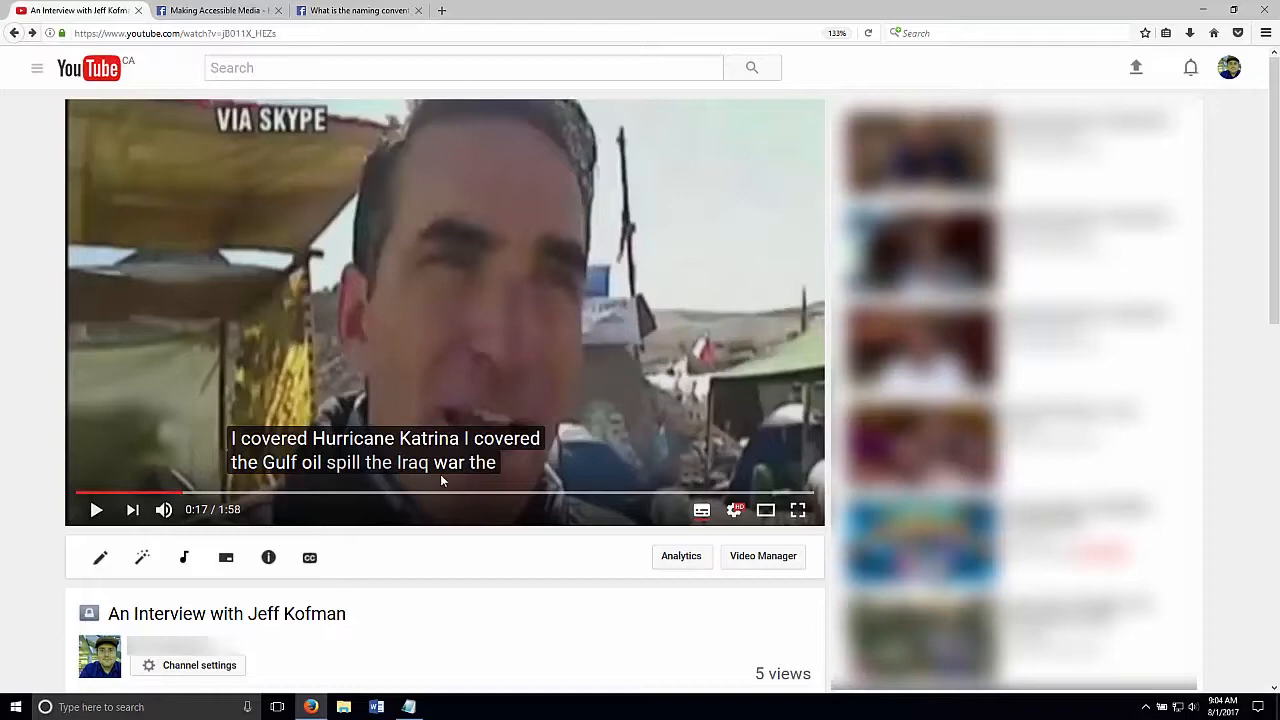
mouse_move(624, 332)
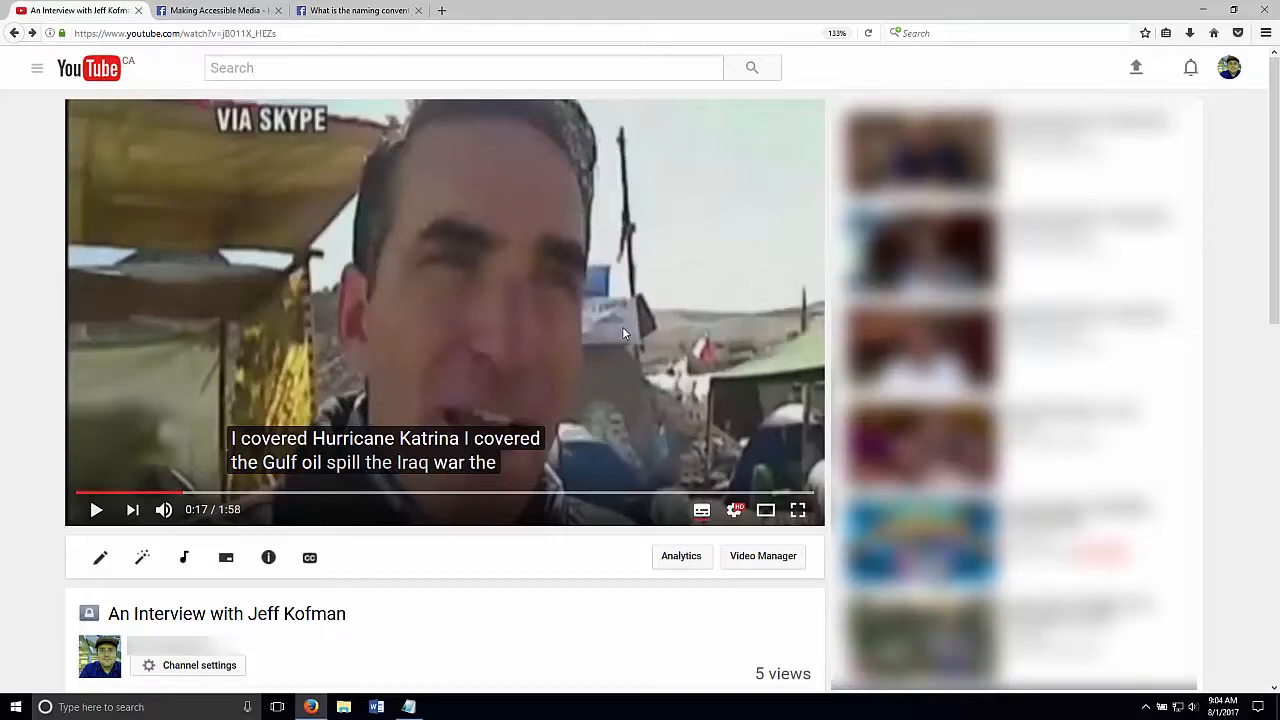
click(96, 510)
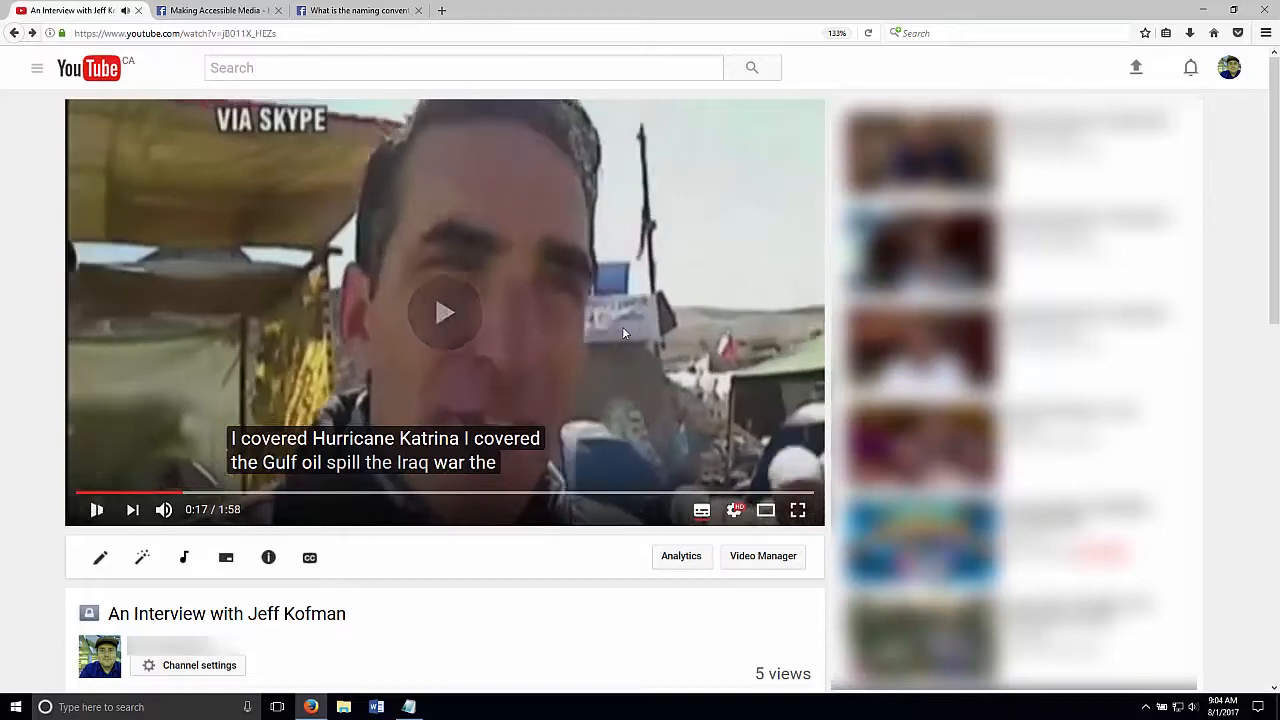
- Resume the interview and watch the auto-generated captions up to about 1:08
click(444, 312)
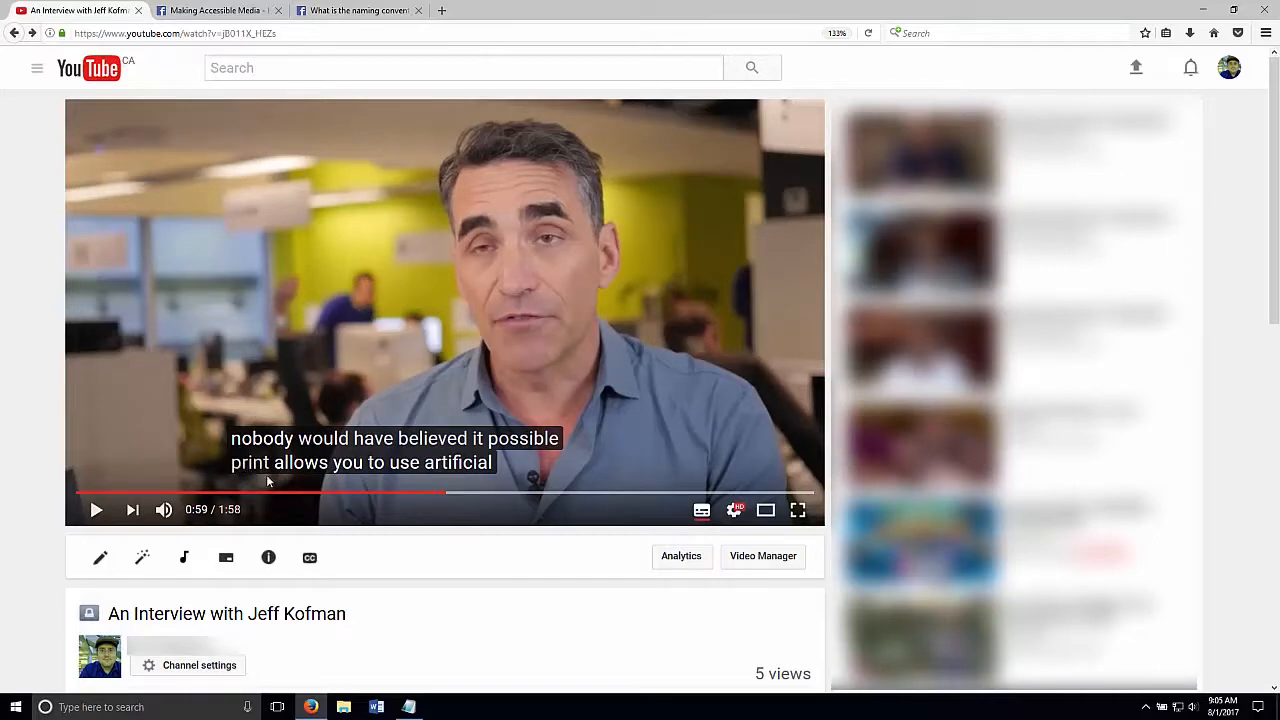
mouse_move(330, 412)
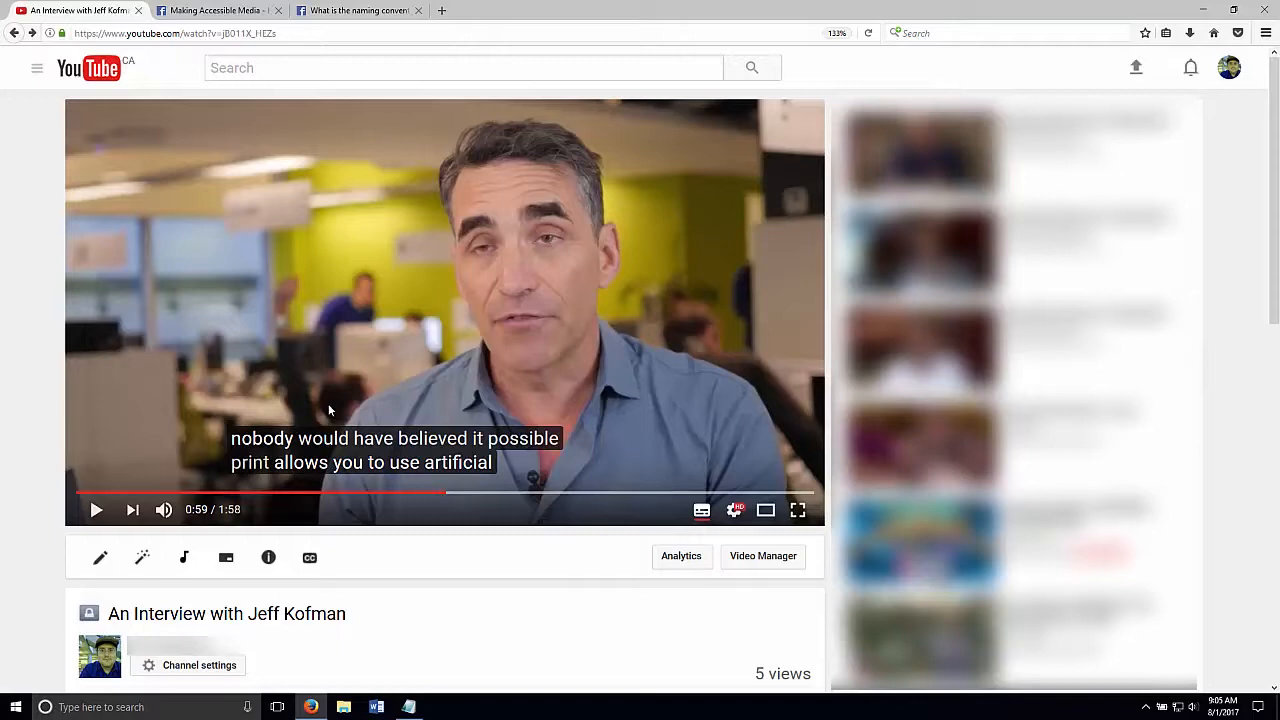
mouse_move(464, 318)
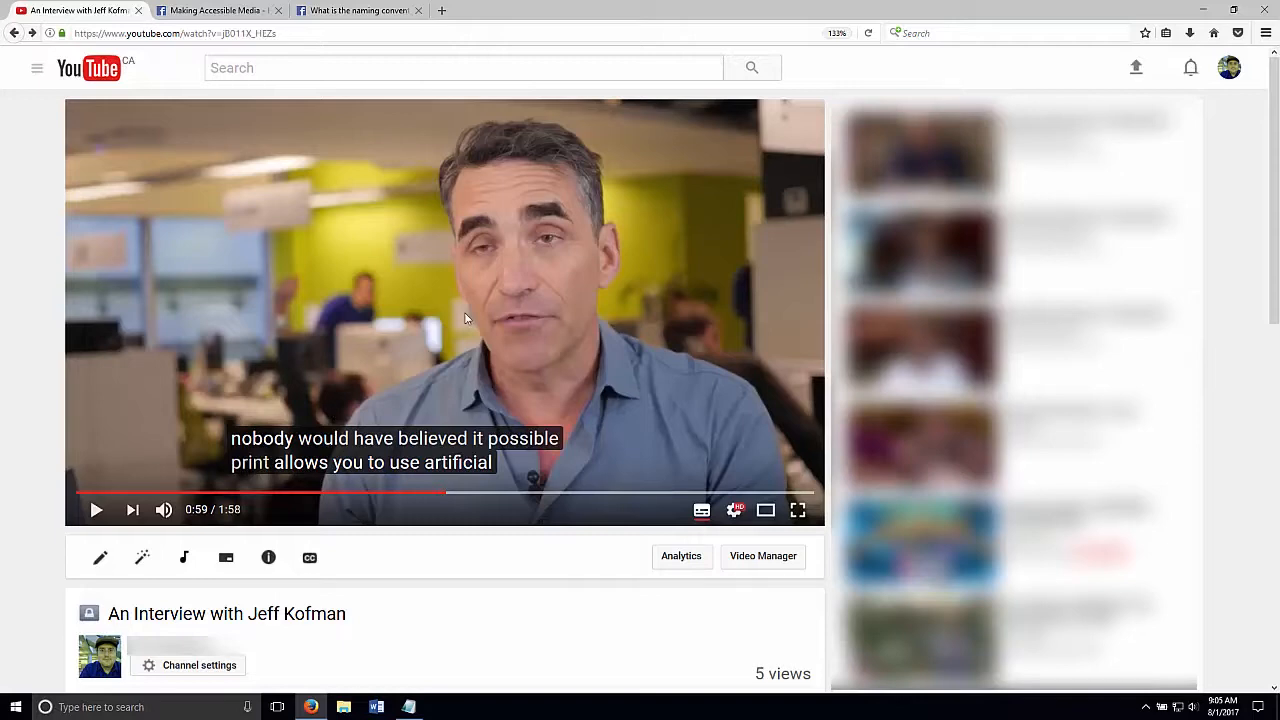
mouse_move(588, 318)
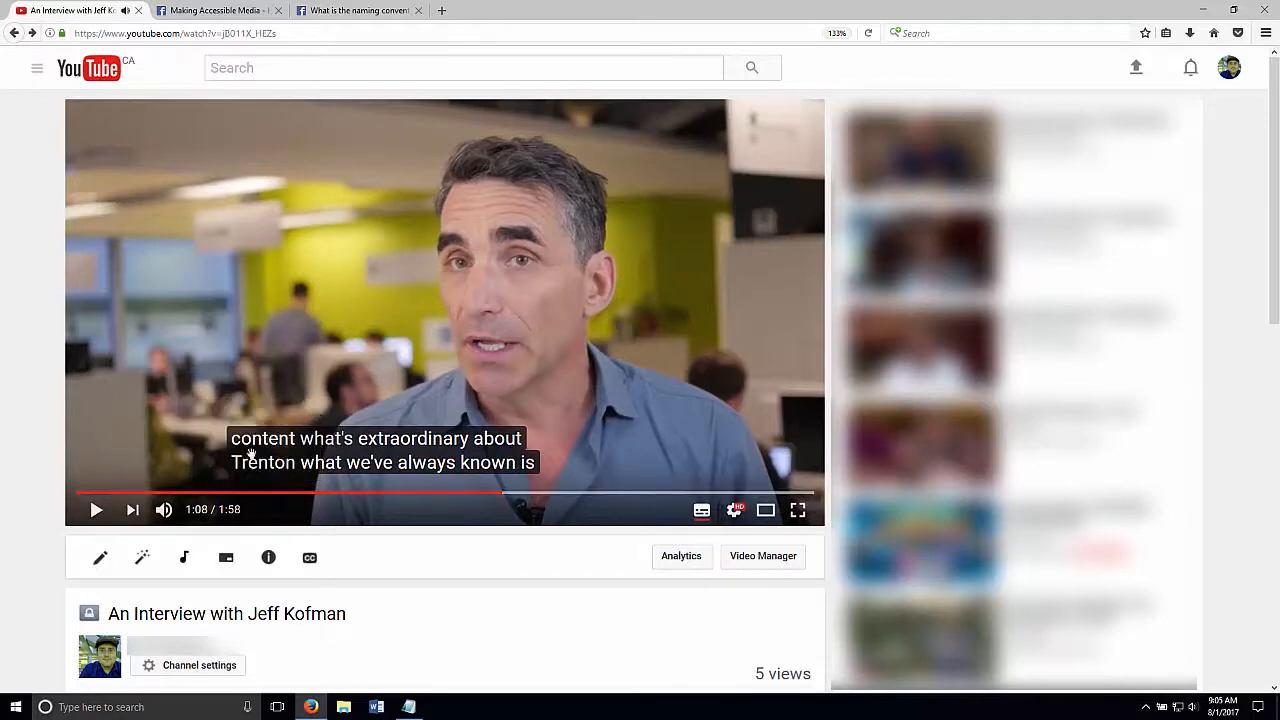
mouse_move(276, 464)
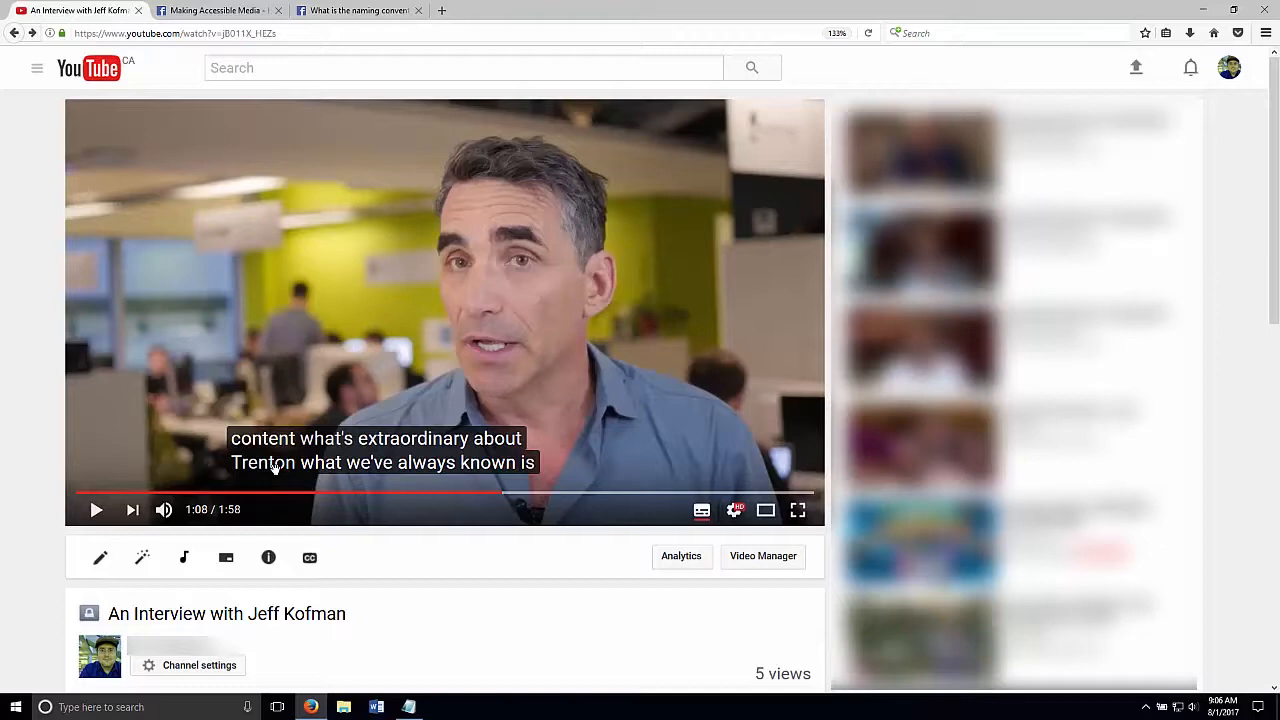
mouse_move(280, 470)
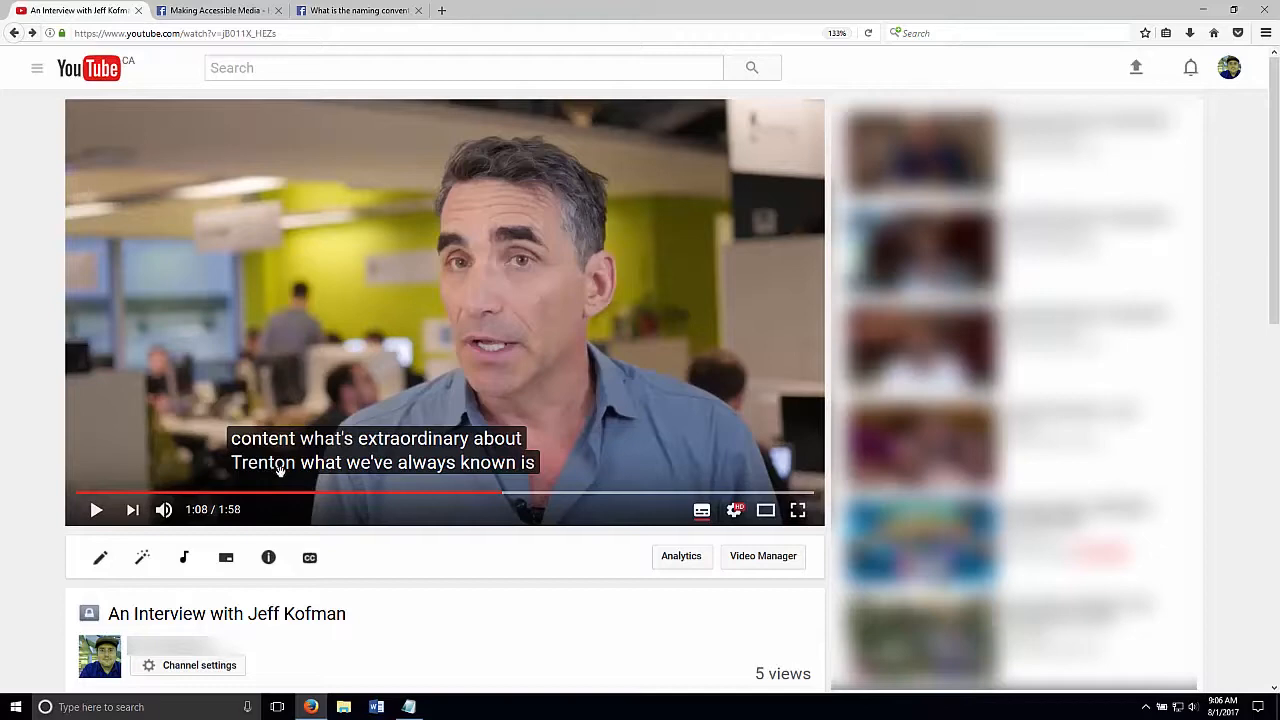
mouse_move(308, 556)
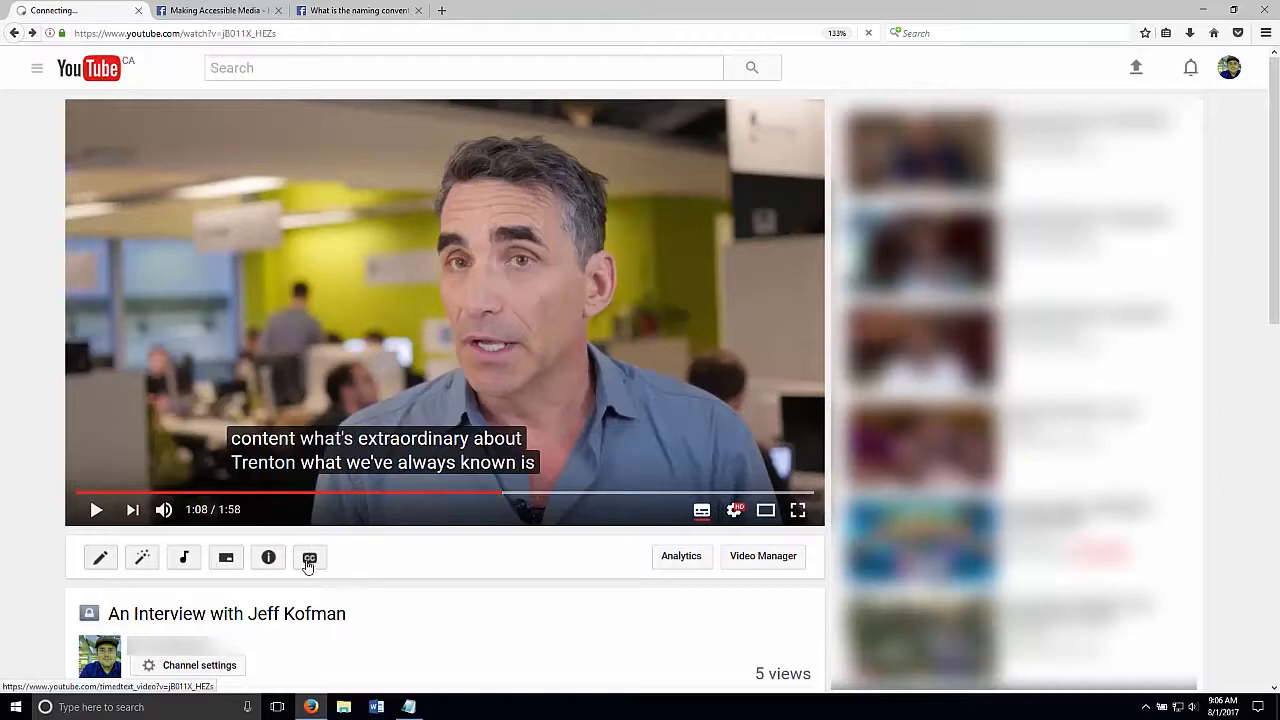
- Open the published English (Automatic) track in the transcript and timing editor
click(310, 556)
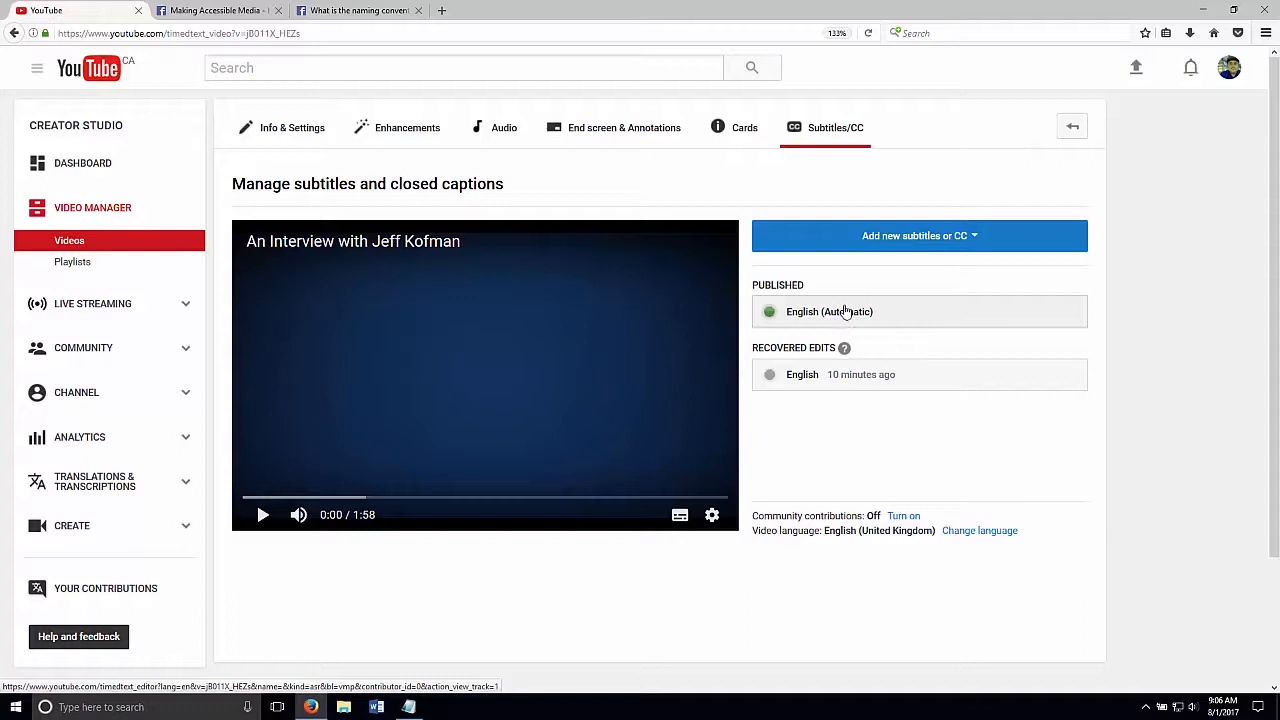
click(828, 312)
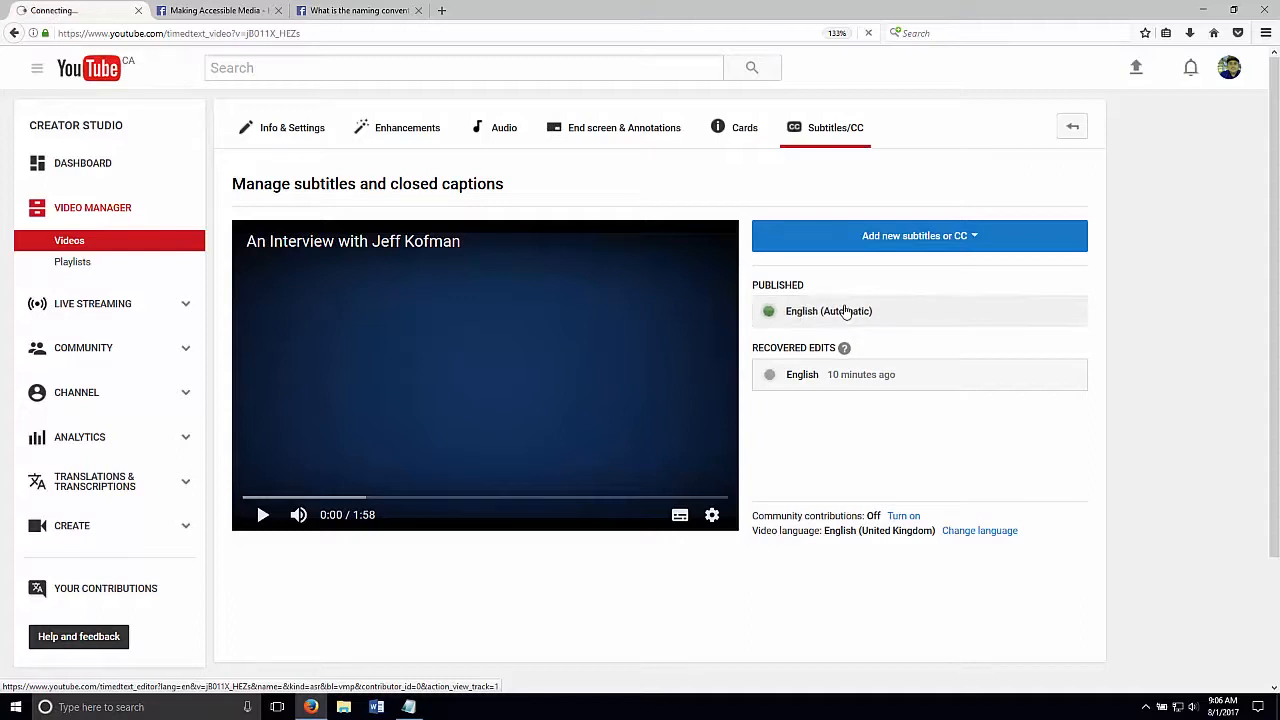
click(828, 312)
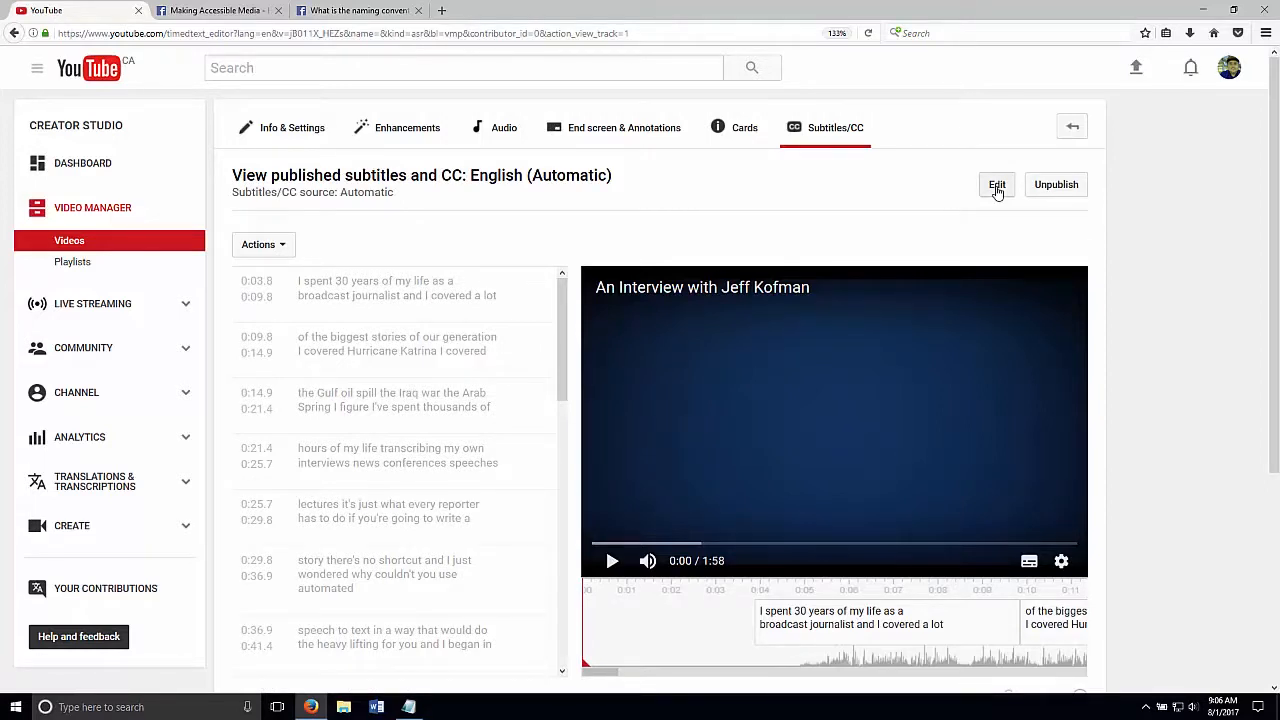
click(996, 184)
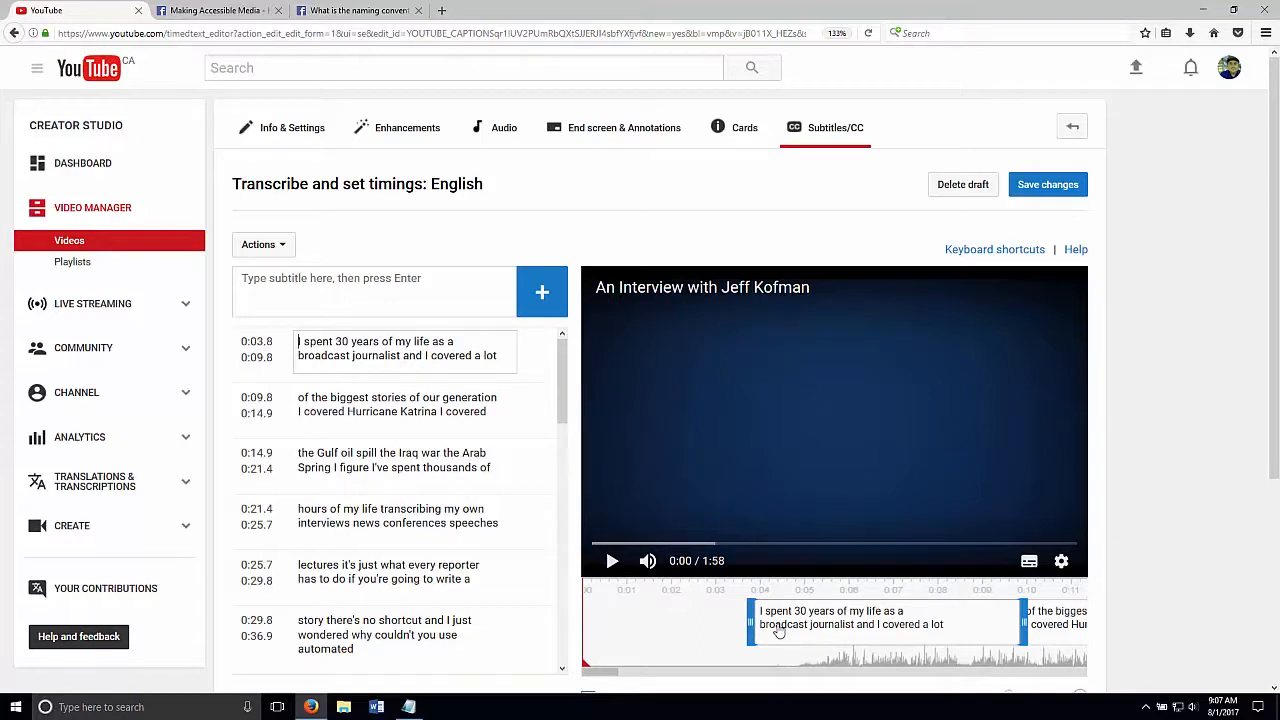
mouse_move(834, 628)
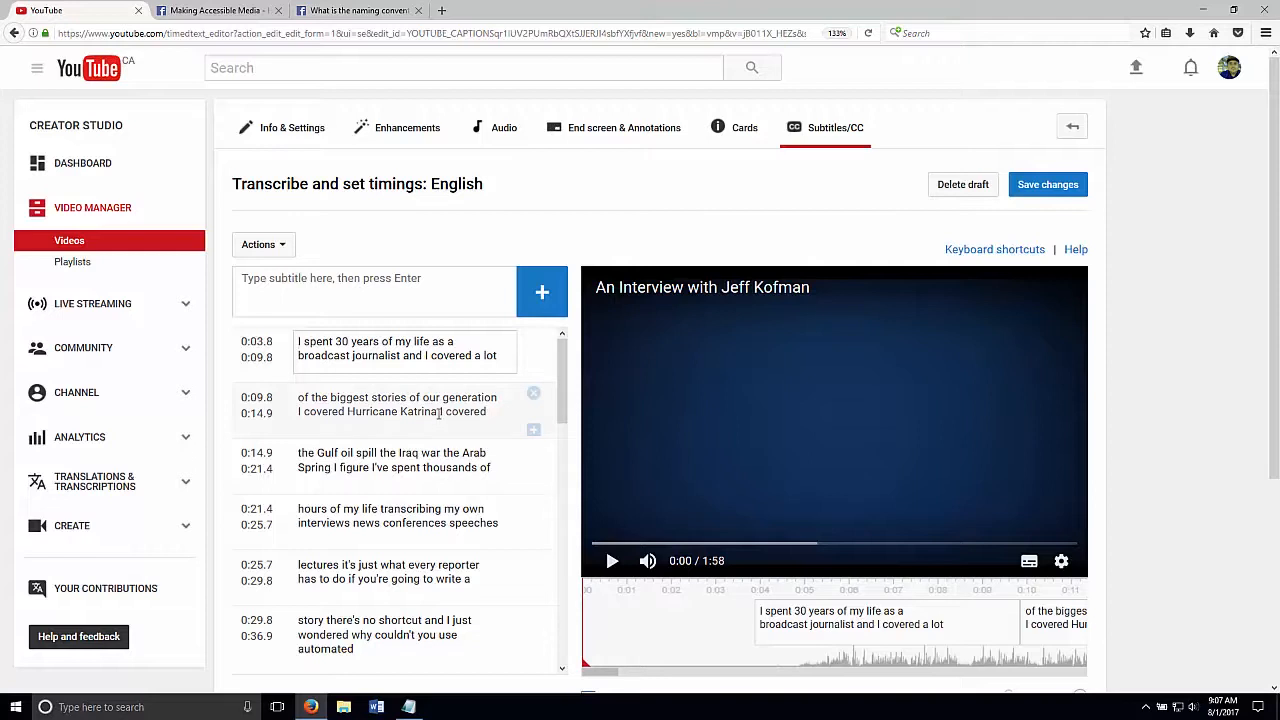
- Add commas after Hurricane Katrina and conferences and capitalise Iraq War in the captions
click(400, 404)
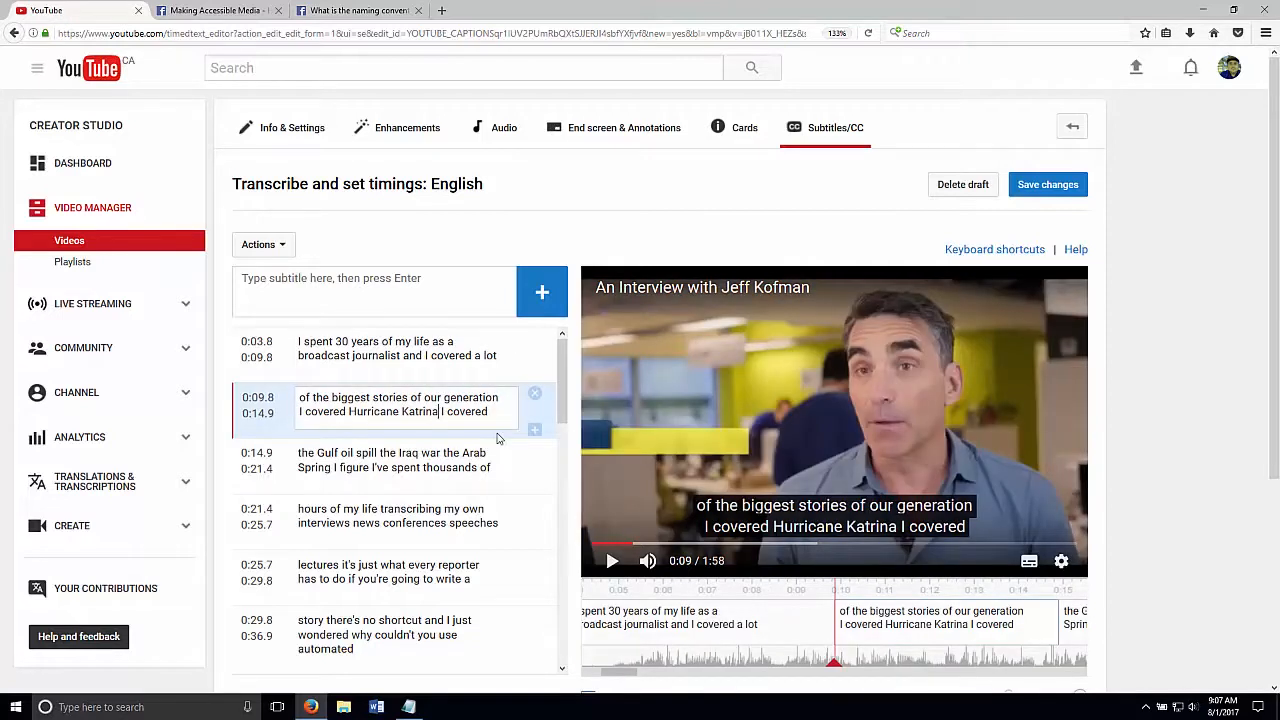
text(,)
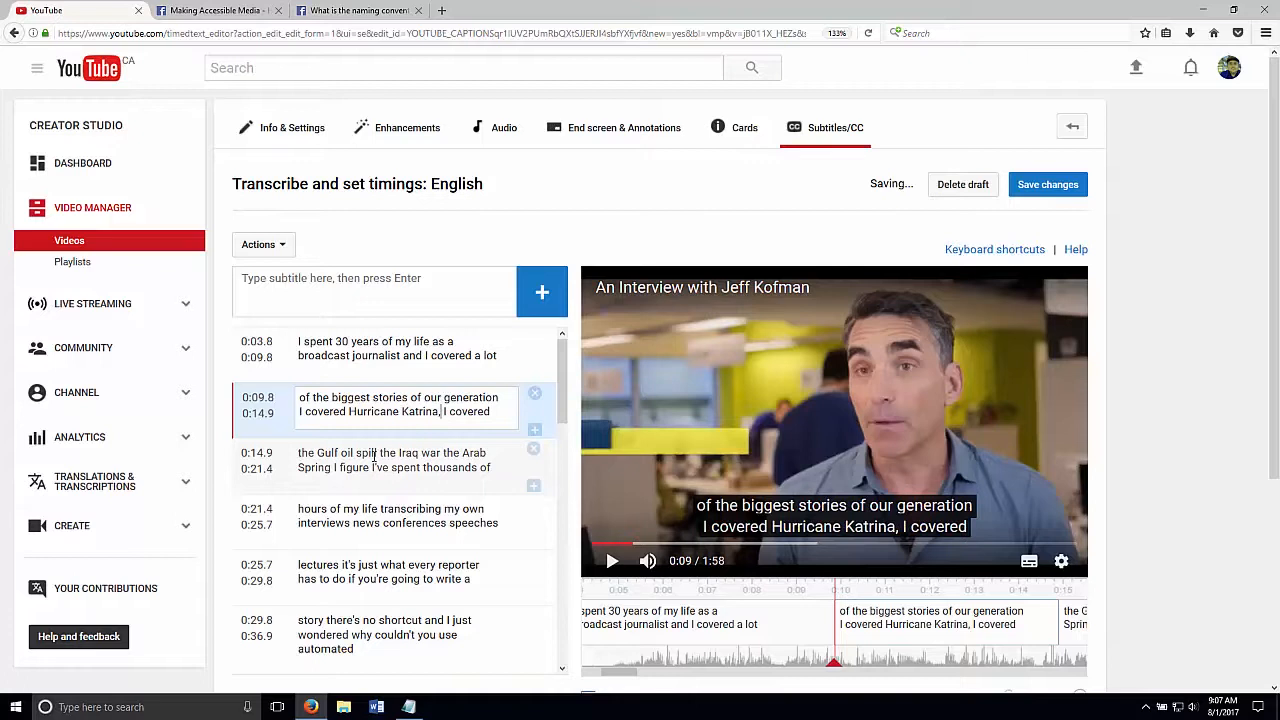
click(400, 460)
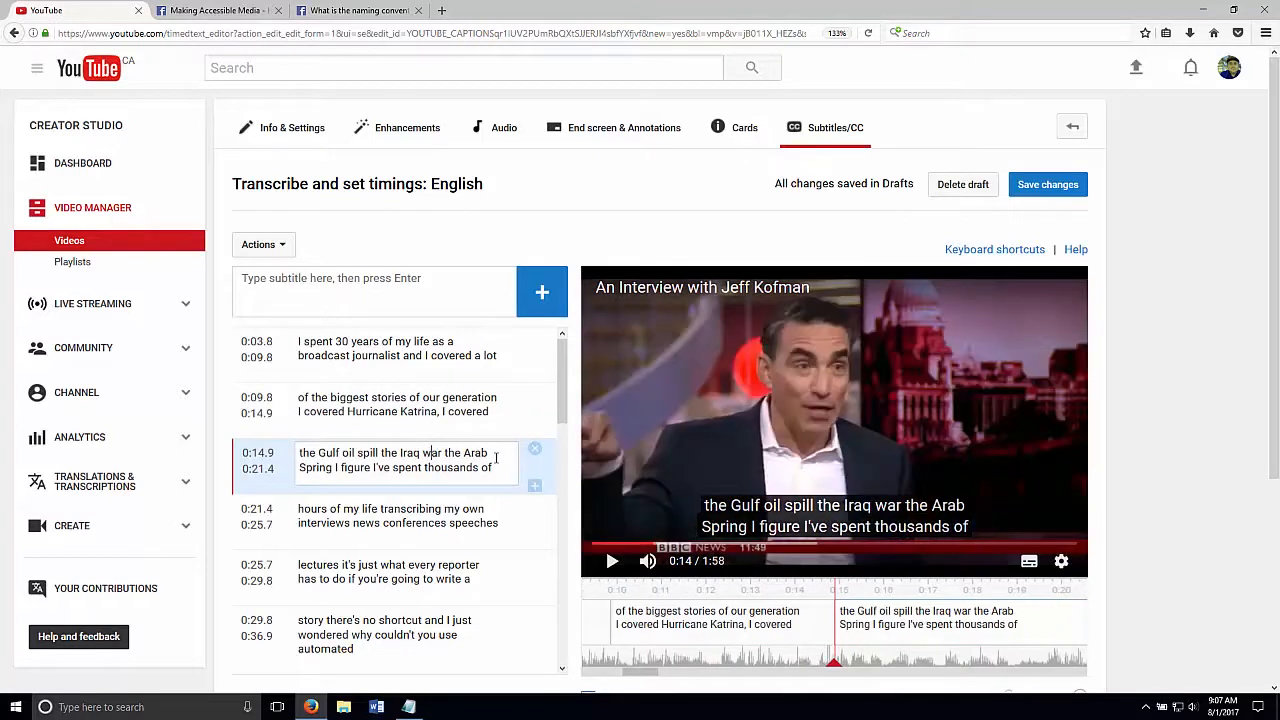
text(War)
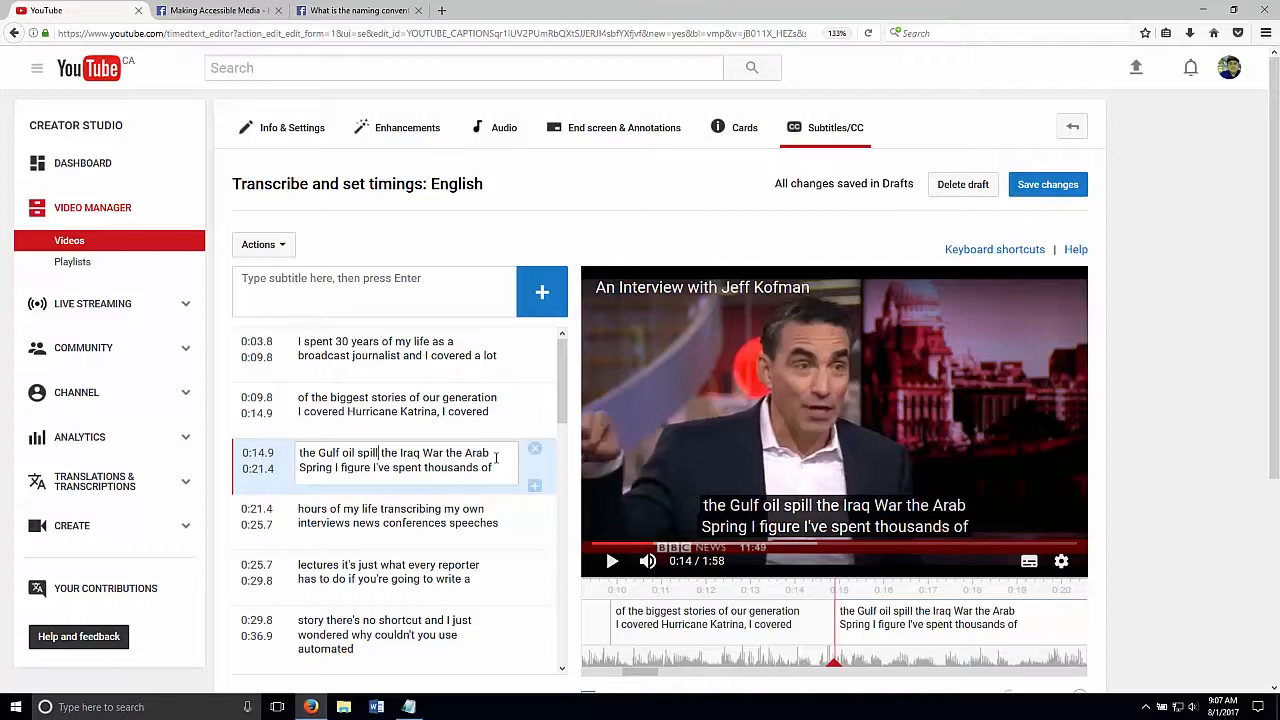
text(,)
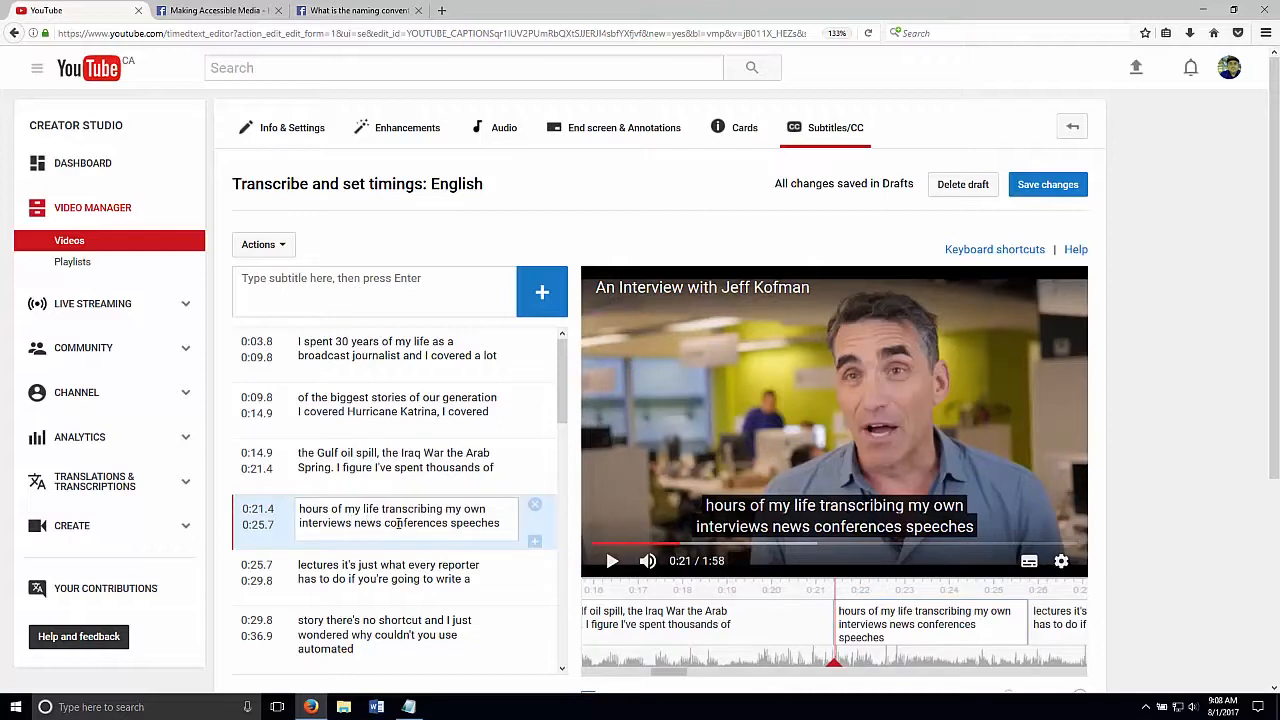
text(,)
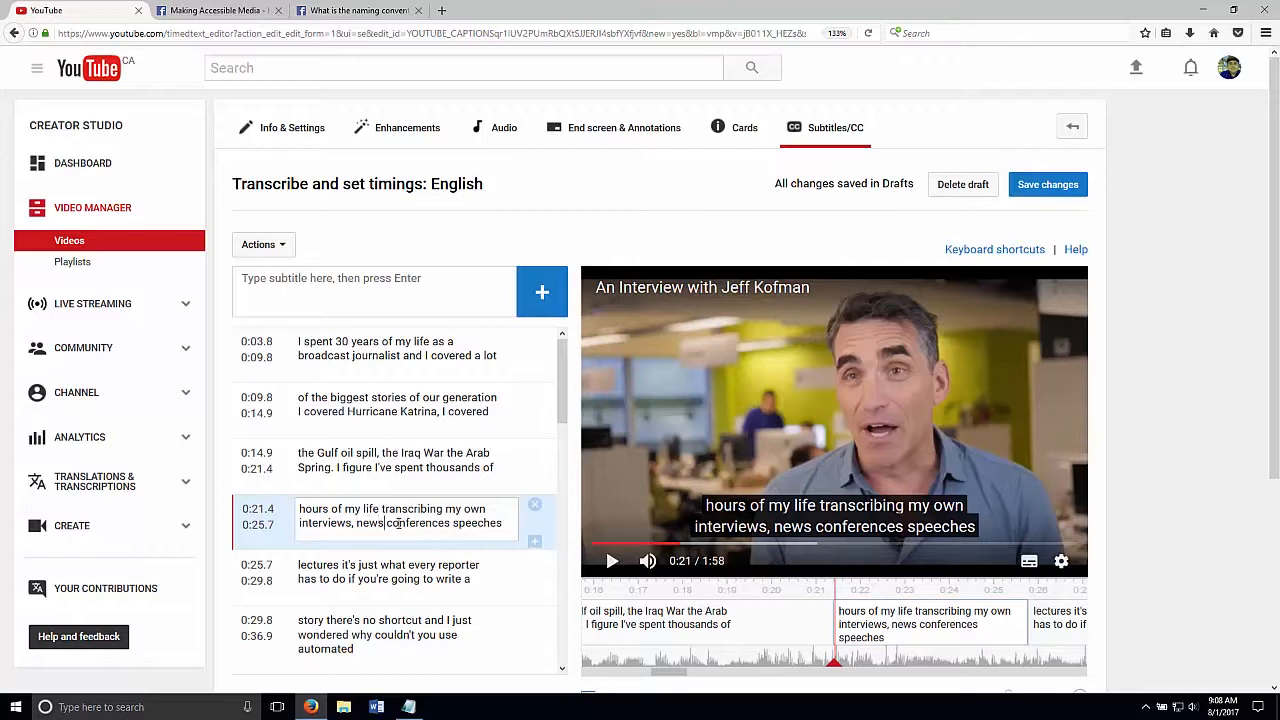
click(396, 524)
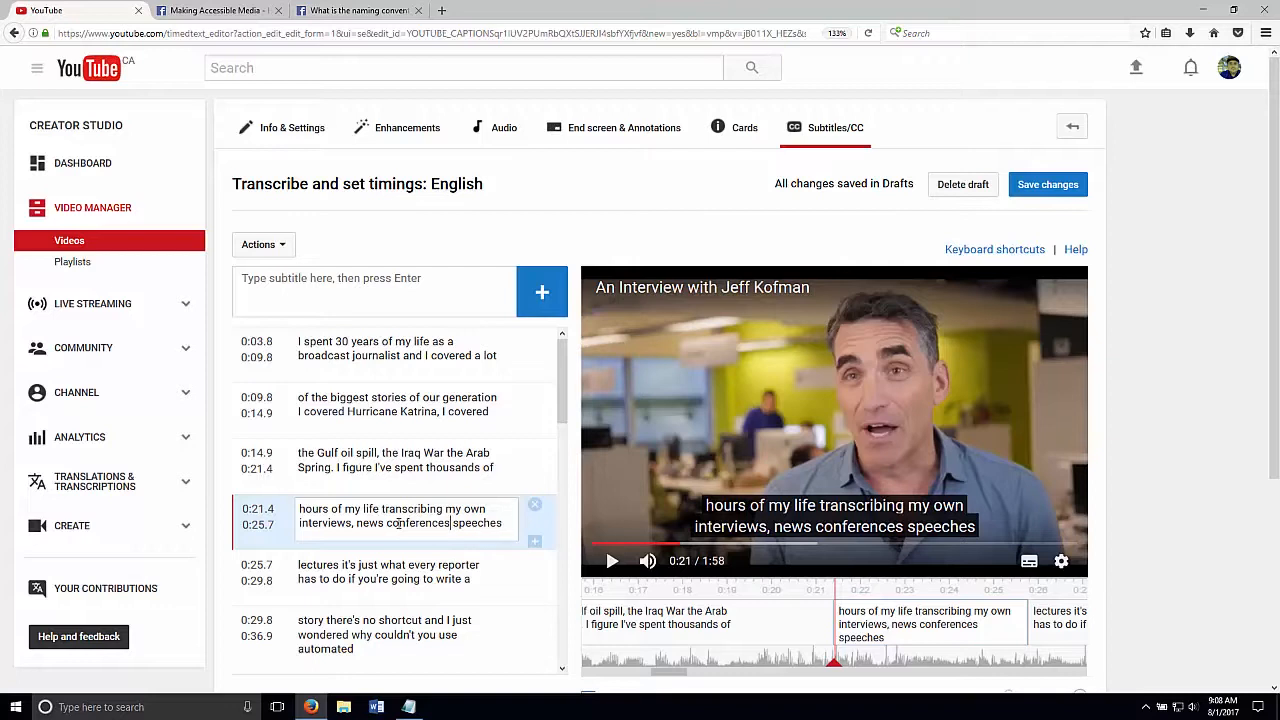
text(,)
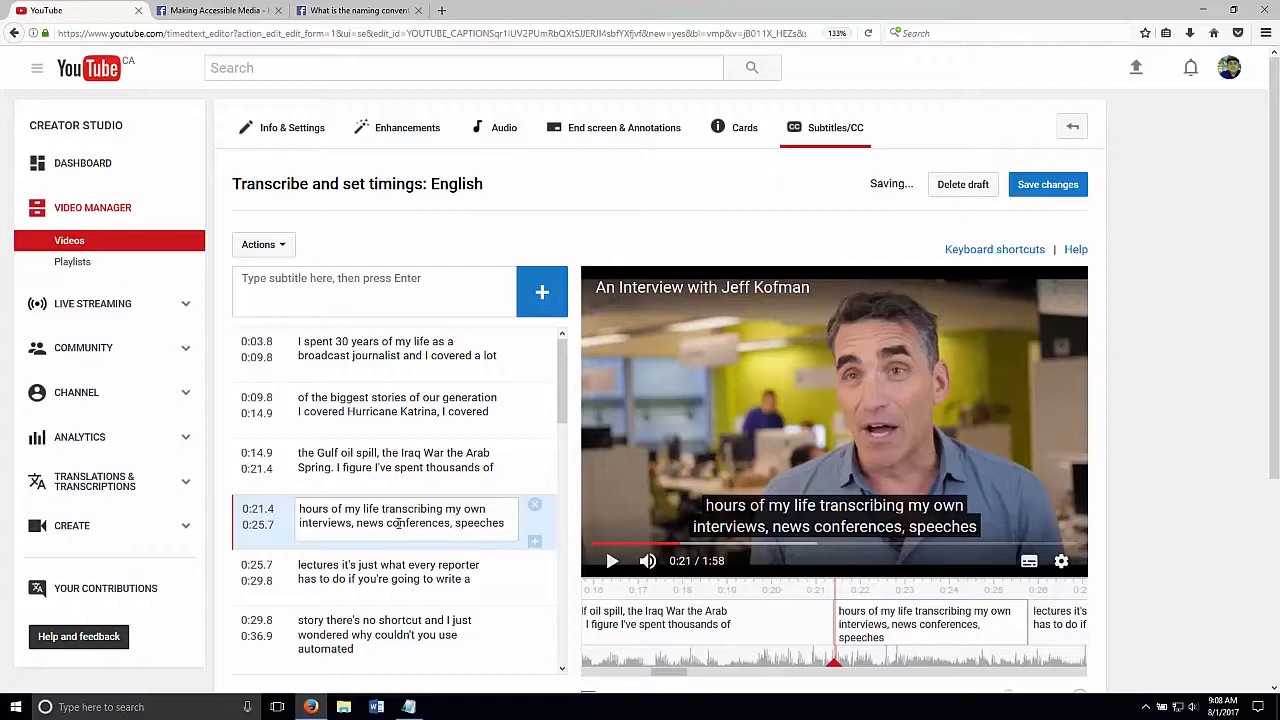
text(,)
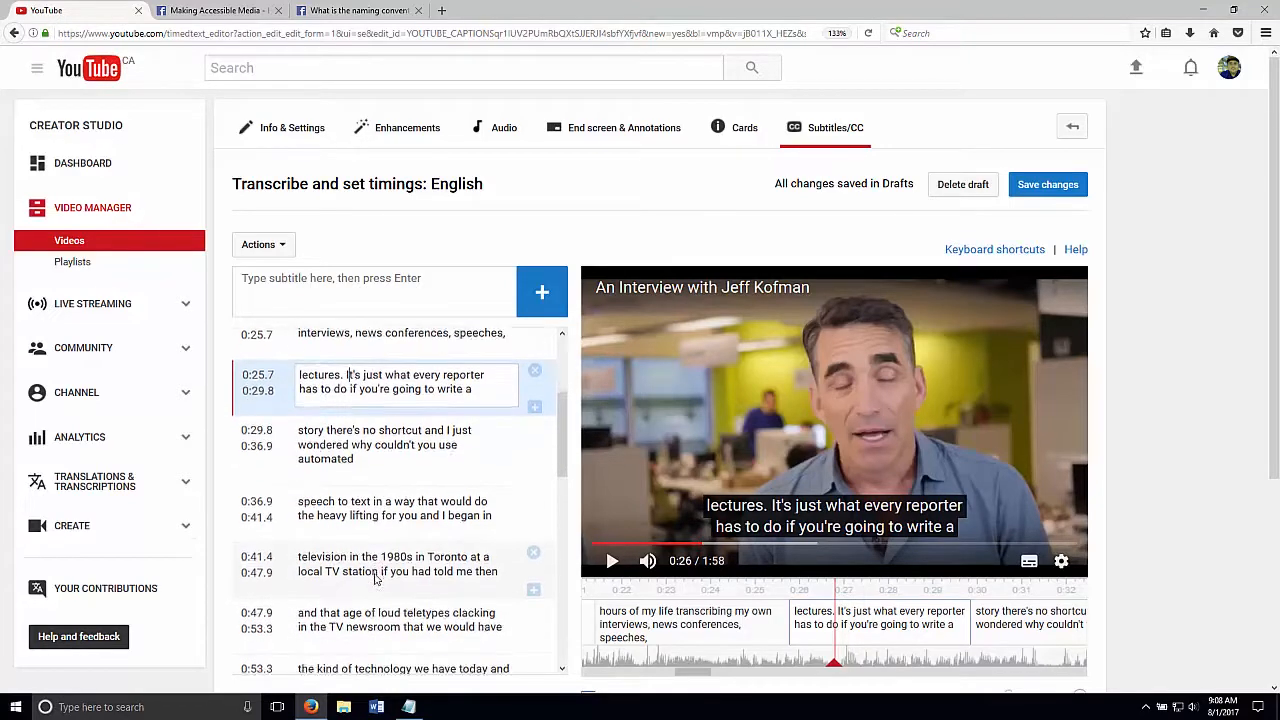
- Correct the misheard words print and Trenton to Trint in the later captions
scroll(down, 3)
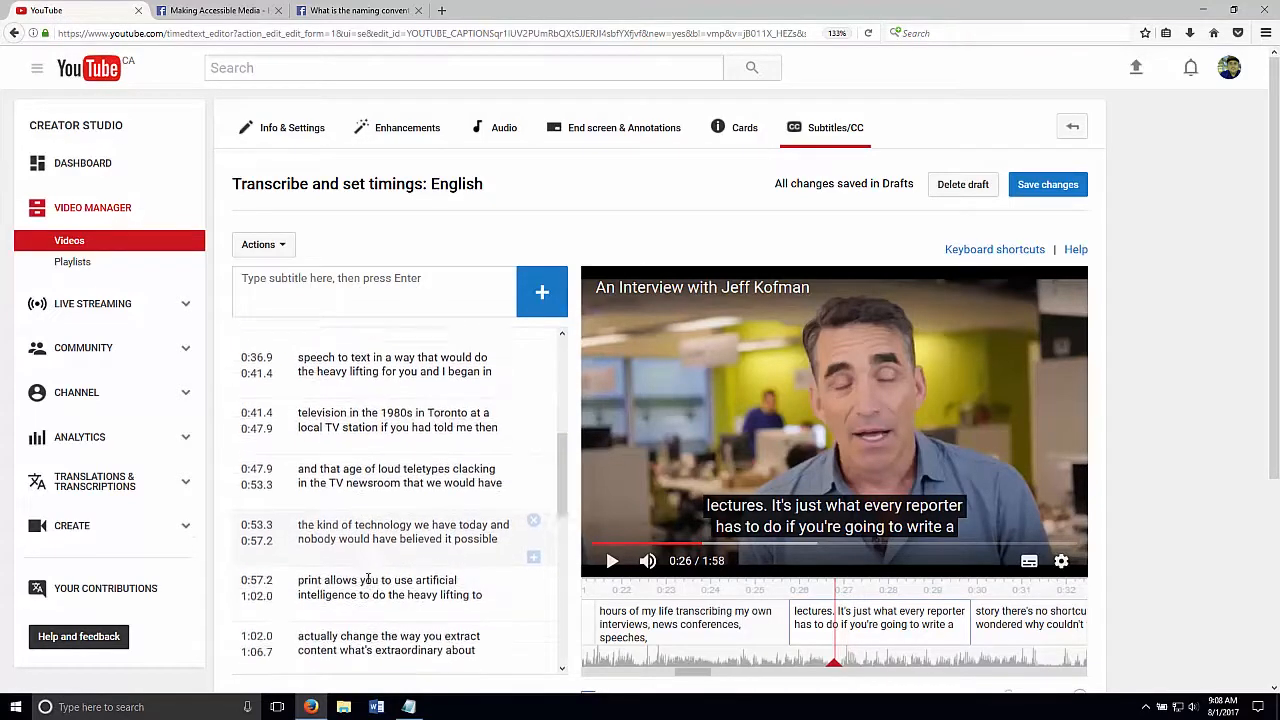
click(390, 584)
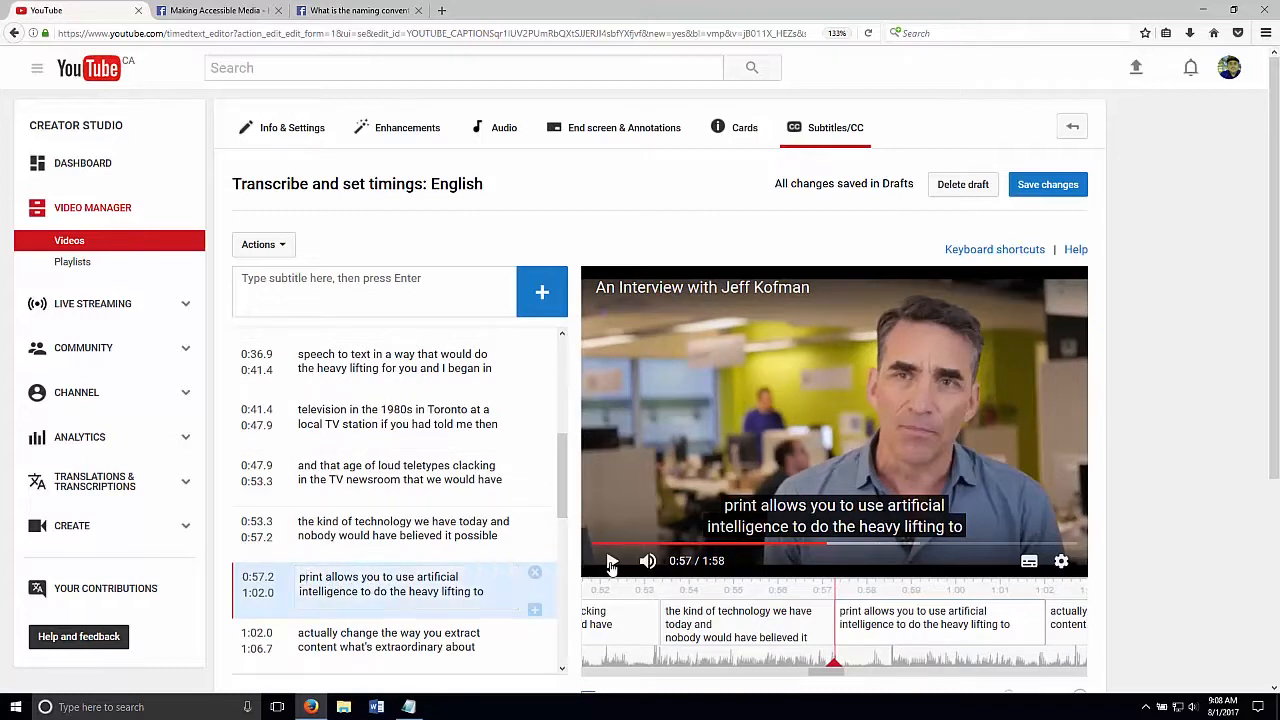
click(612, 560)
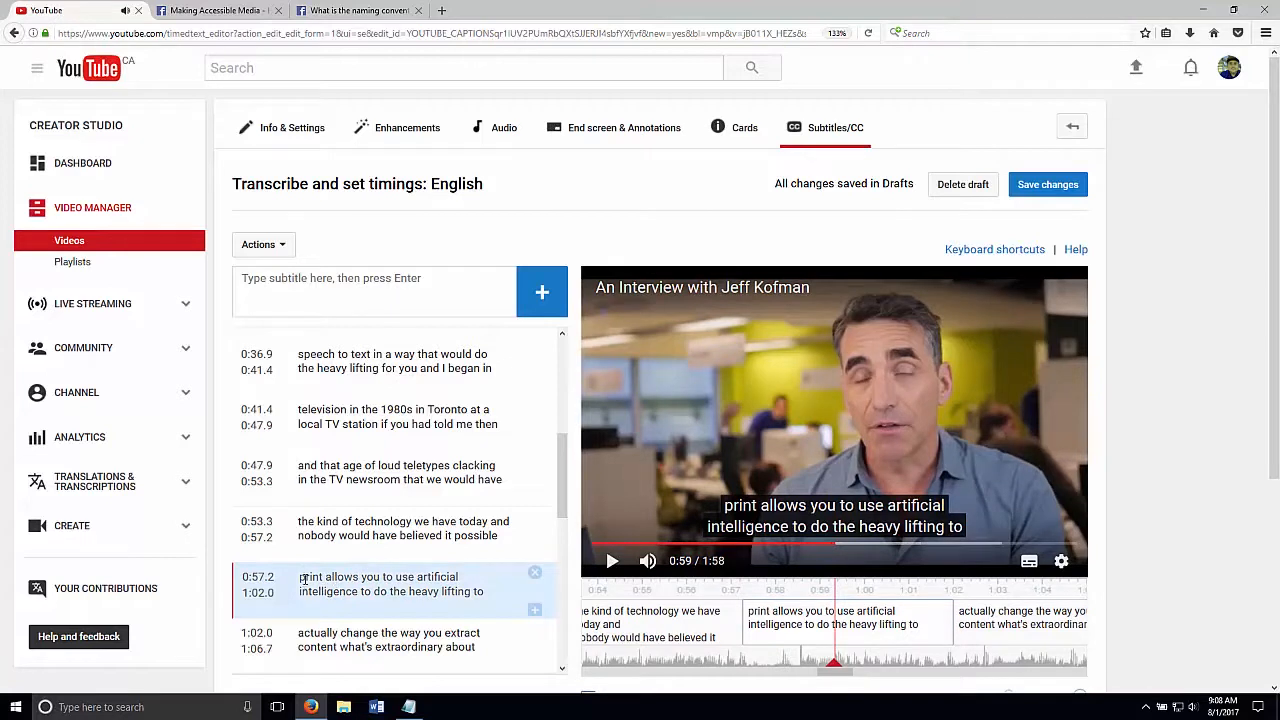
text(Trint)
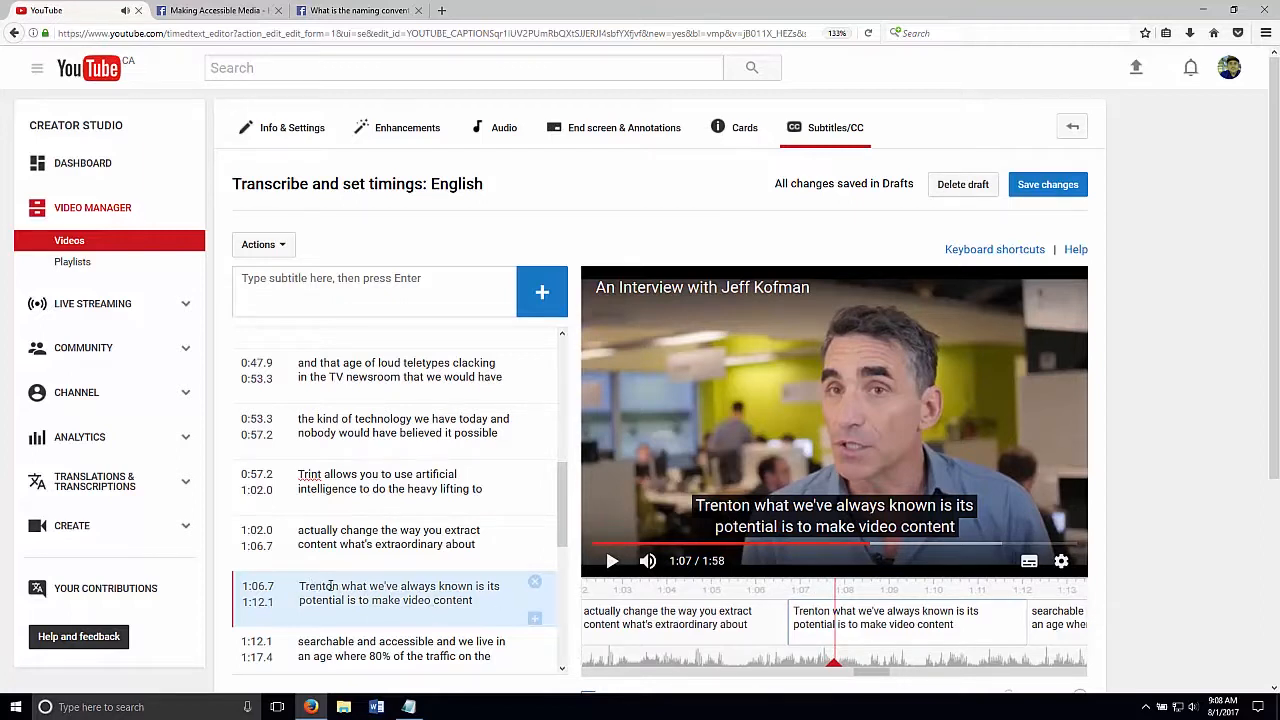
click(404, 592)
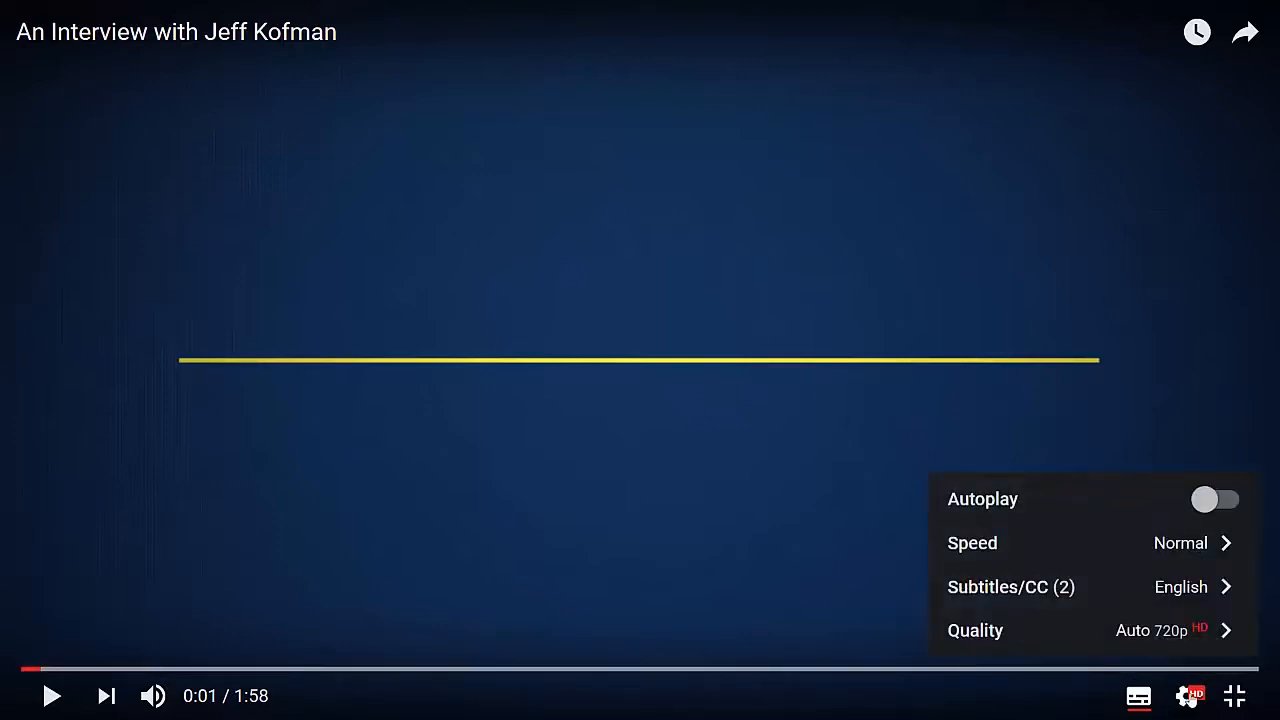
- Select the English subtitle track in player settings and play the interview to its credits
click(1010, 588)
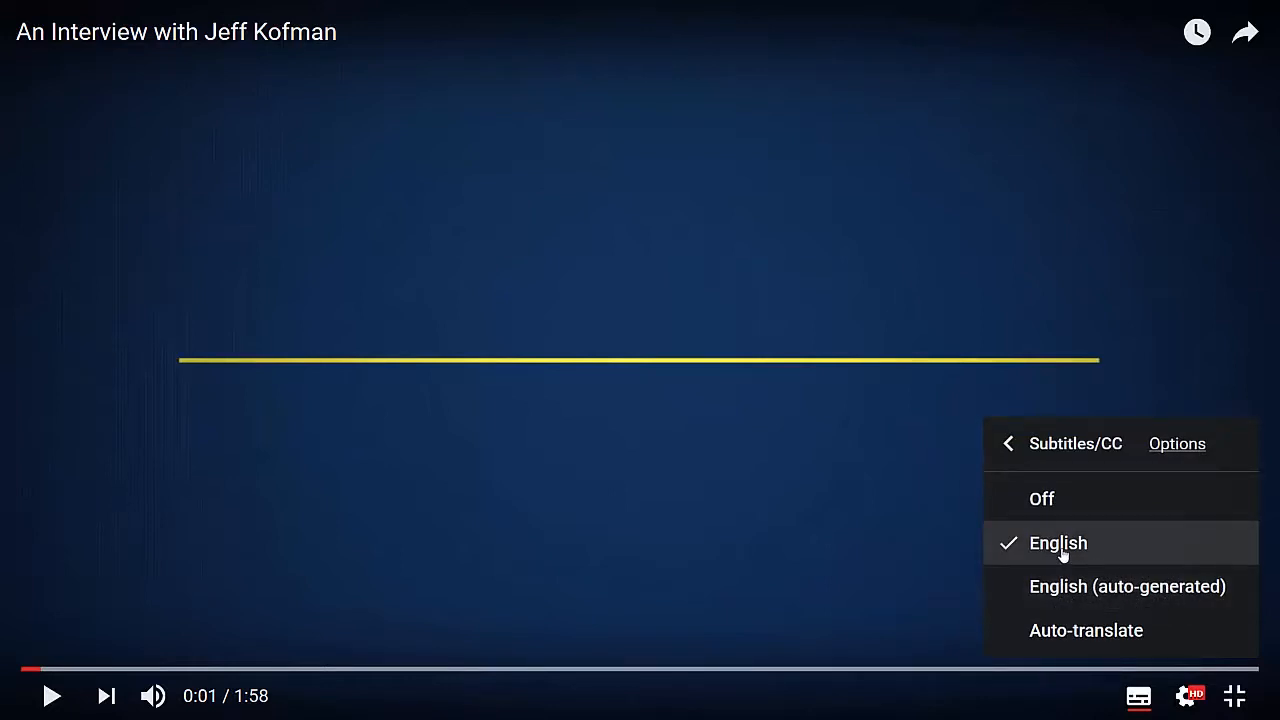
click(1008, 444)
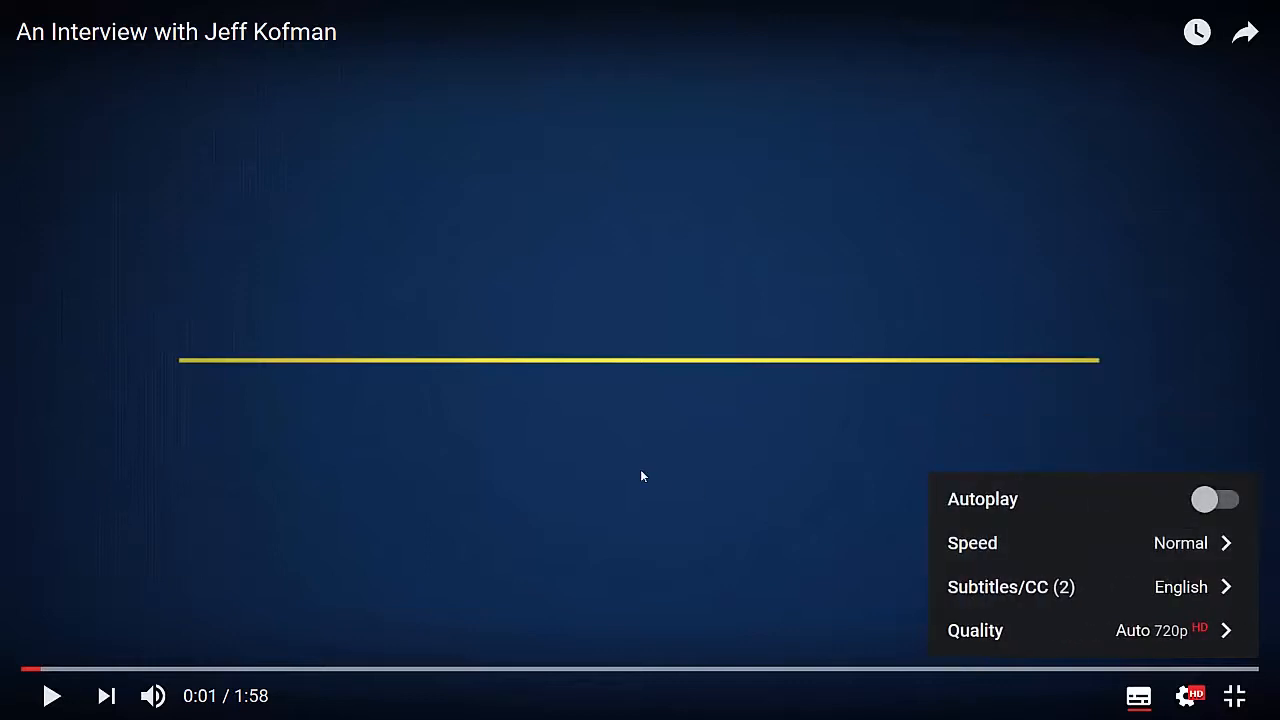
click(1234, 696)
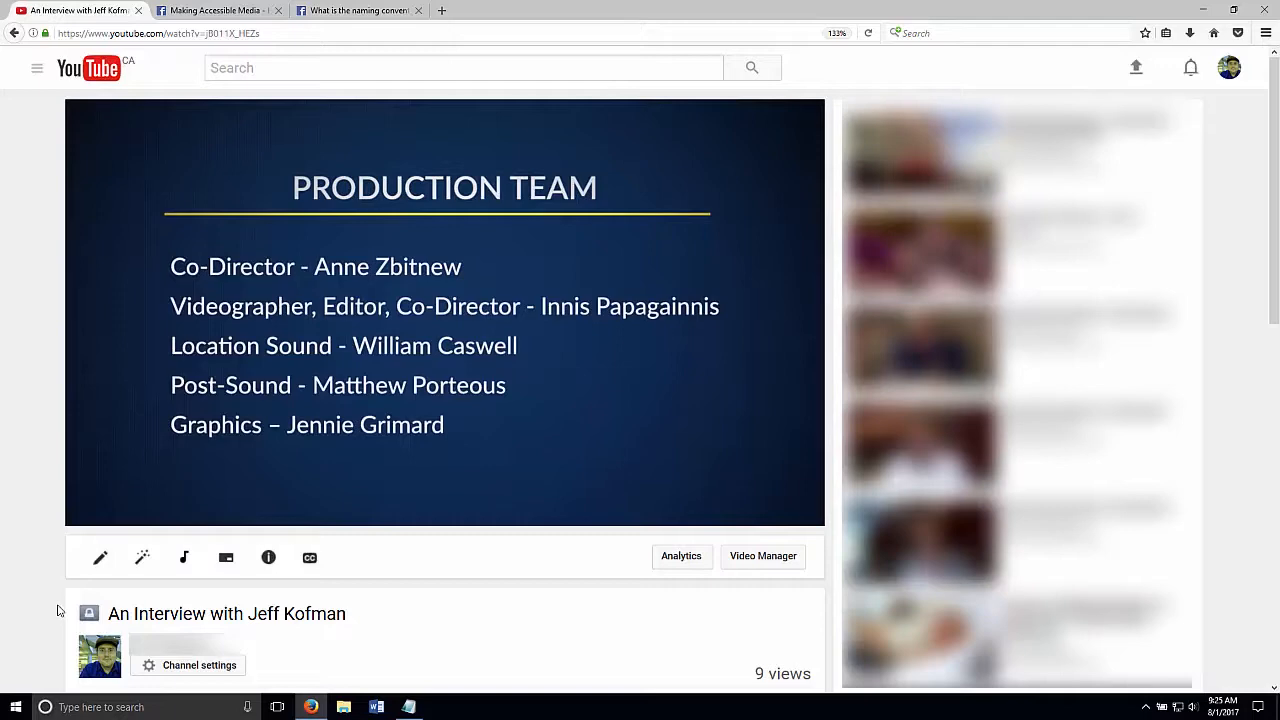
- Publish the corrected captions and view the published English subtitles for the interview
click(310, 556)
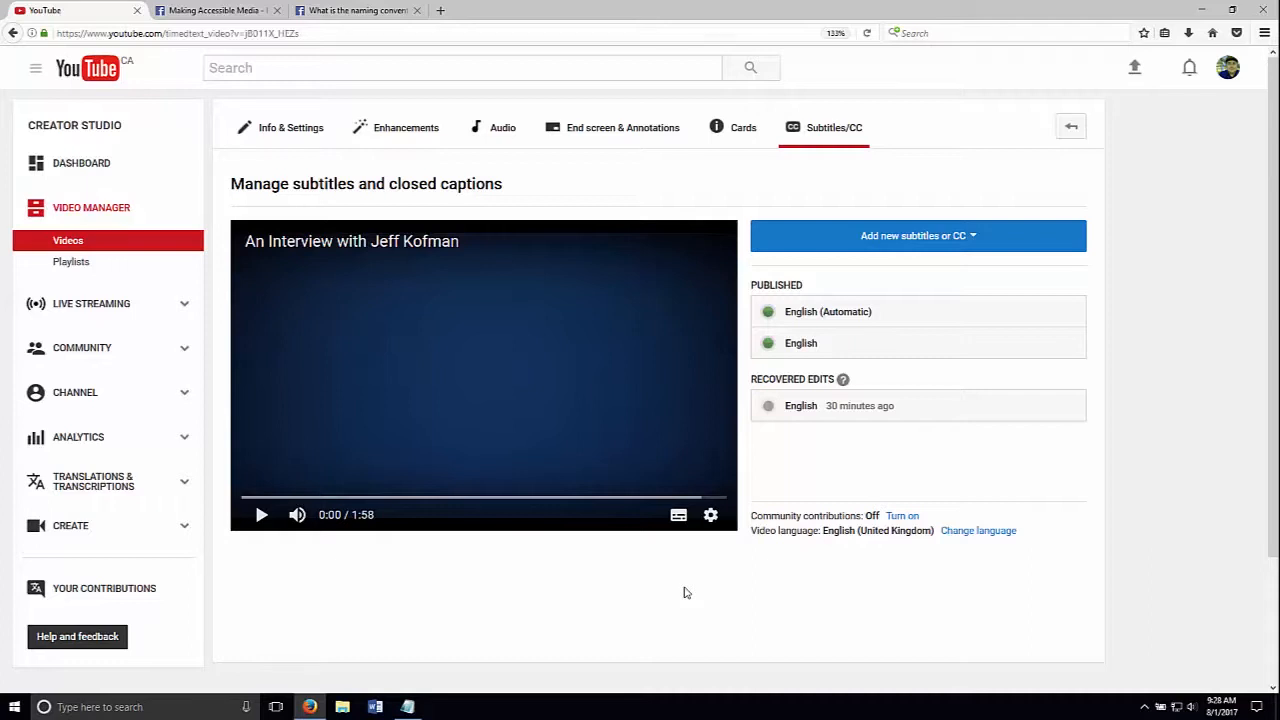
mouse_move(692, 580)
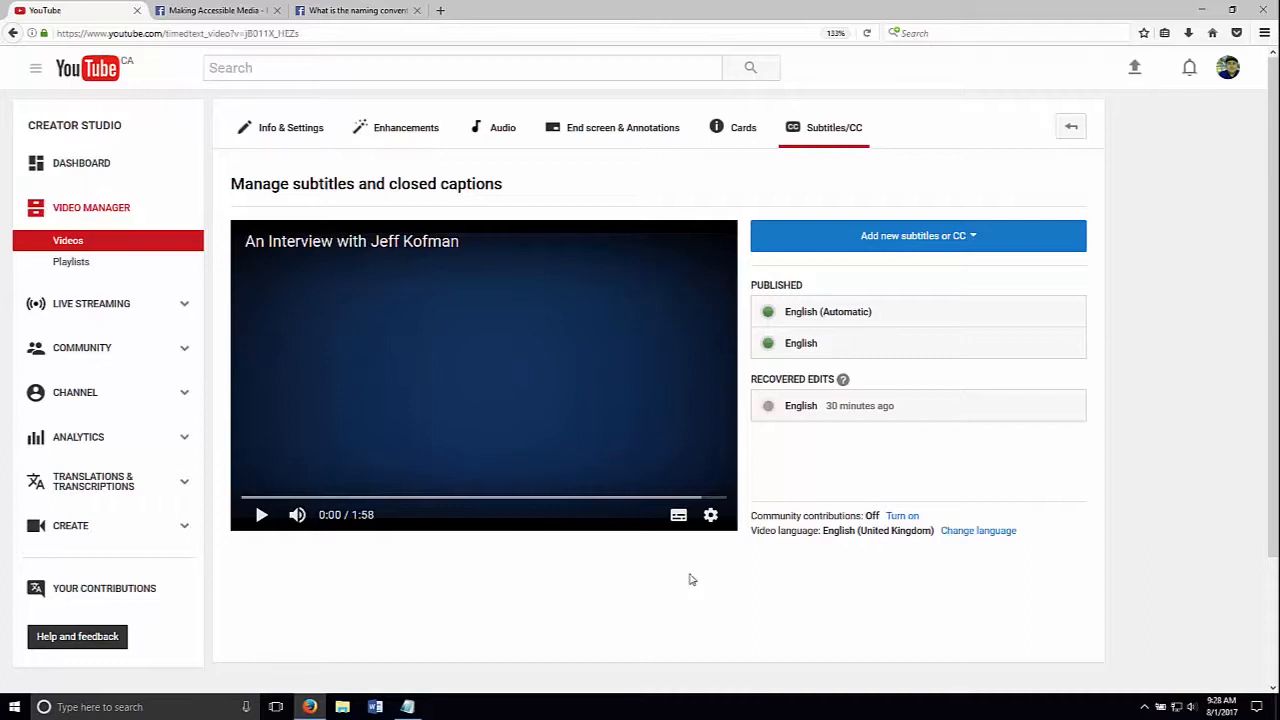
mouse_move(324, 212)
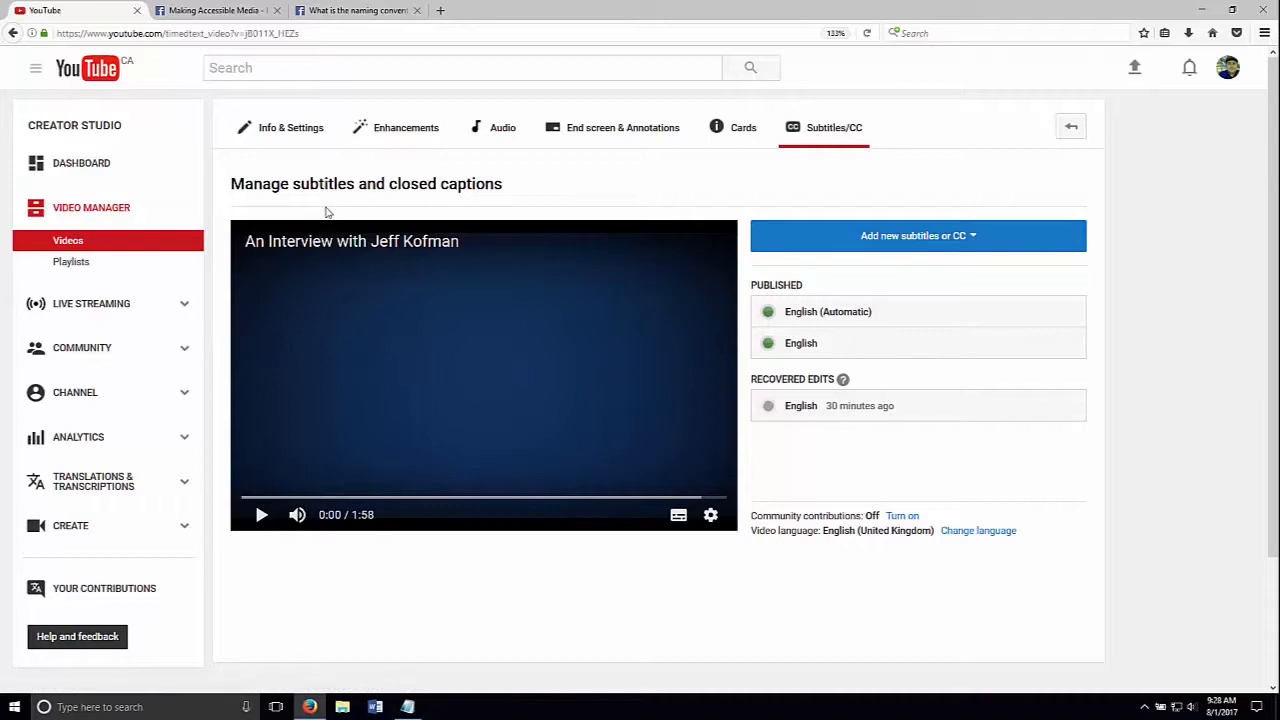
mouse_move(786, 438)
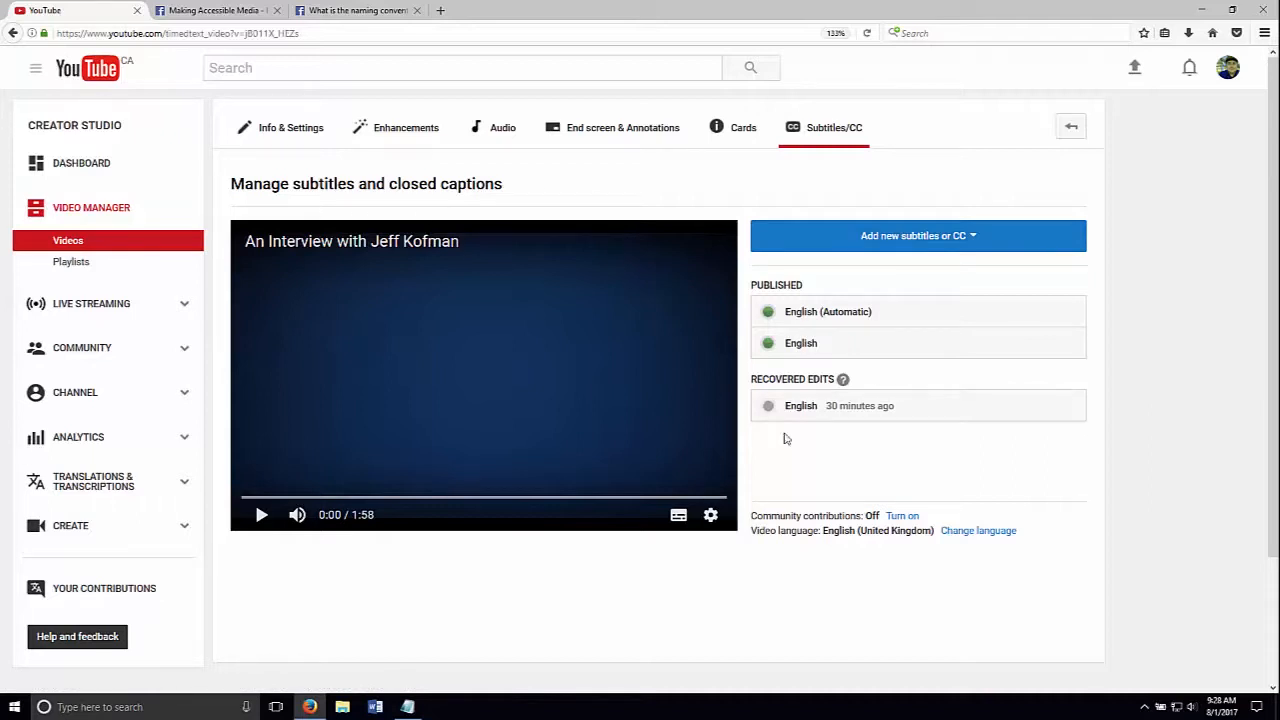
mouse_move(856, 312)
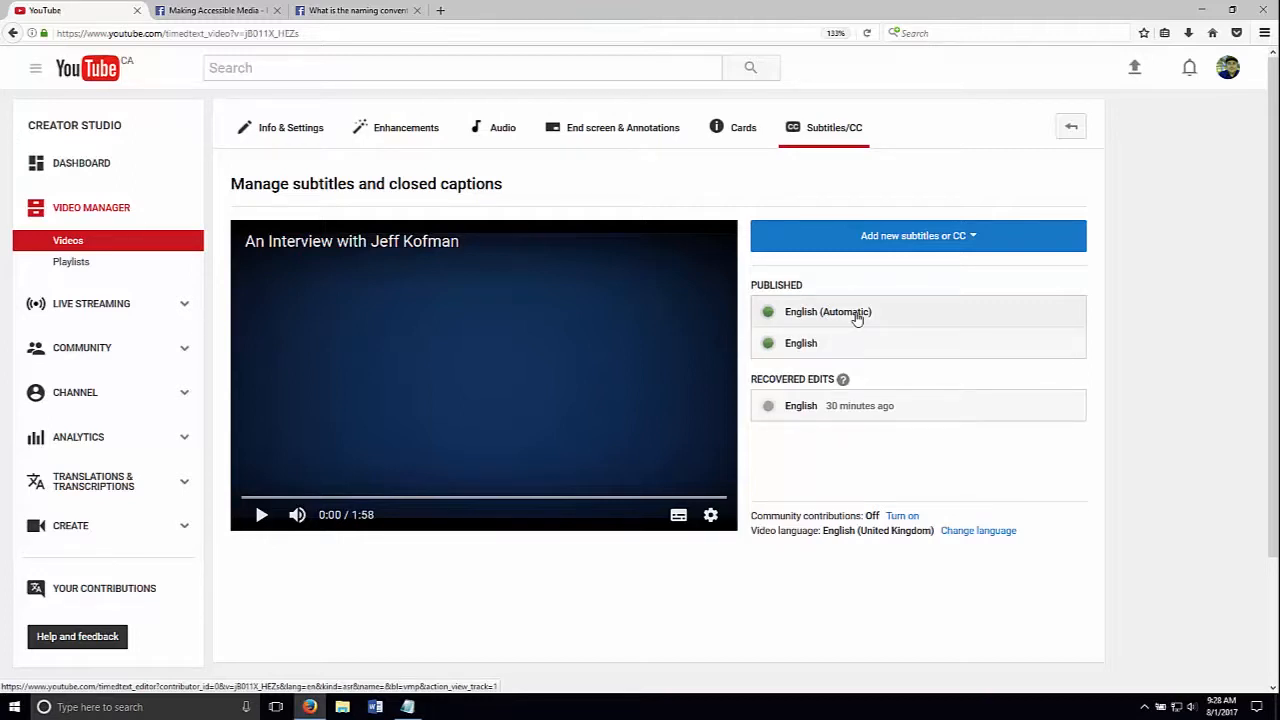
mouse_move(800, 350)
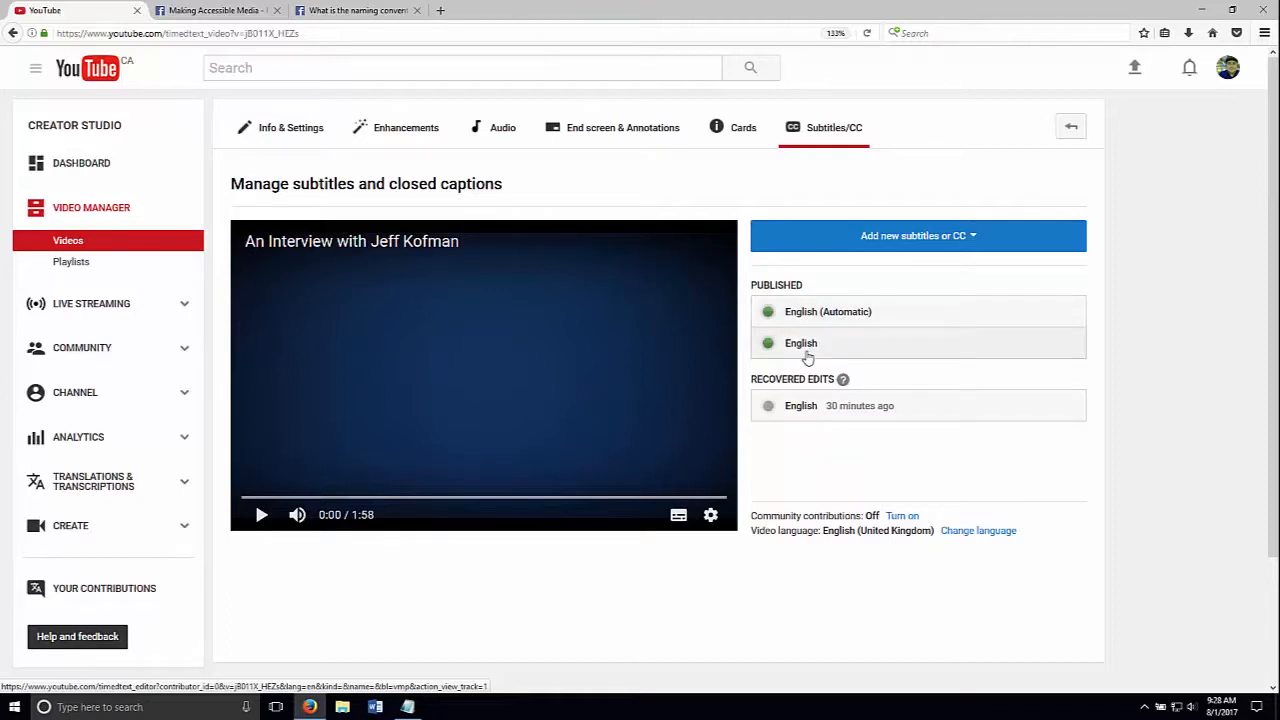
click(800, 342)
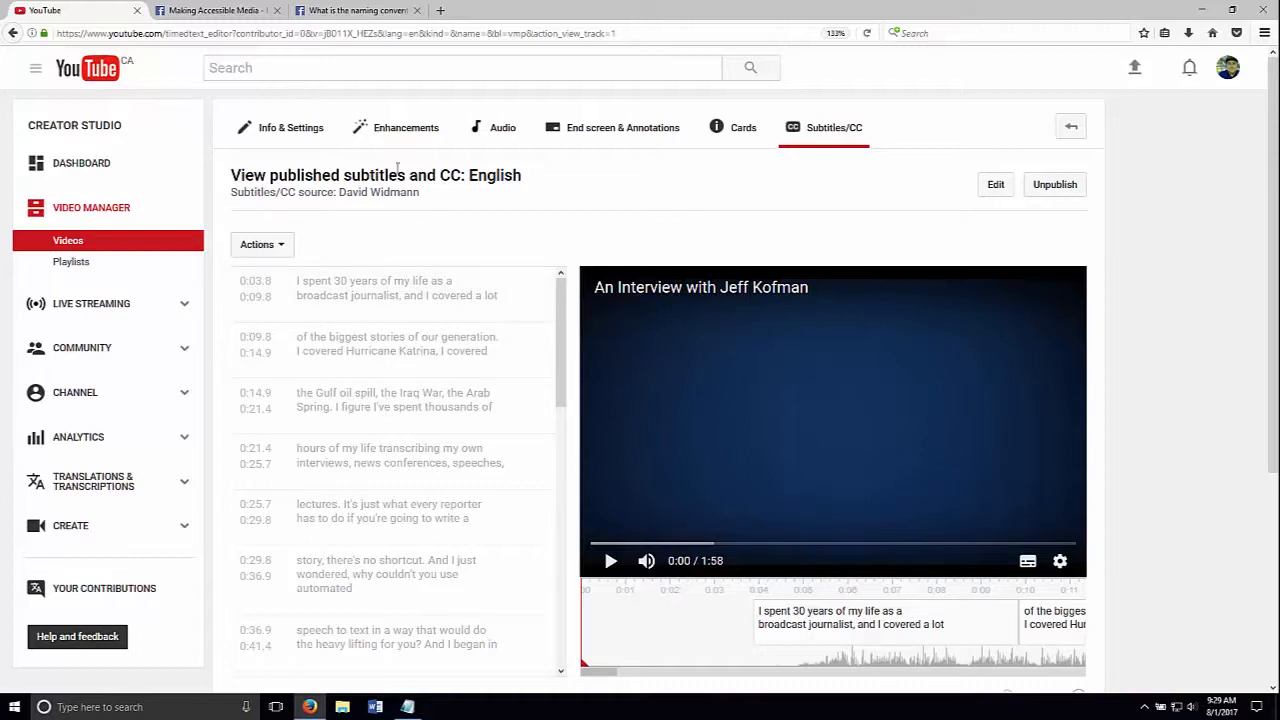
- Show the Facebook .srt naming convention article and scroll to the en_US language code
click(356, 10)
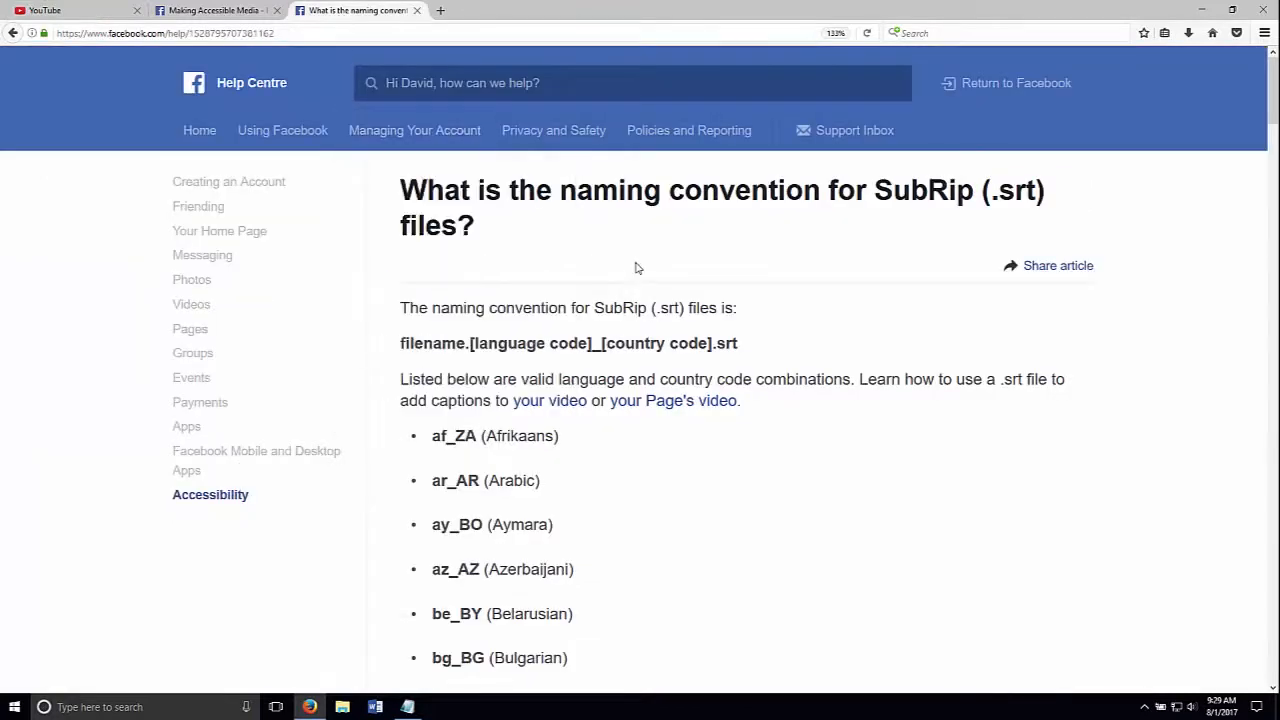
mouse_move(700, 248)
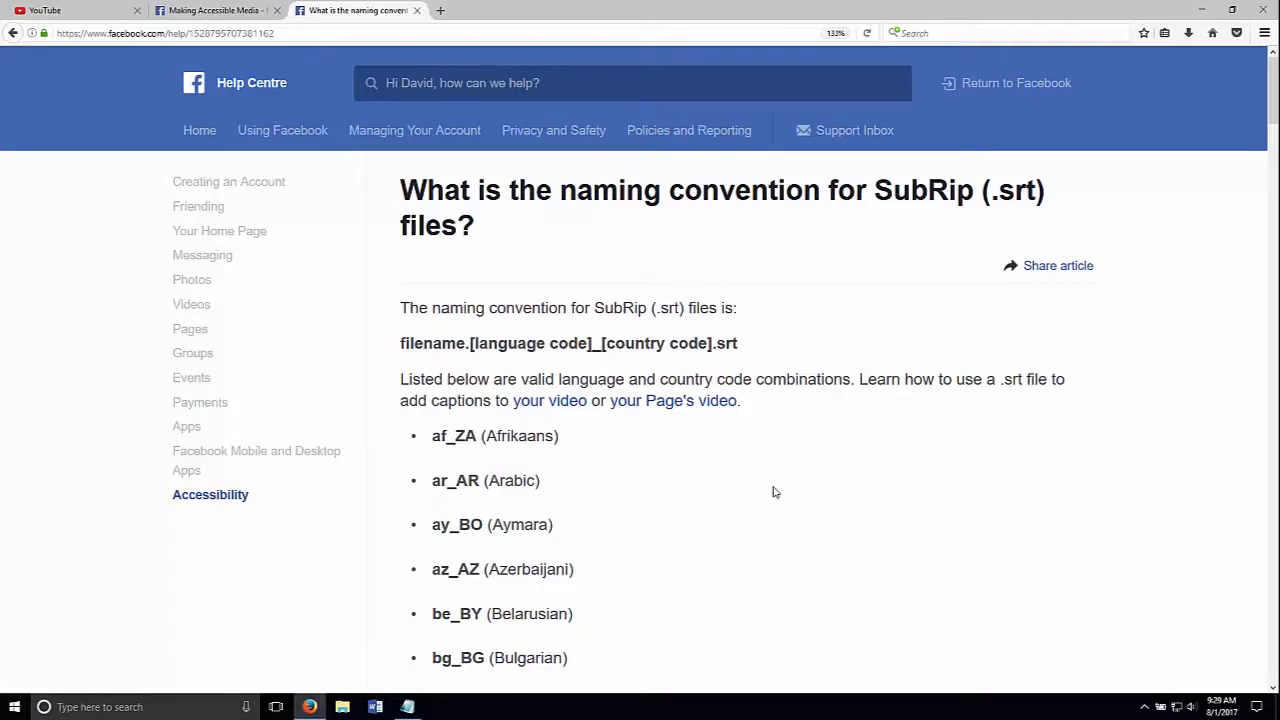
scroll(down, 3)
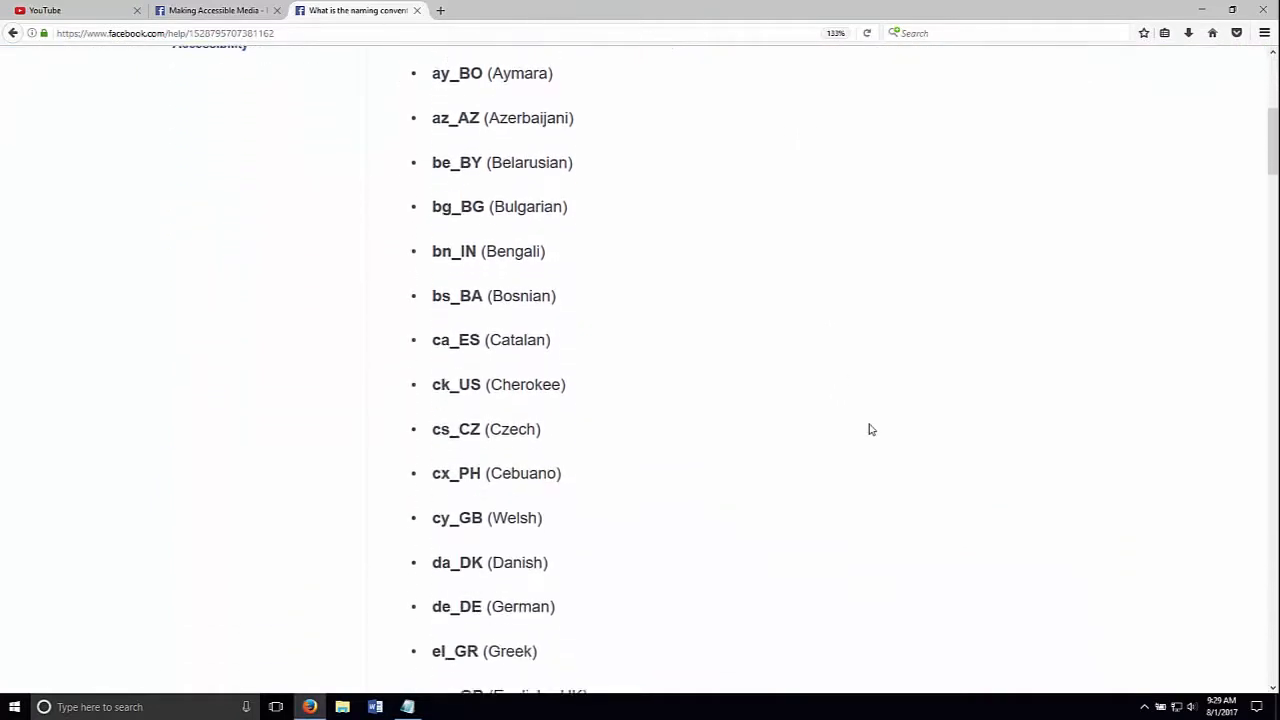
scroll(down, 3)
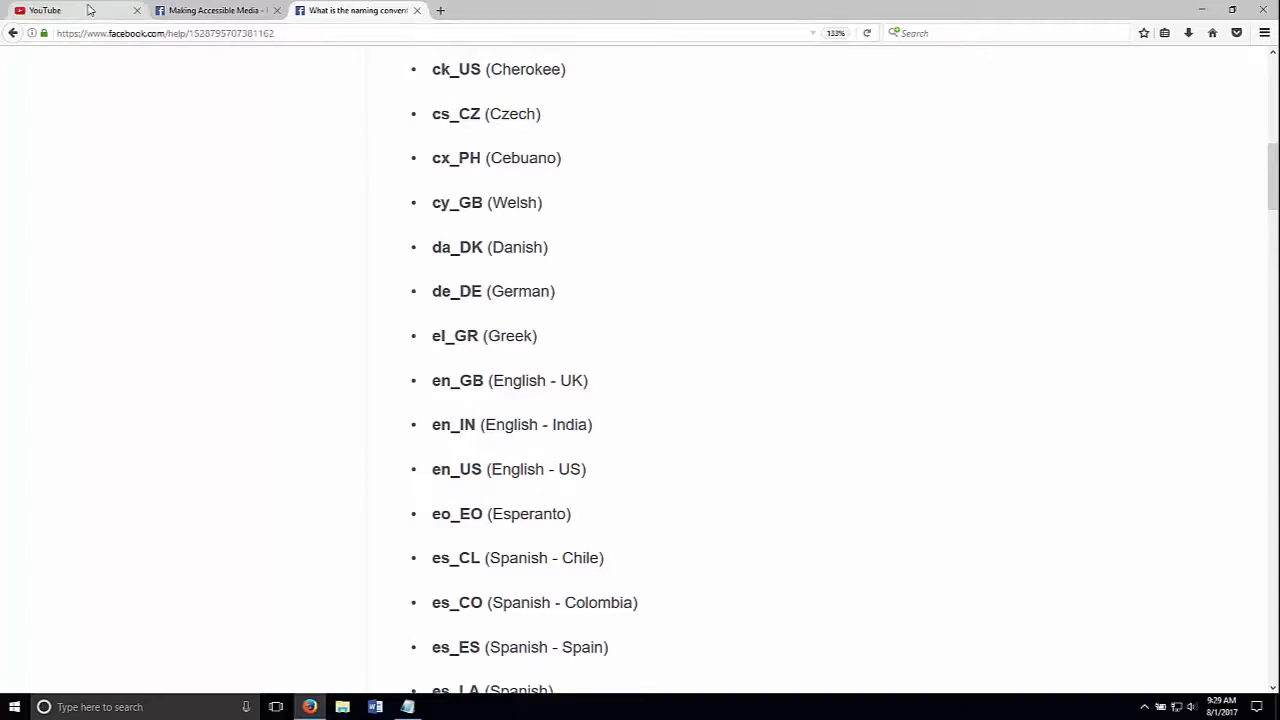
- Download the published English captions from the Actions menu as captions.srt
click(64, 10)
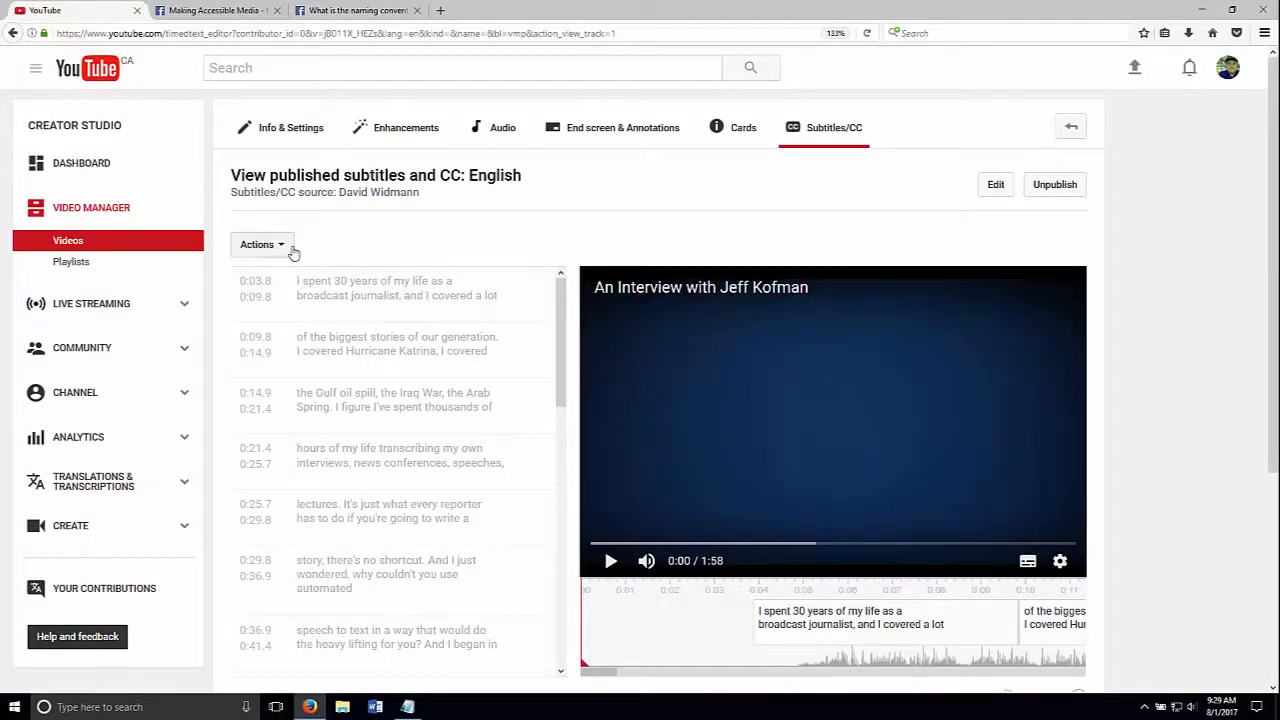
click(256, 244)
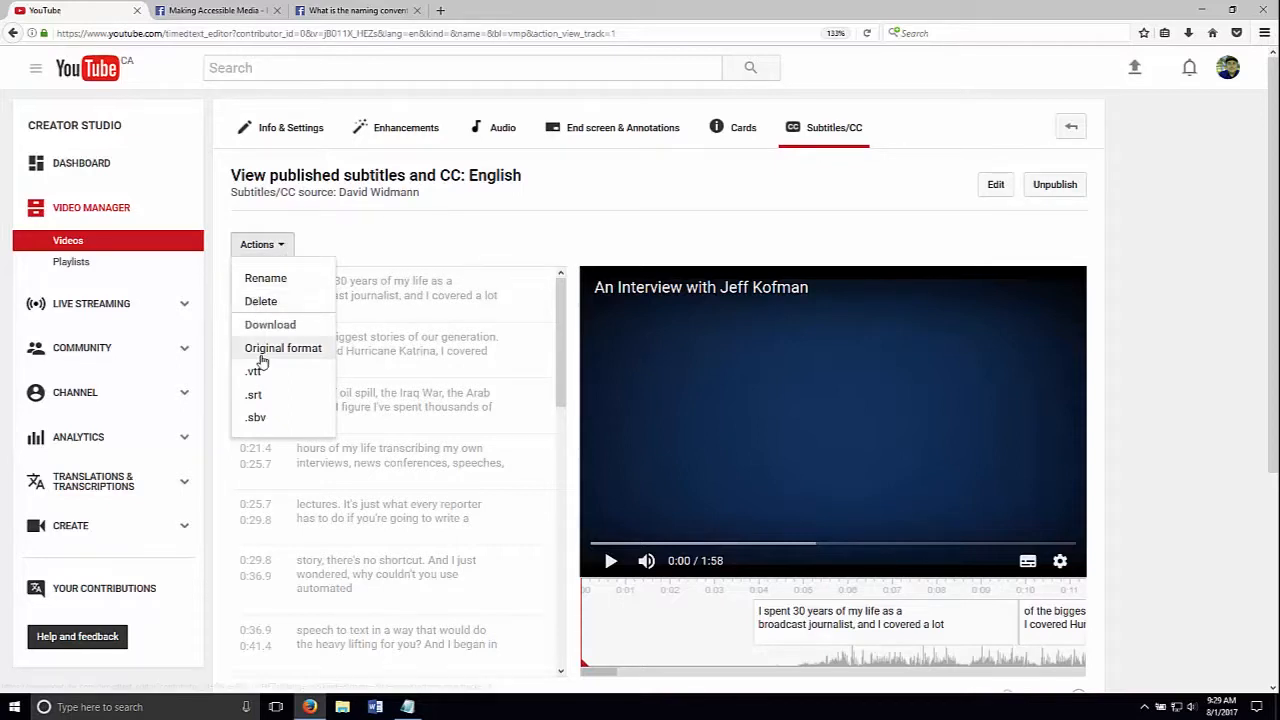
click(252, 394)
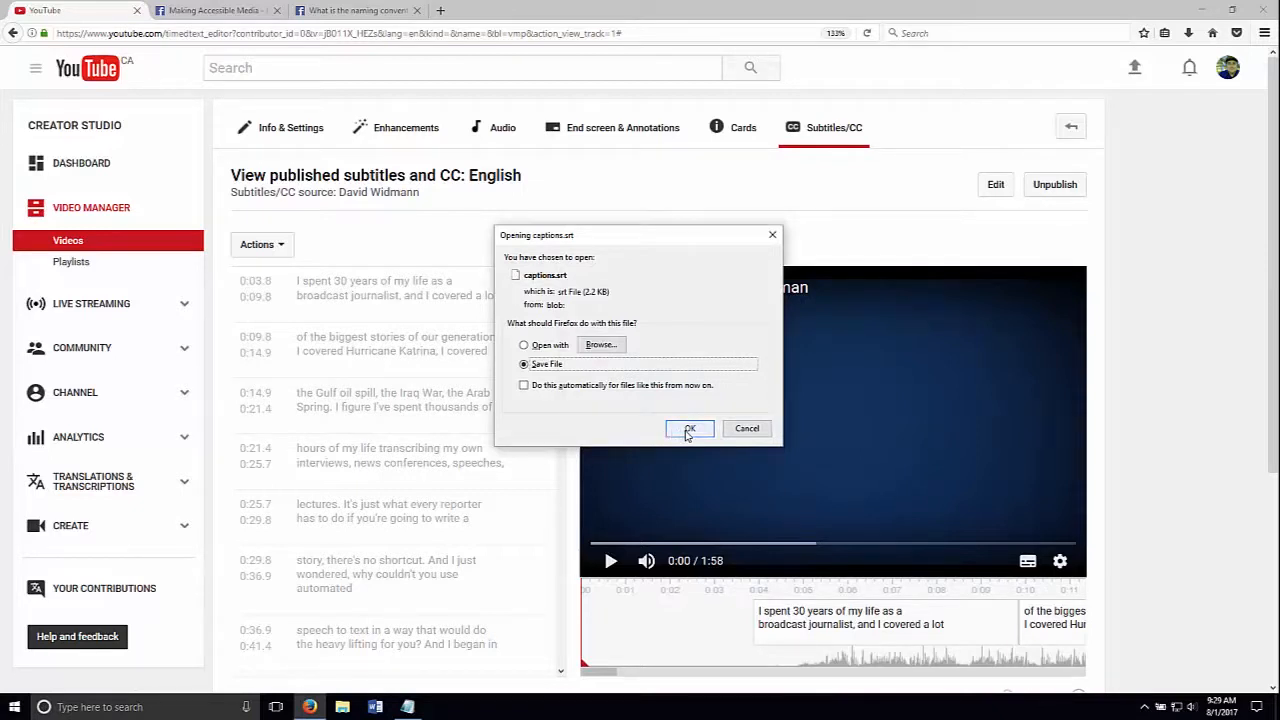
click(688, 428)
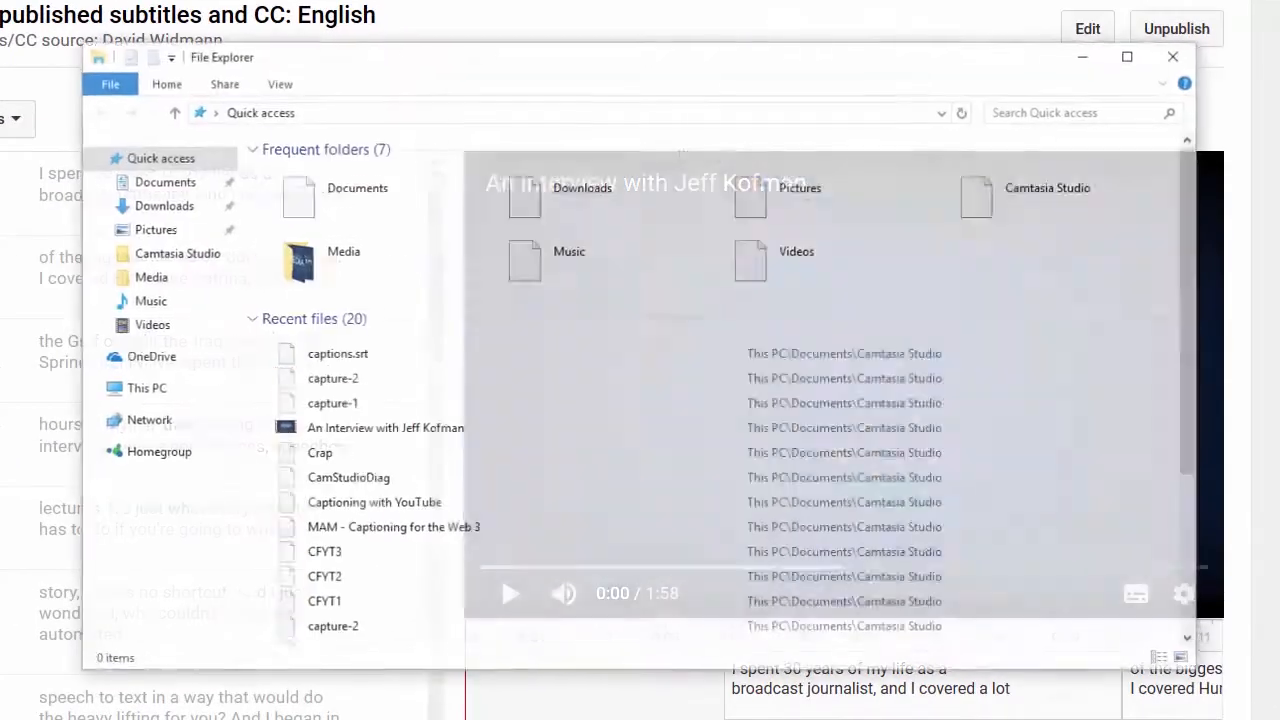
- In Downloads, select captions.srt to rename it captions.en_US.srt
click(590, 196)
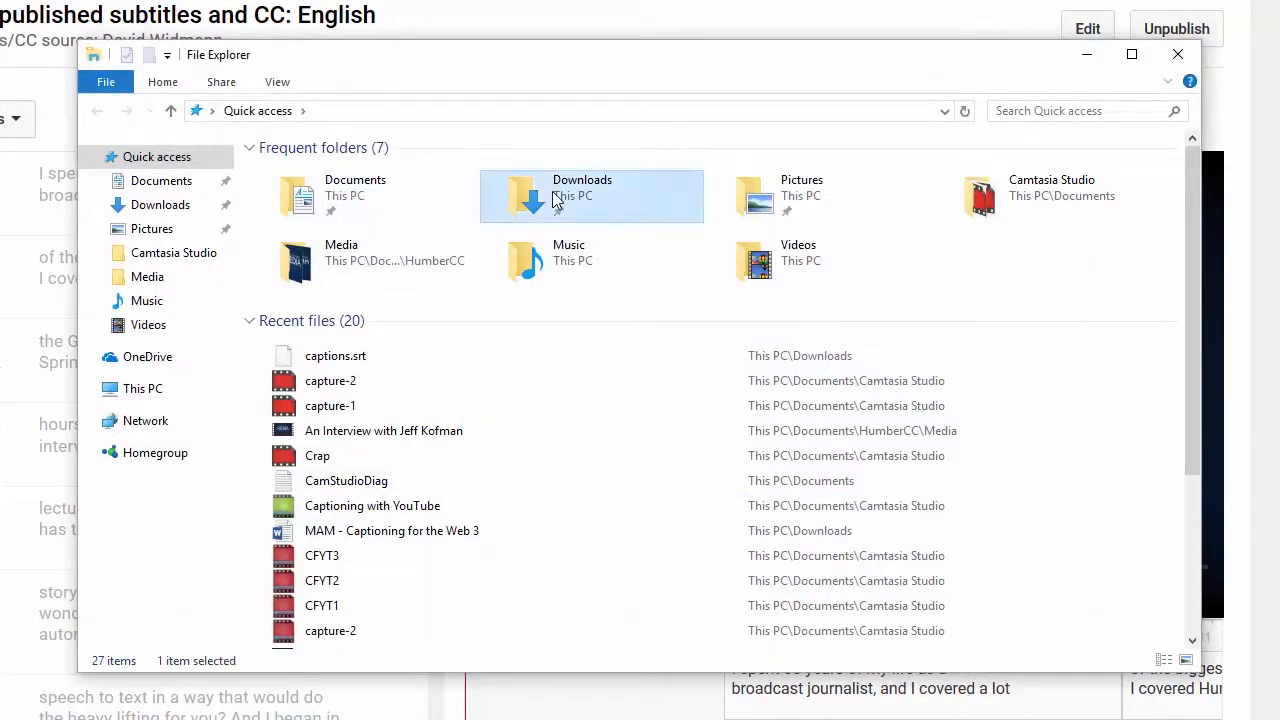
double_click(592, 196)
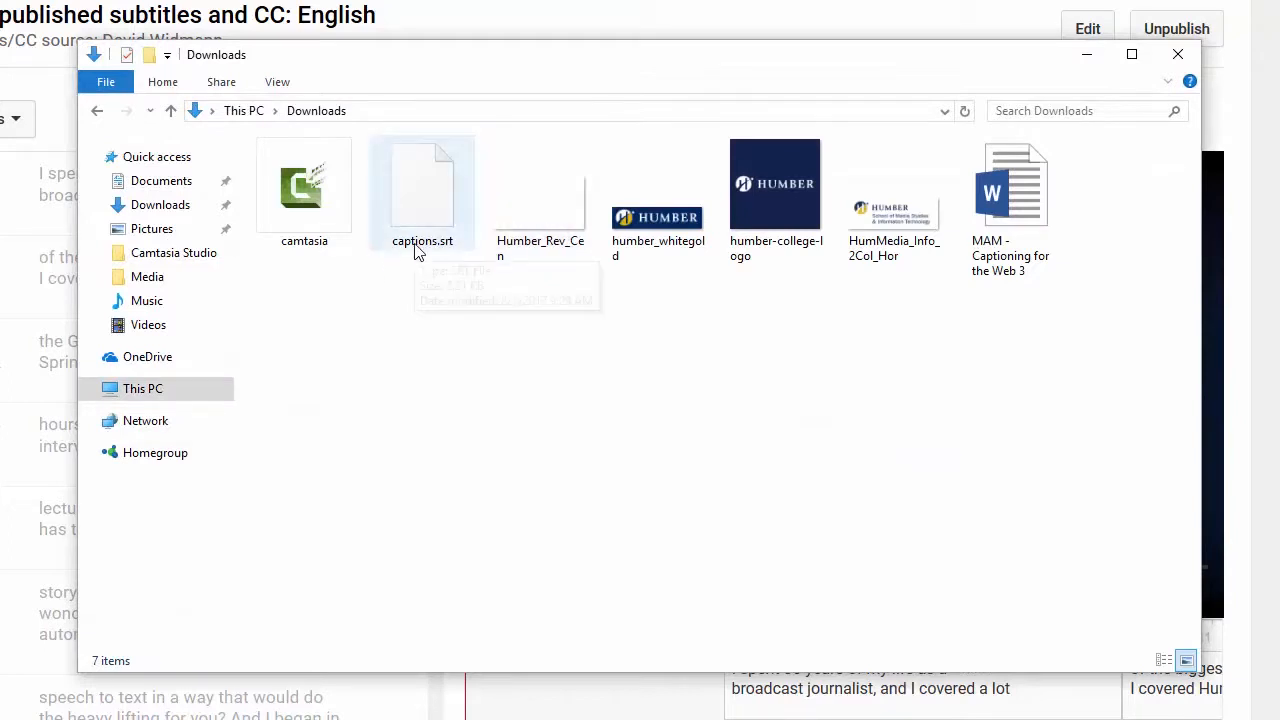
click(422, 190)
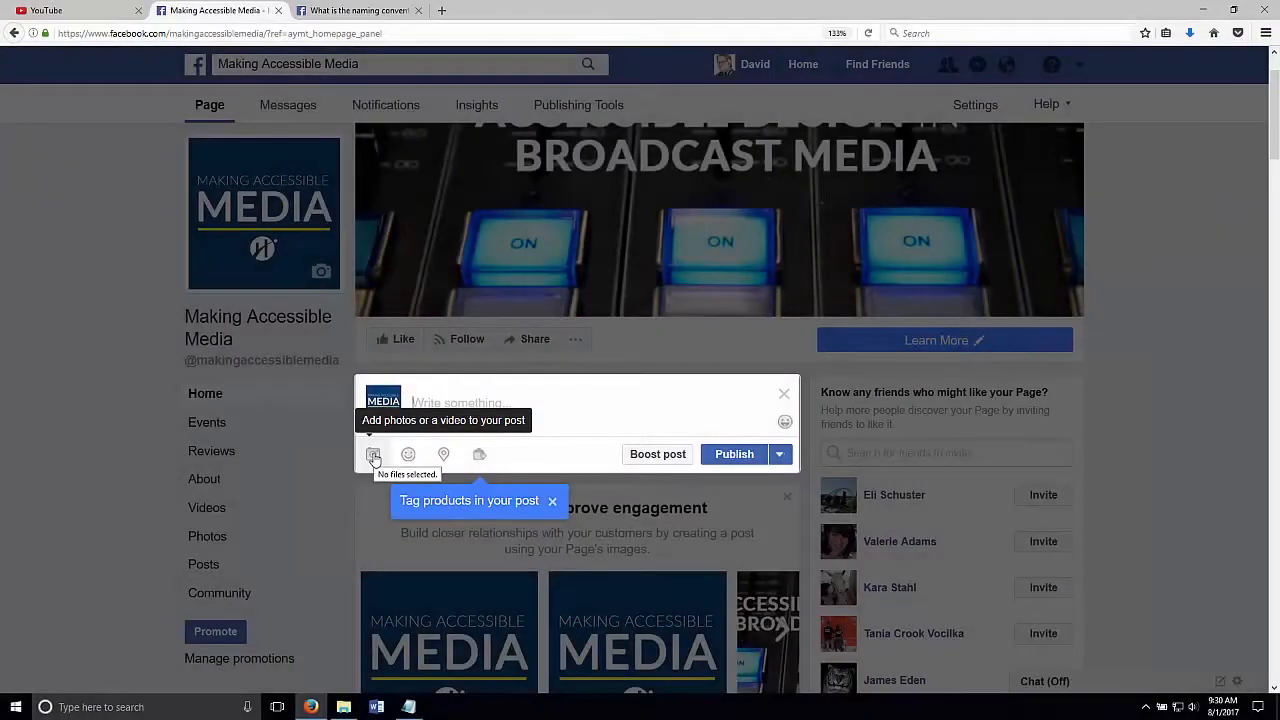
- Add the An Interview with Jeff Kofman video from Media to a new page post
click(372, 454)
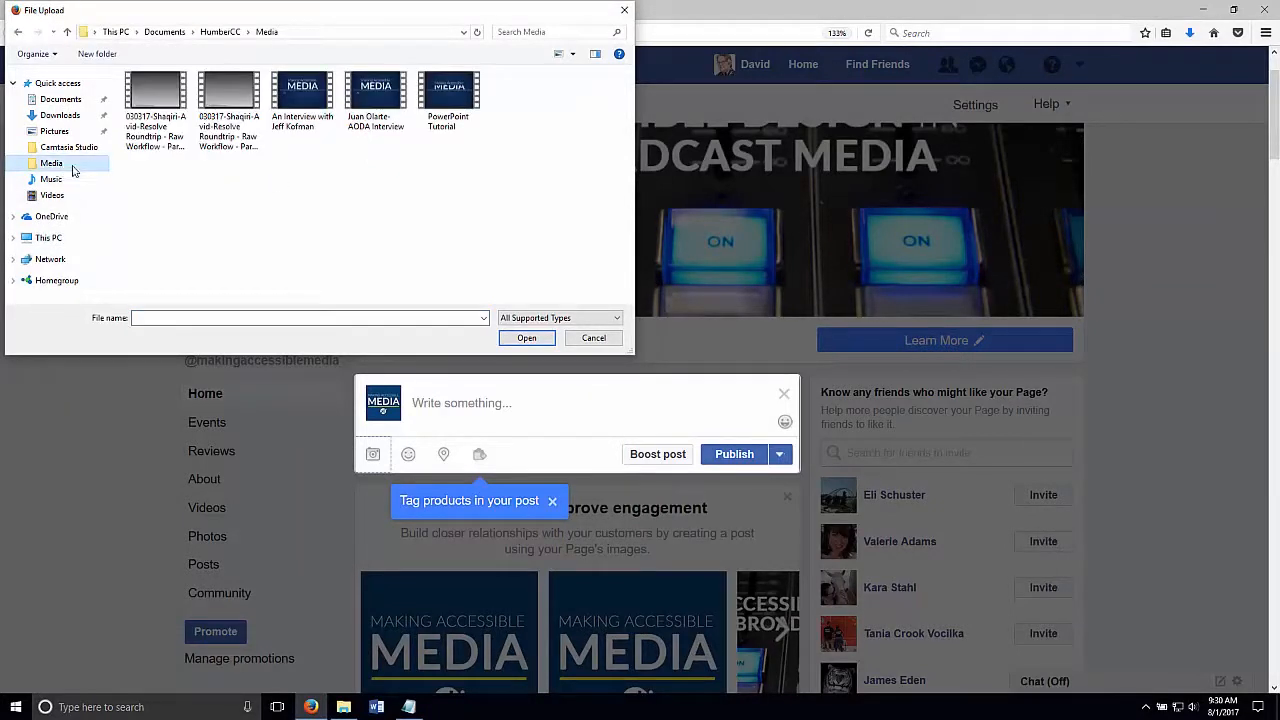
click(302, 96)
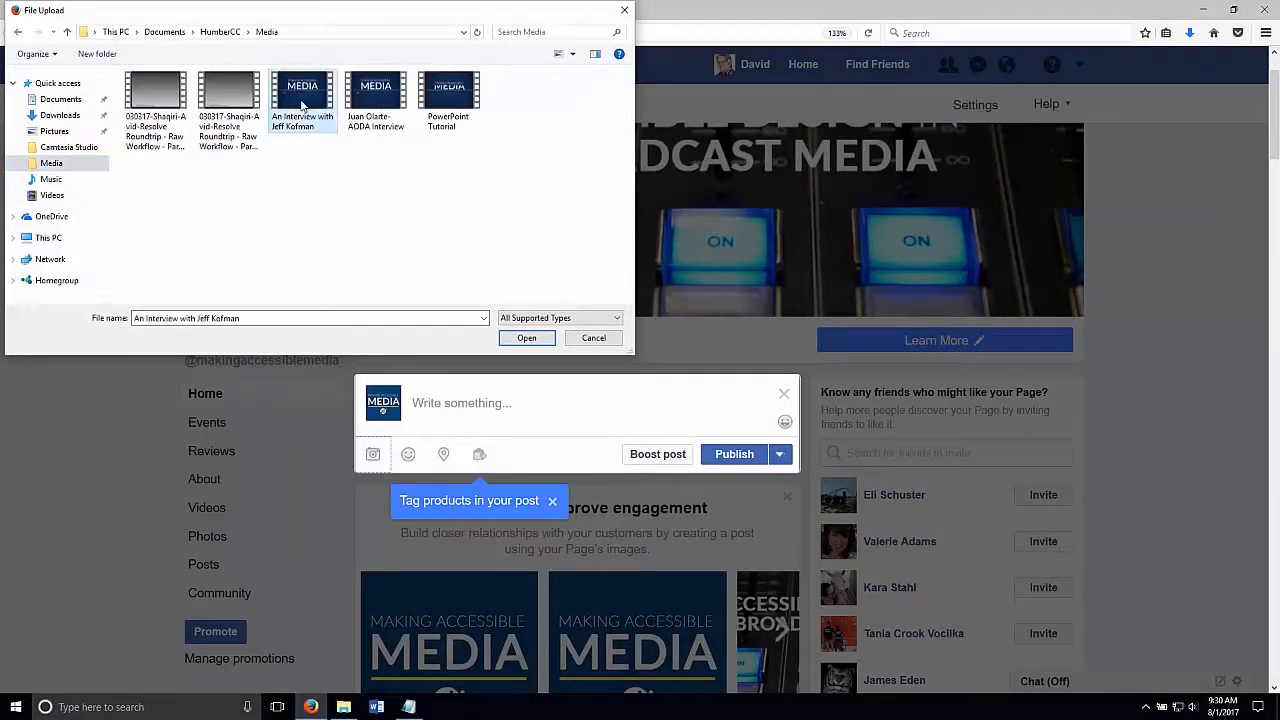
click(526, 336)
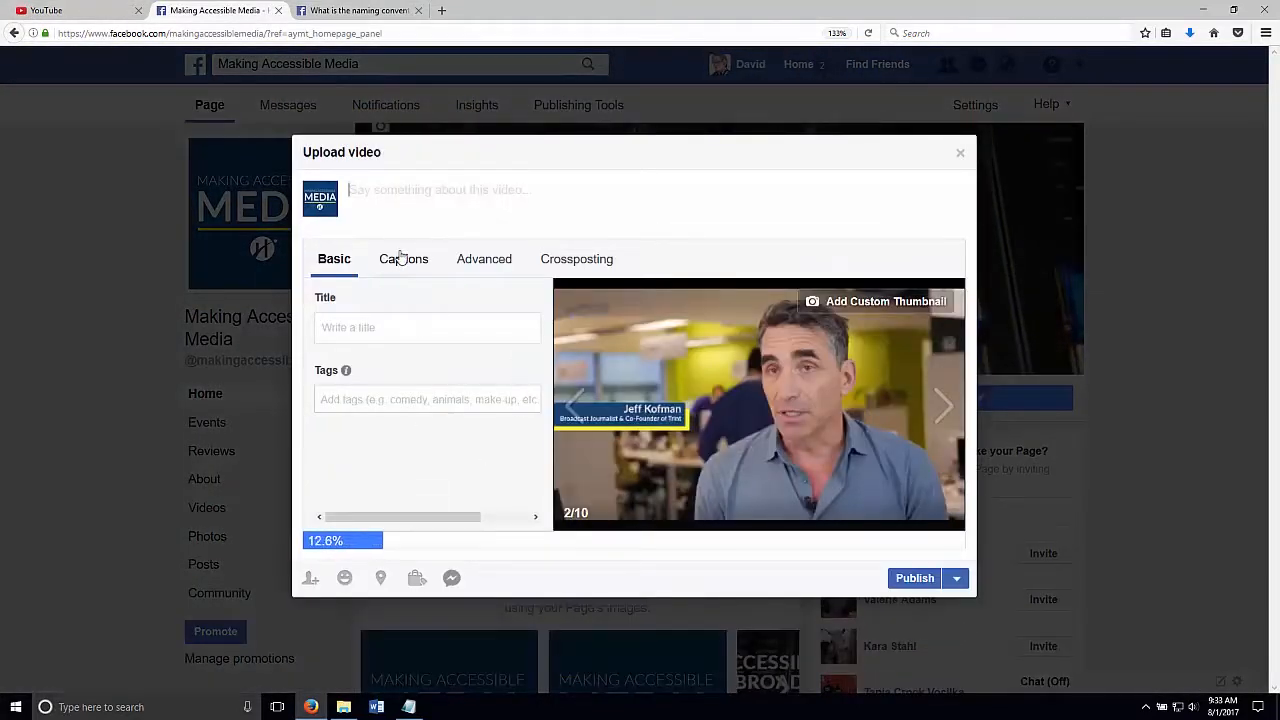
click(404, 260)
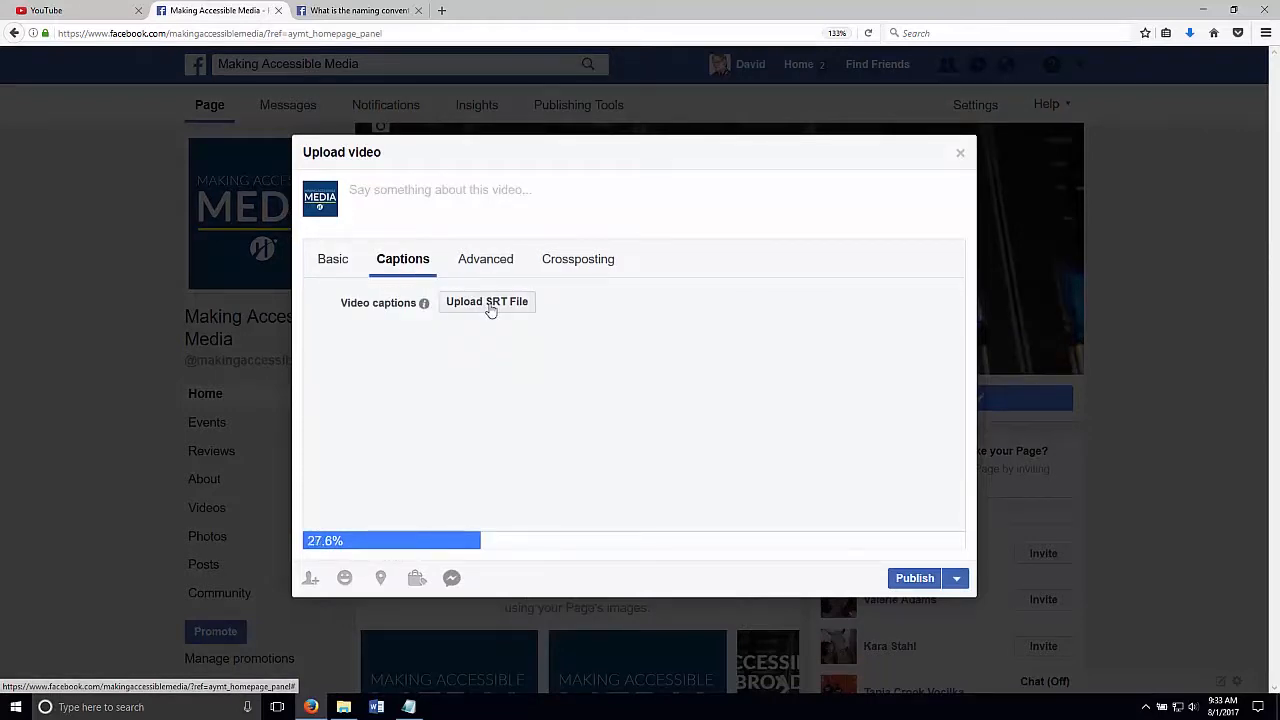
- Attach captions.en_US.srt from Downloads as the video's English (US) caption file
click(488, 300)
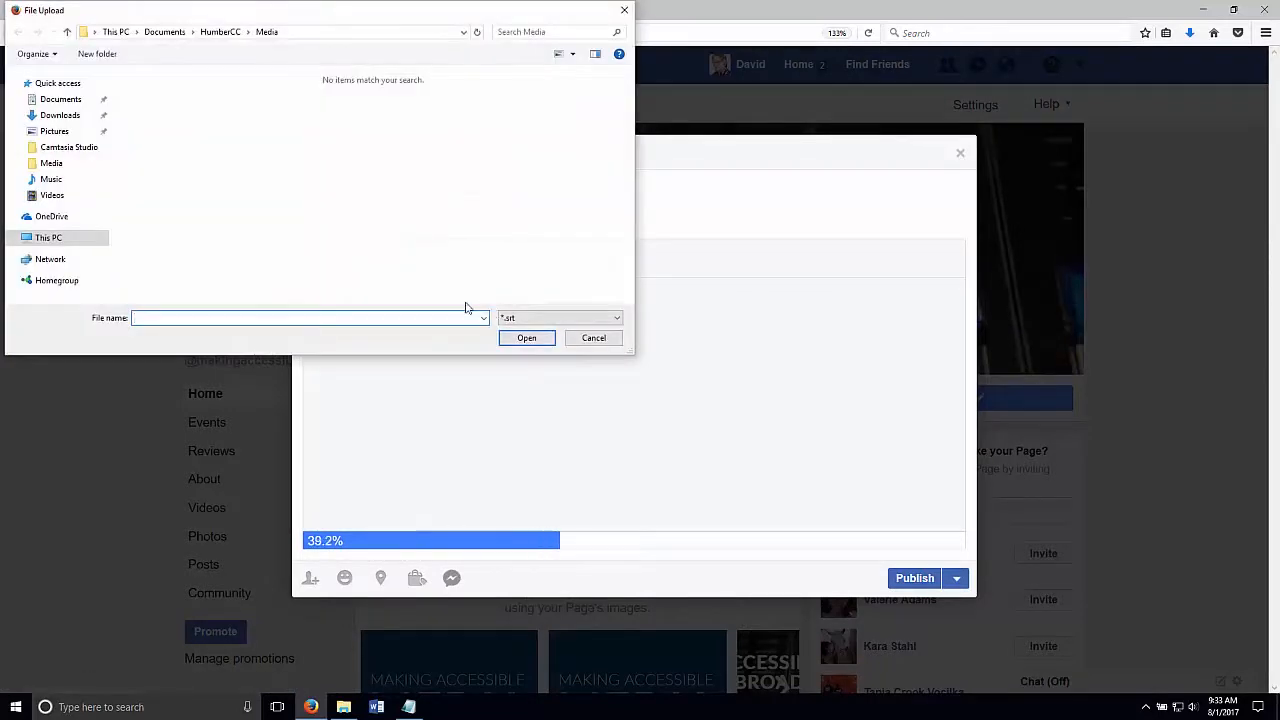
click(60, 114)
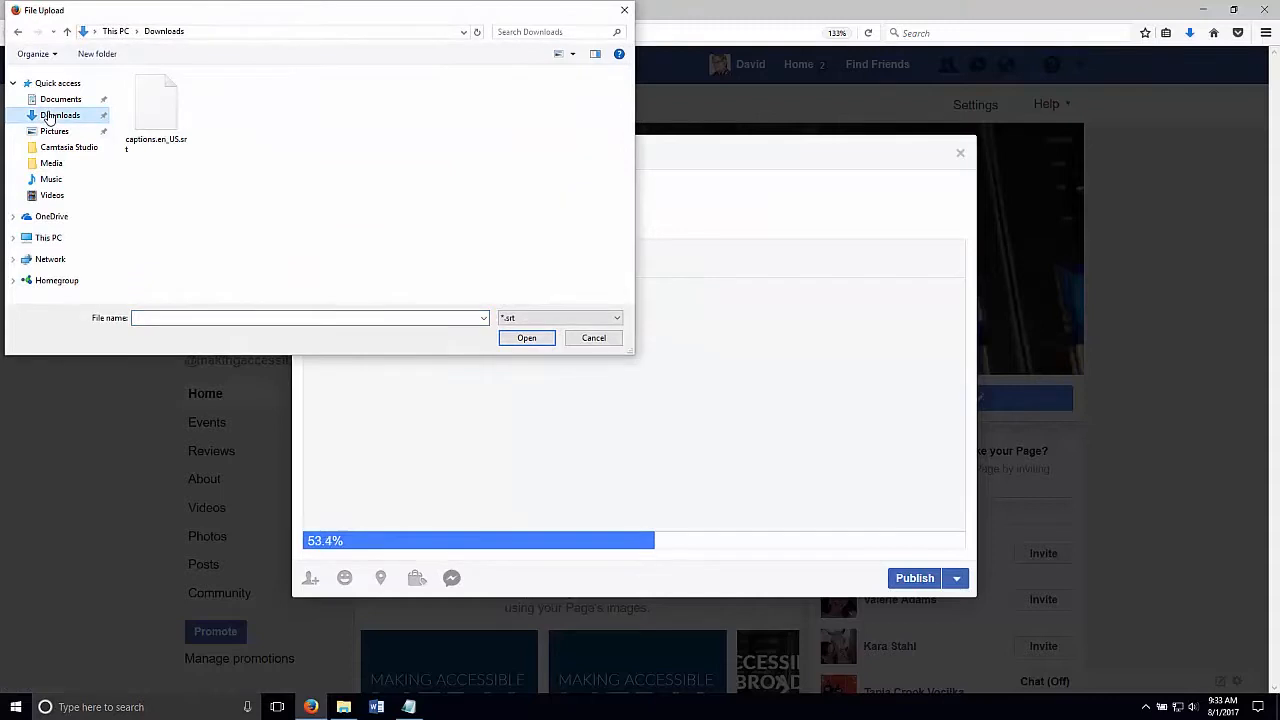
click(156, 104)
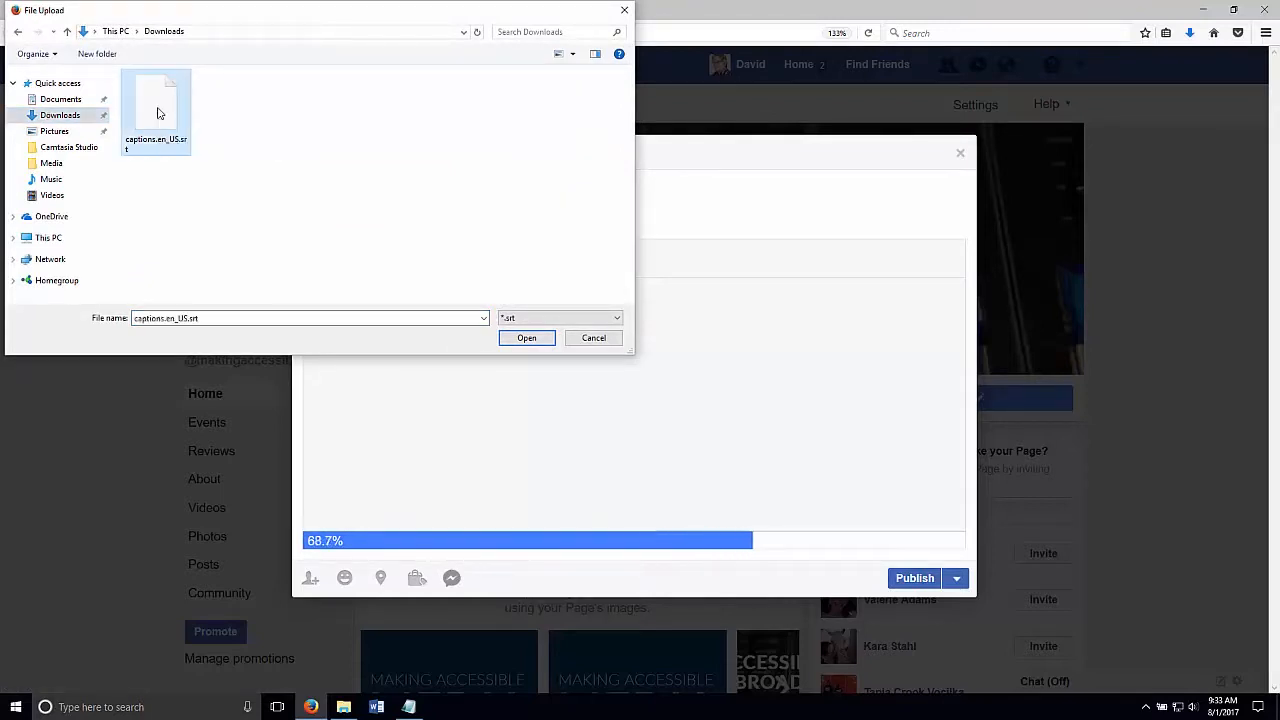
click(526, 336)
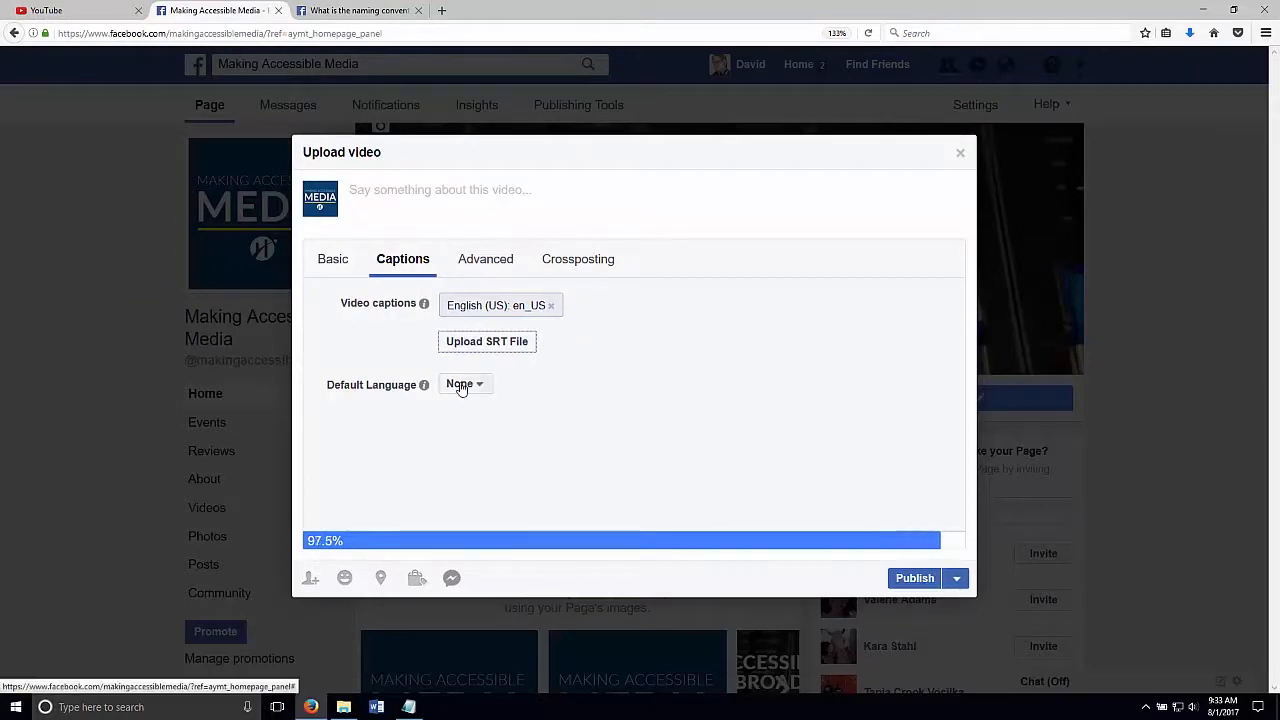
click(464, 384)
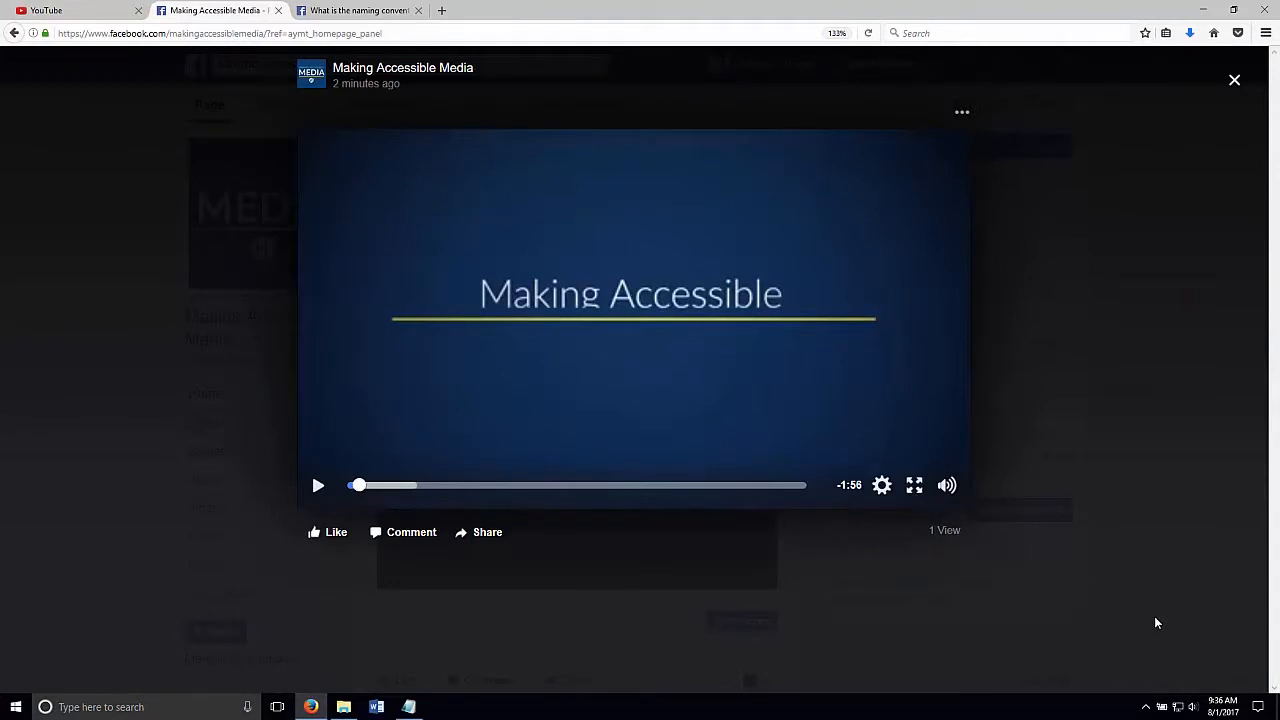
mouse_move(538, 444)
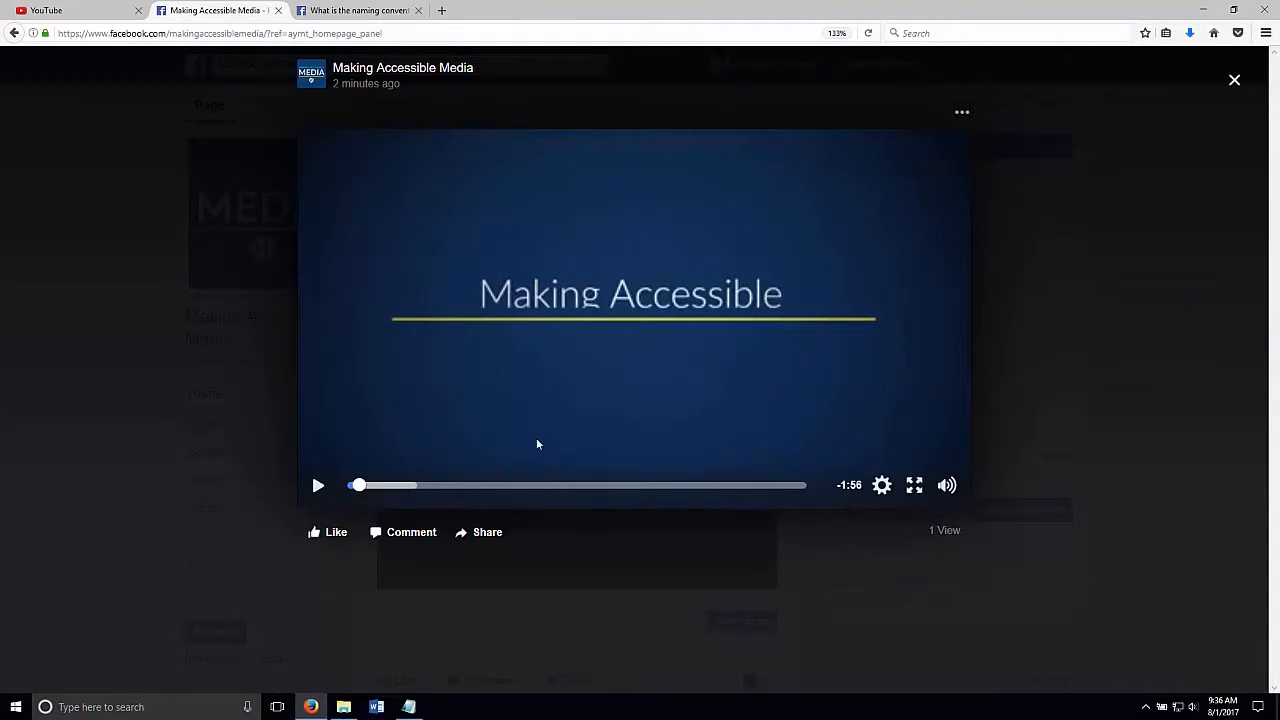
- Switch captions on in the player settings and play the posted interview
click(880, 486)
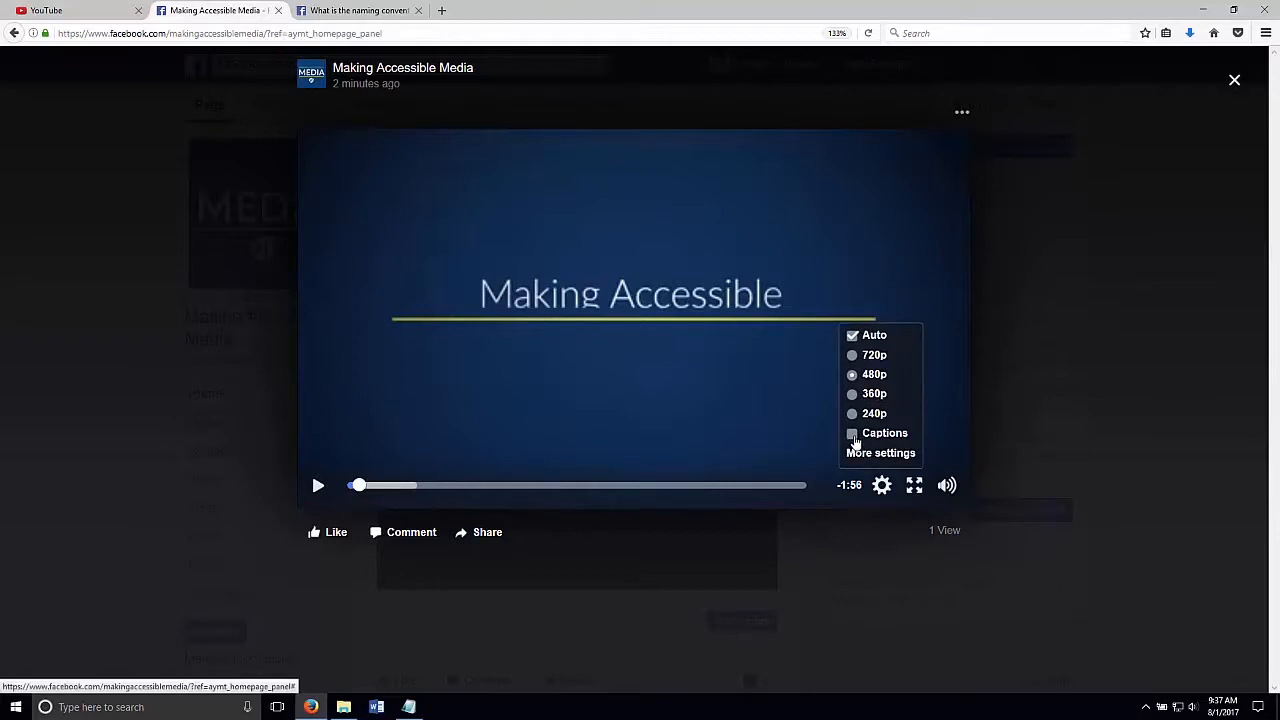
click(852, 432)
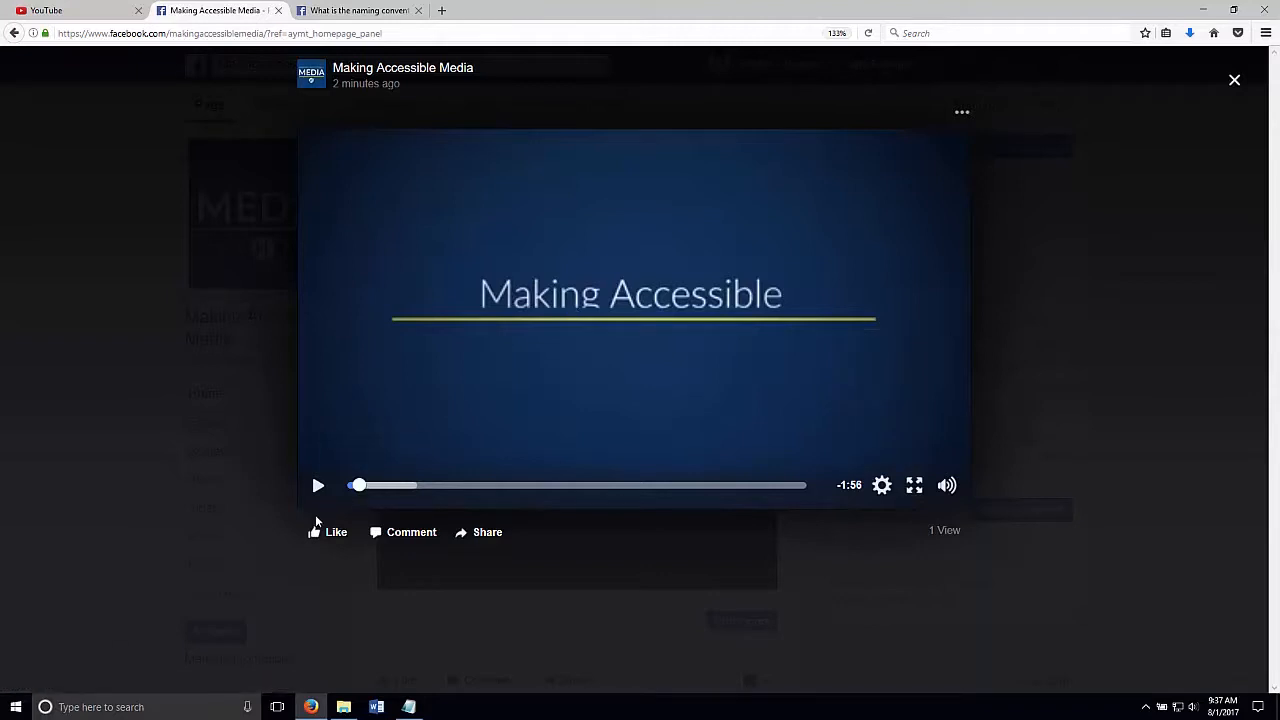
click(318, 486)
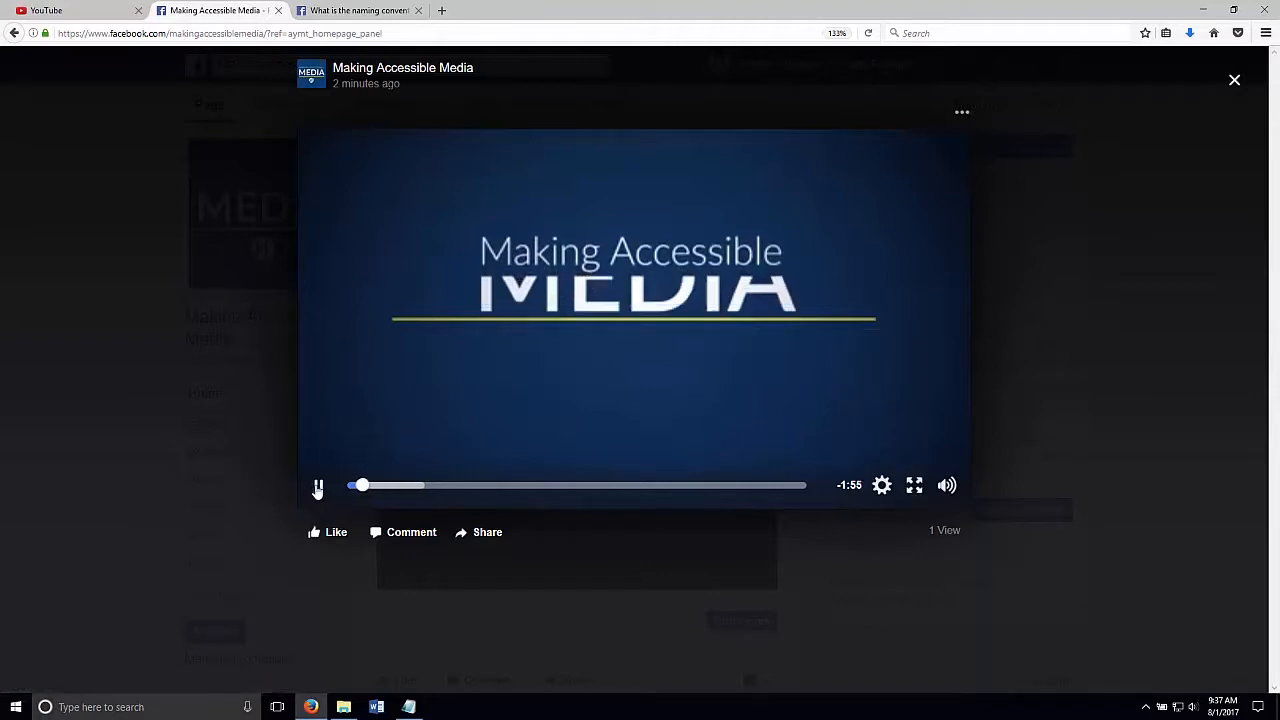